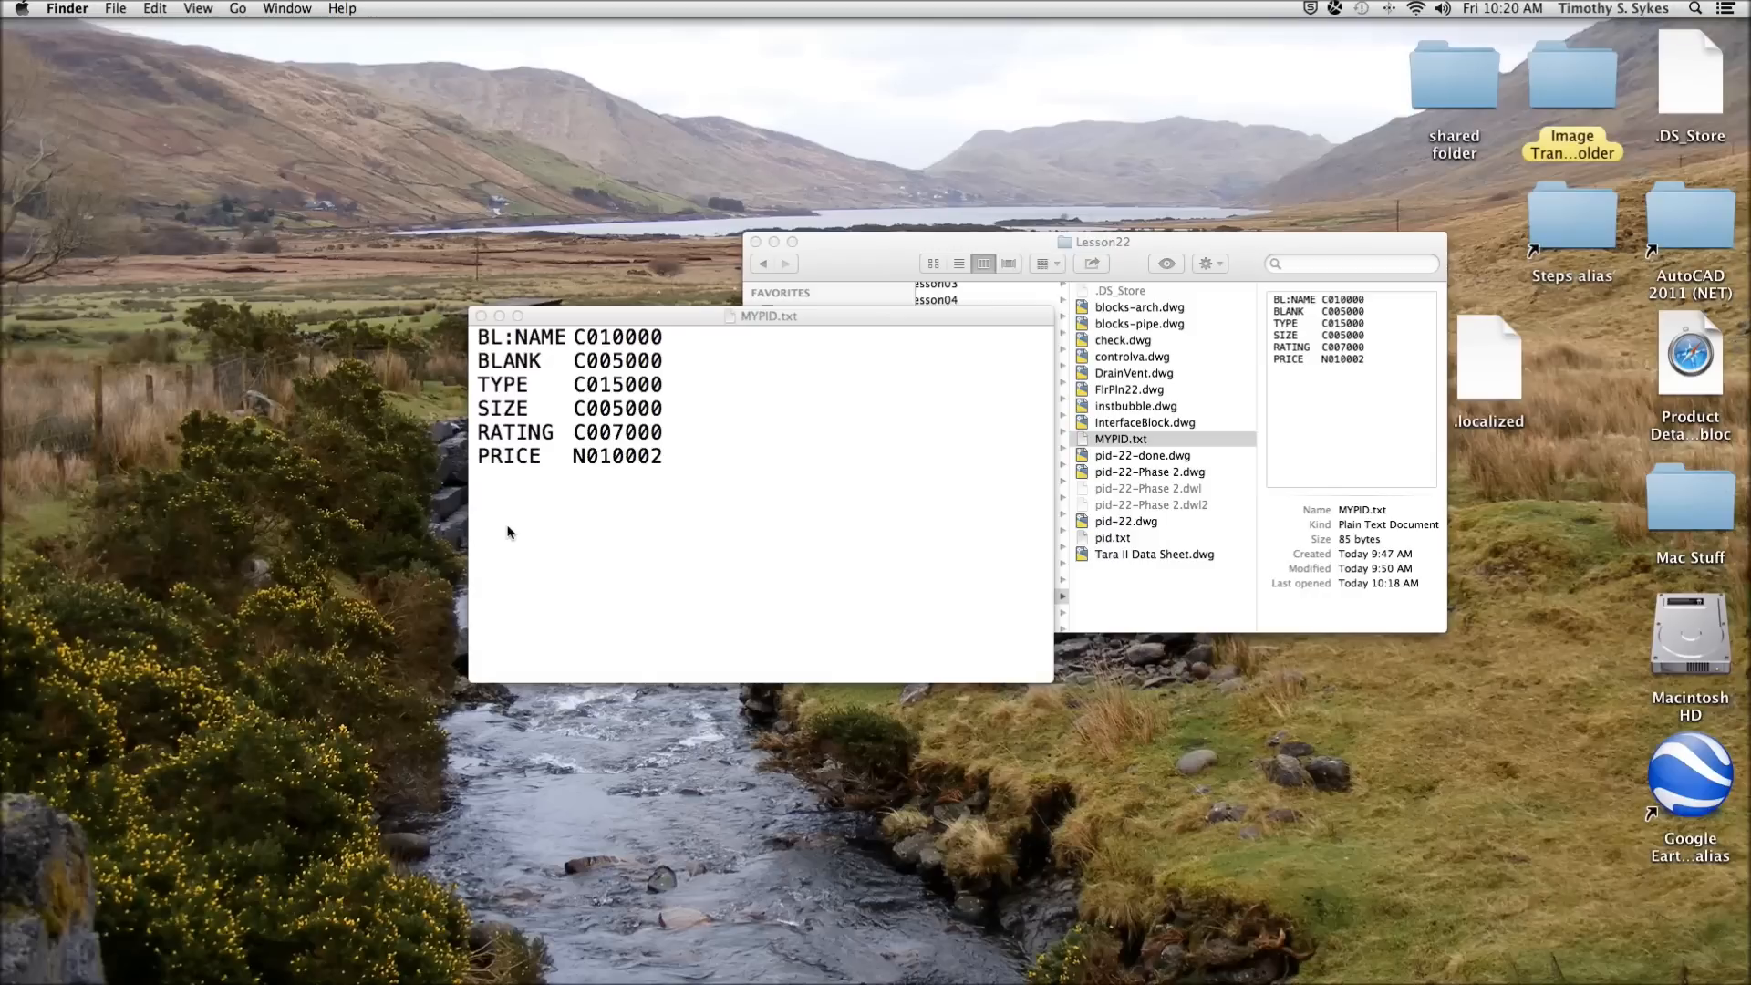
{"action": "mouse_move", "coordinate": [694, 527]}
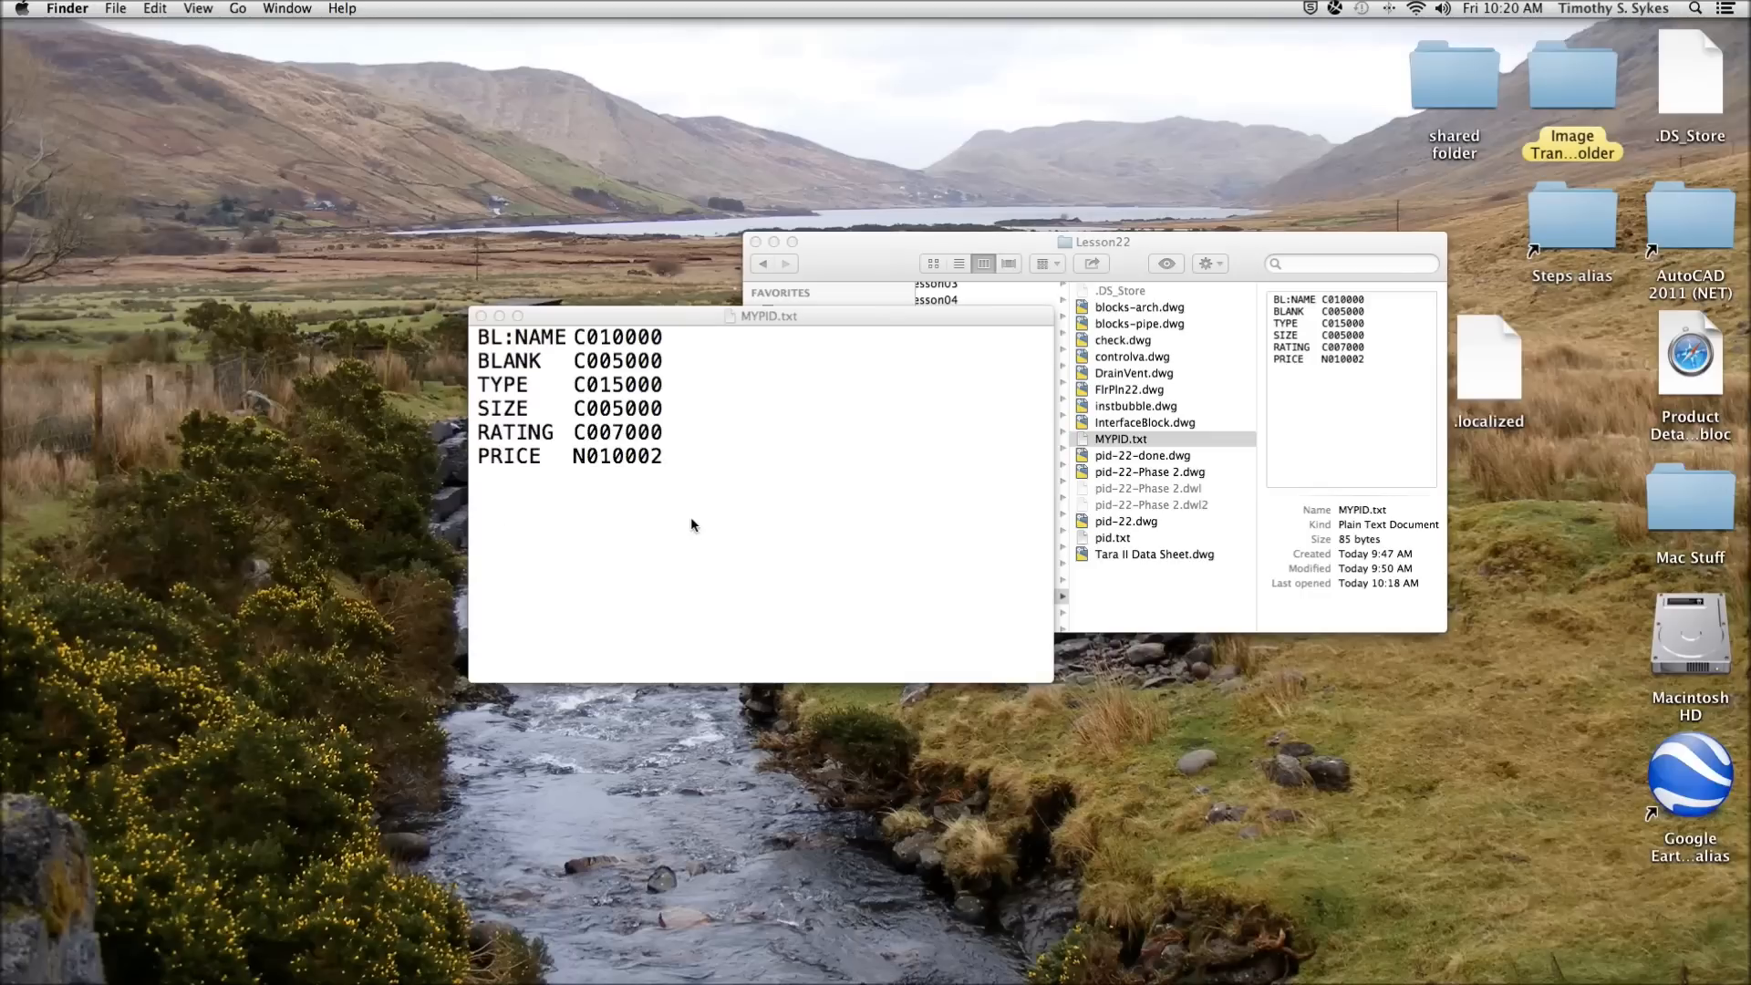
{"action": "mouse_move", "coordinate": [560, 361]}
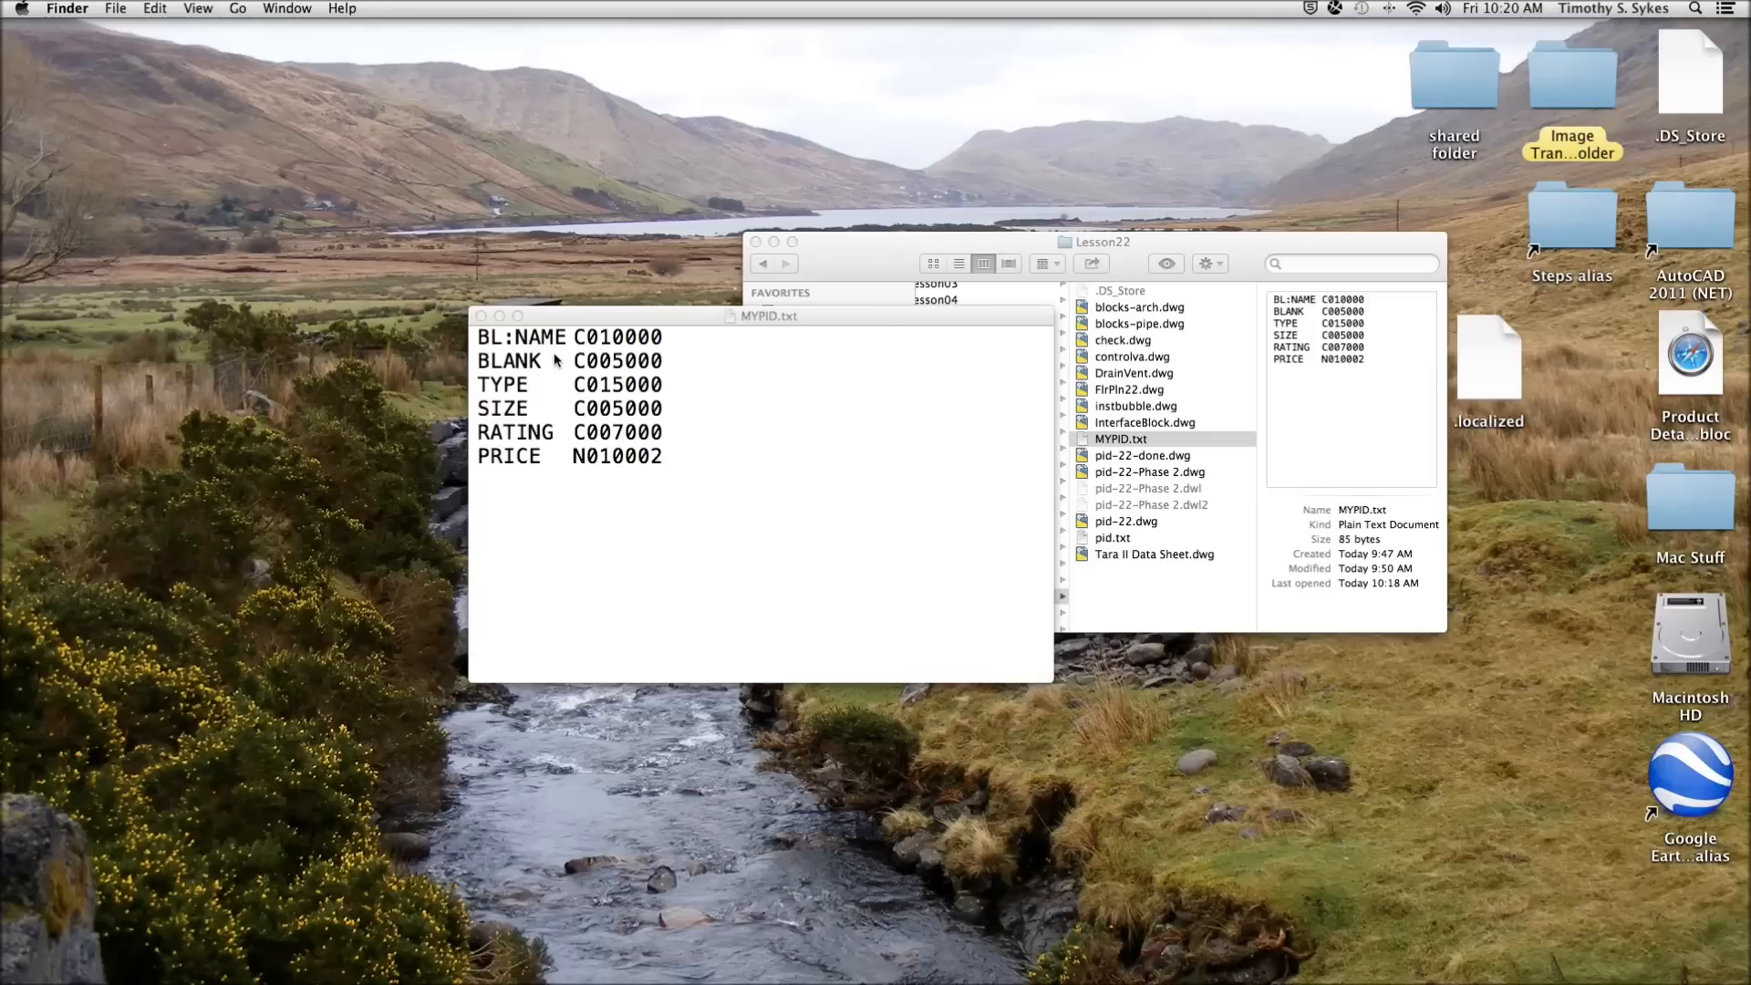
{"action": "mouse_move", "coordinate": [523, 347]}
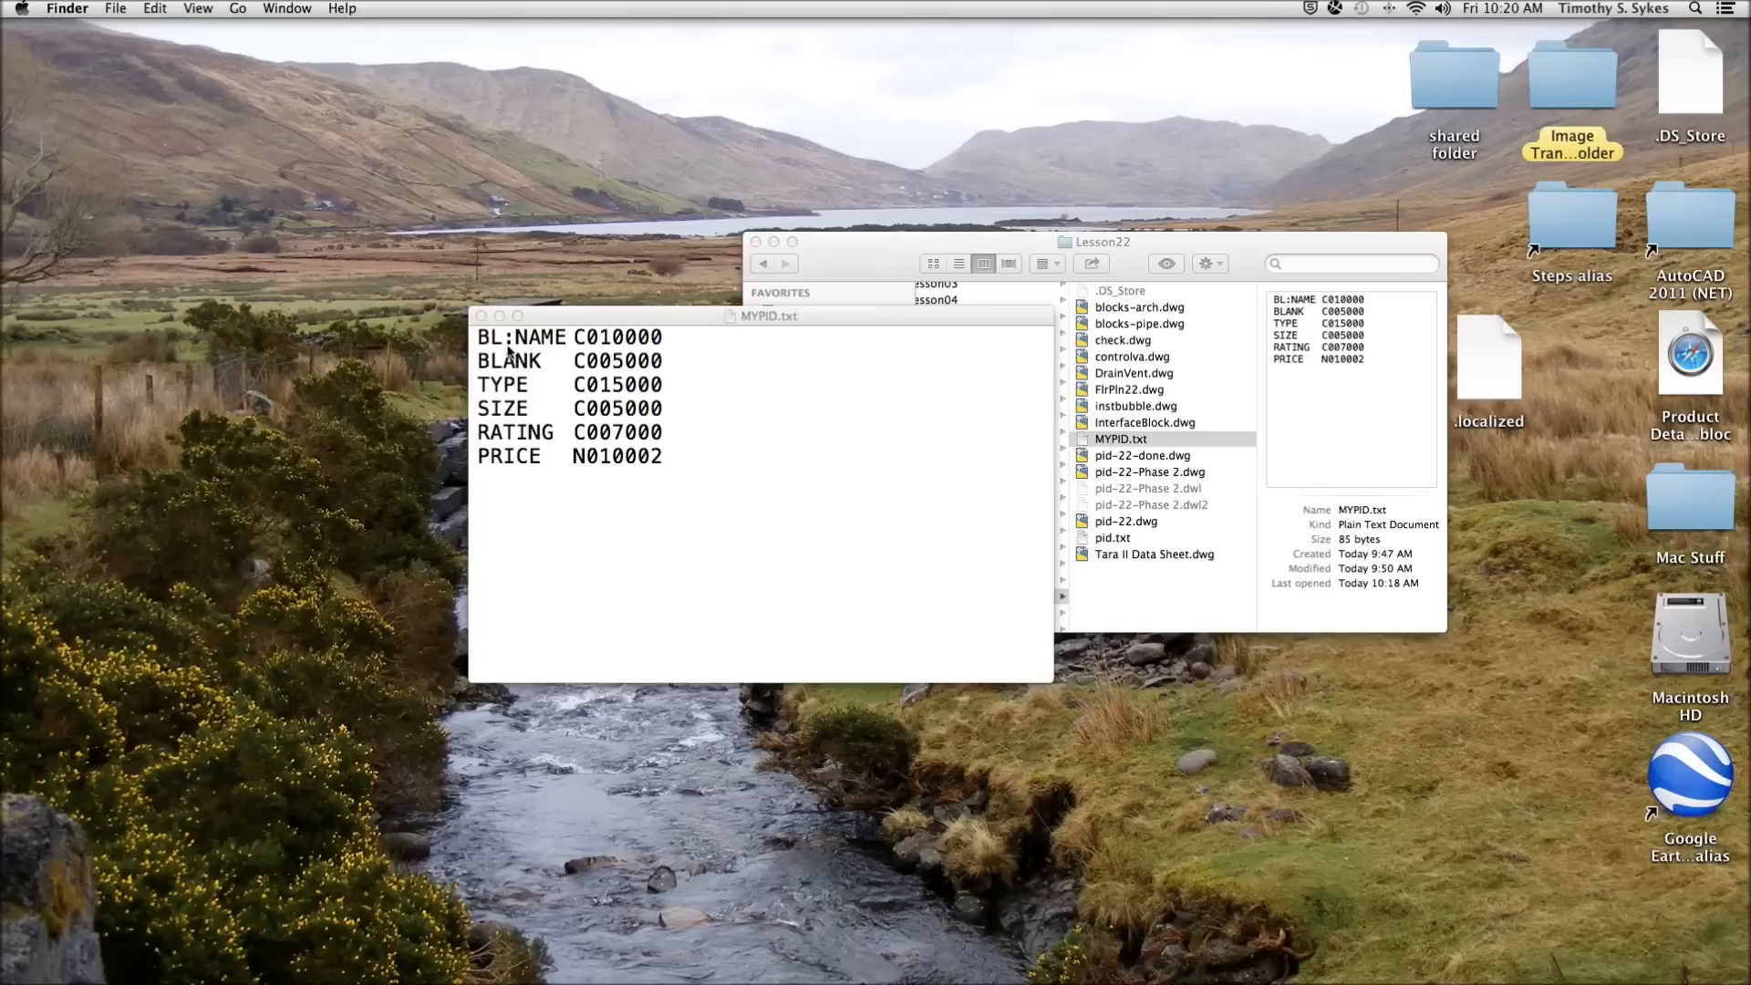
{"action": "mouse_move", "coordinate": [510, 348]}
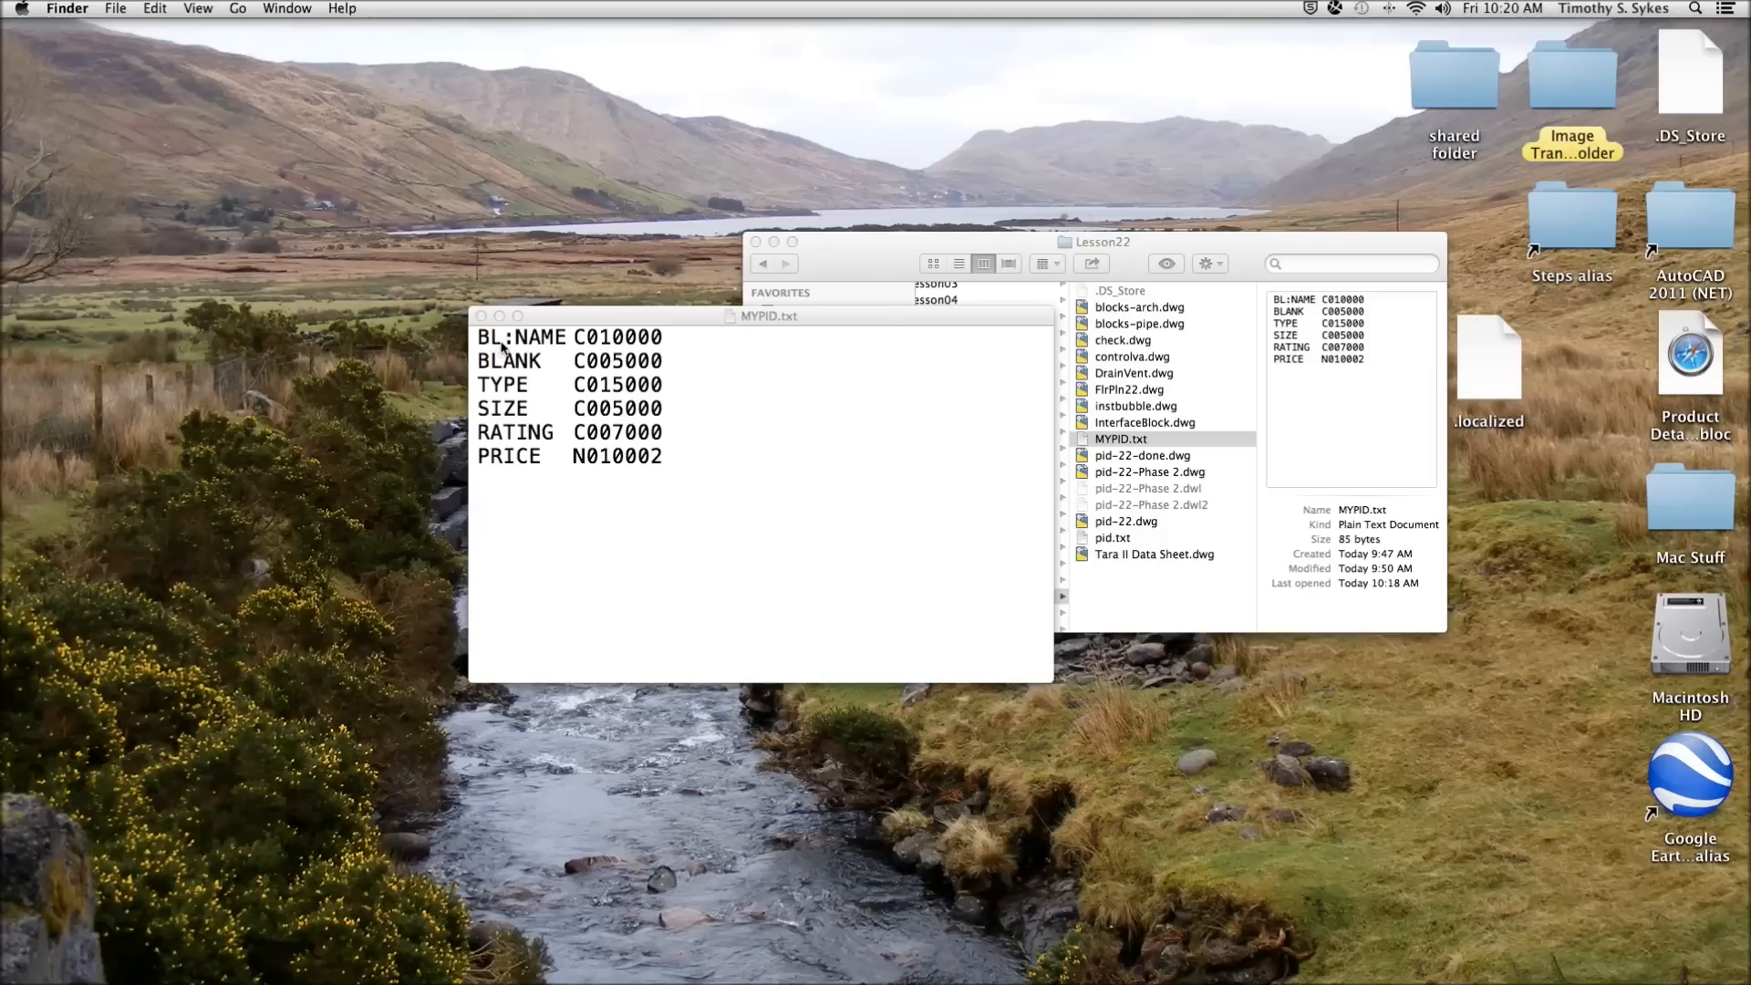
{"action": "mouse_move", "coordinate": [514, 345]}
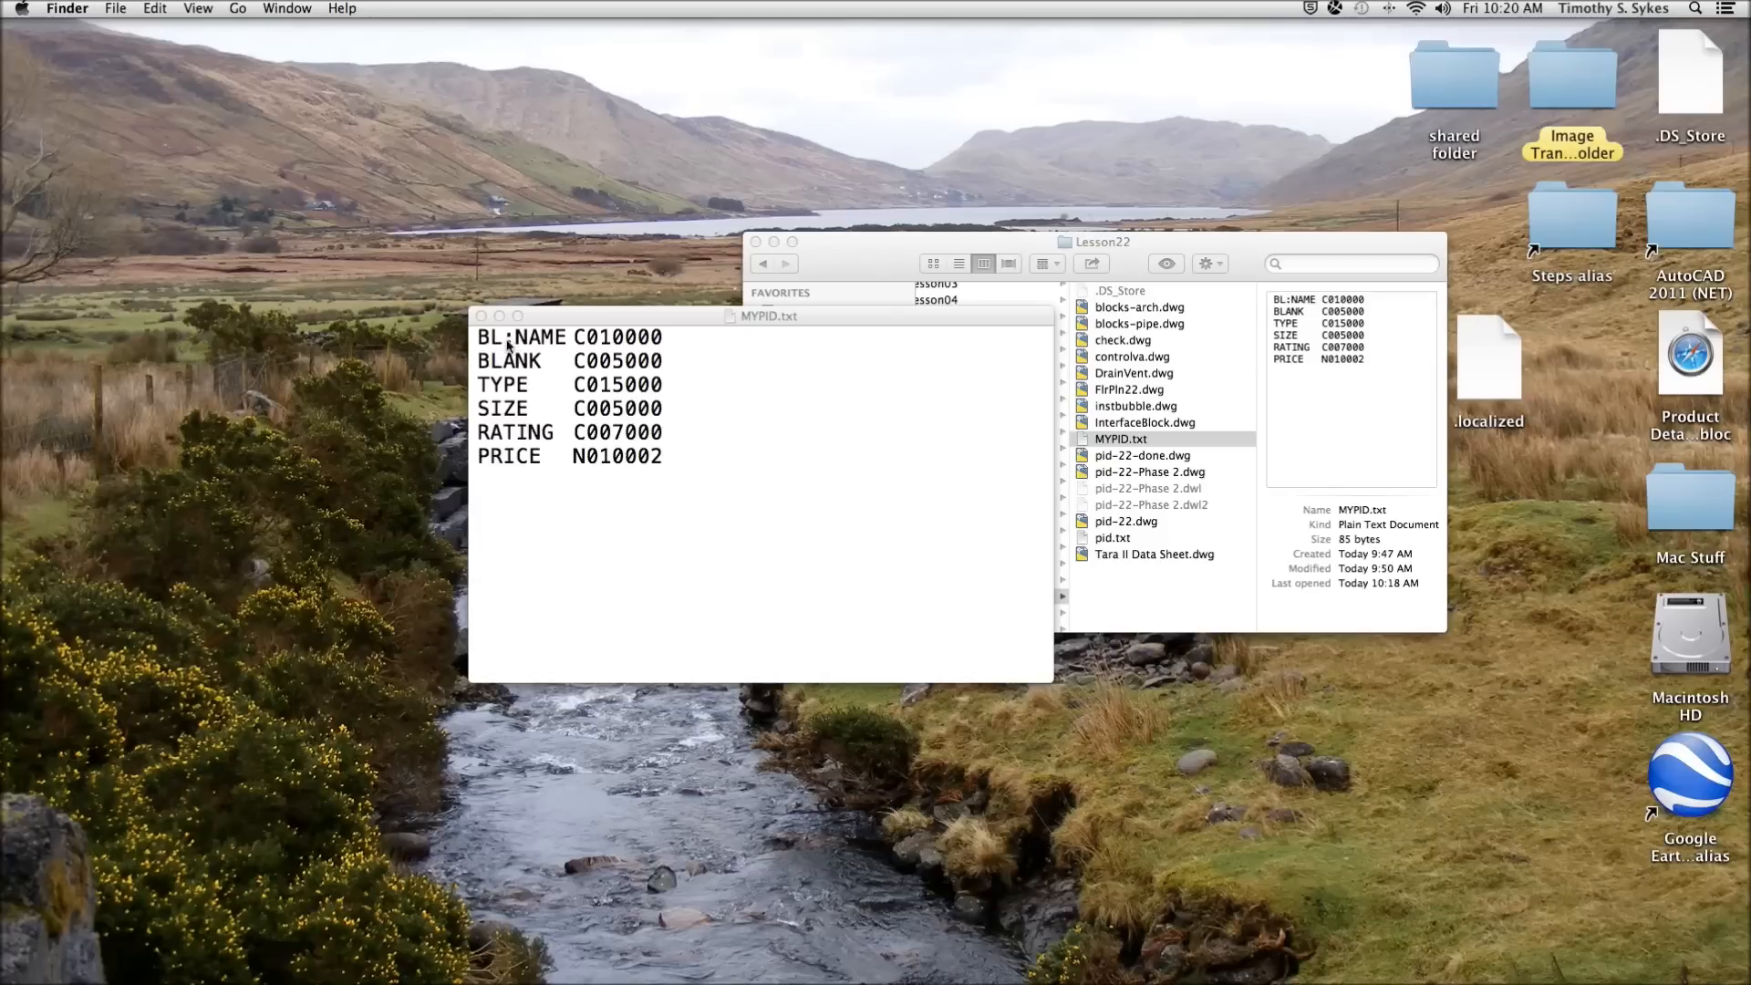
{"action": "mouse_move", "coordinate": [530, 348]}
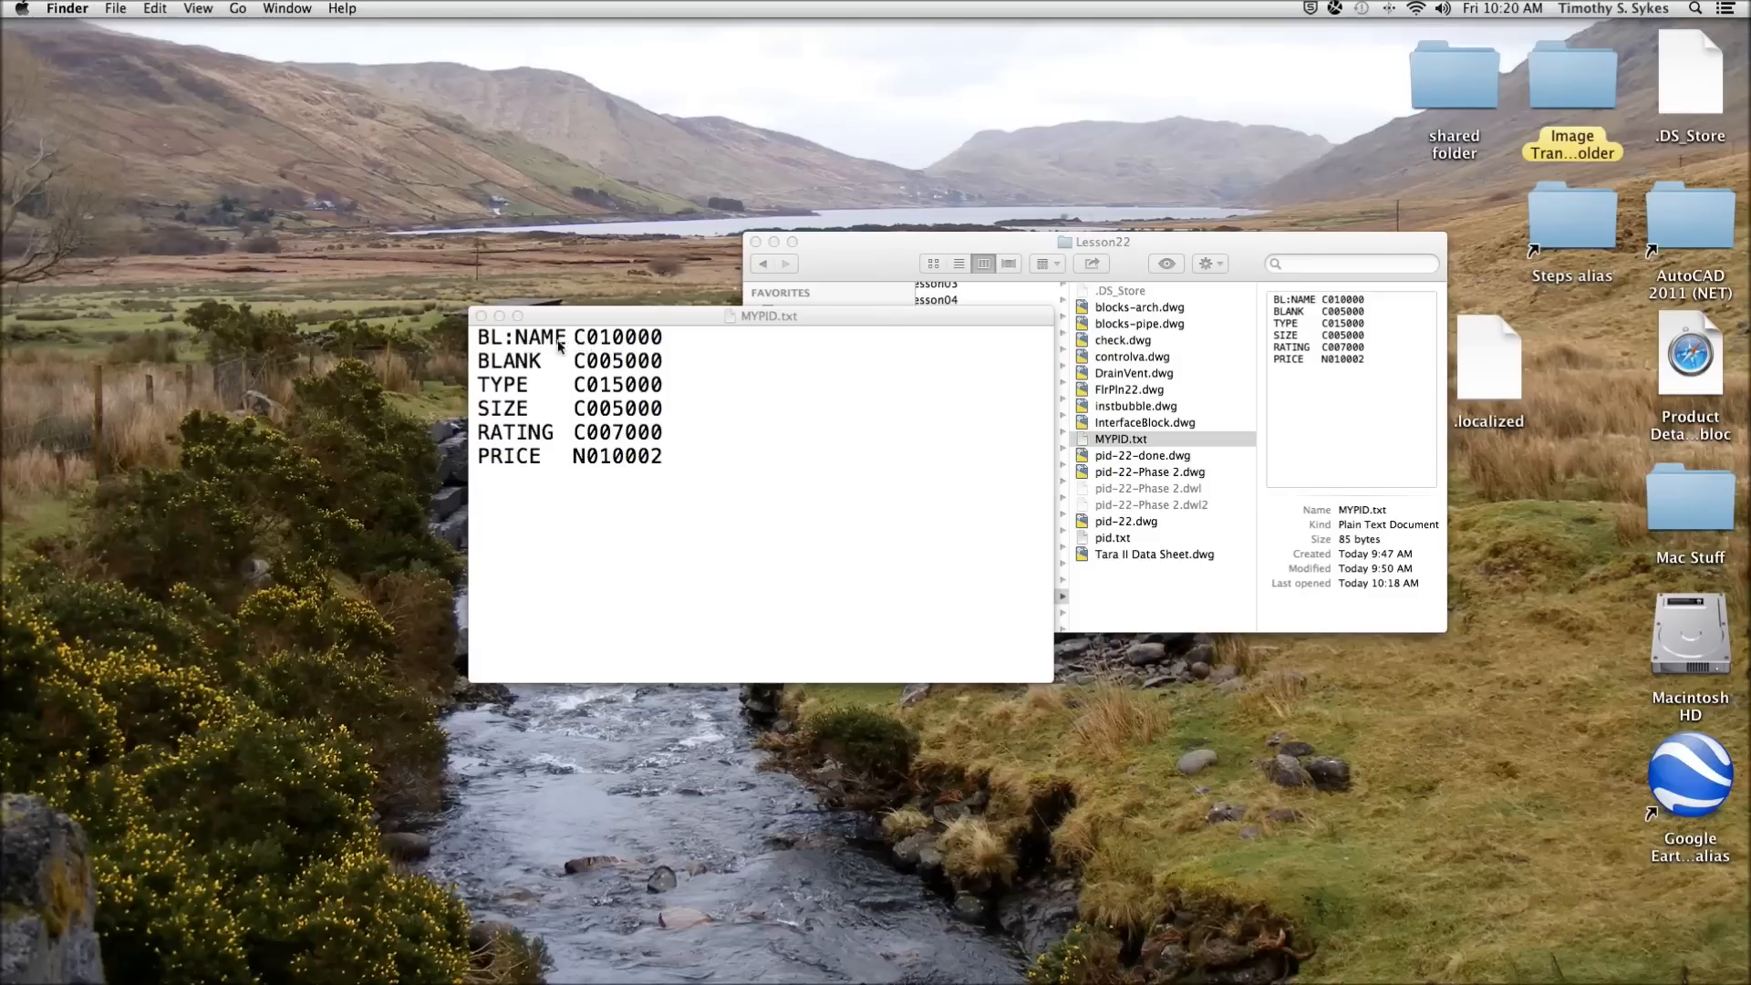
{"action": "mouse_move", "coordinate": [630, 356]}
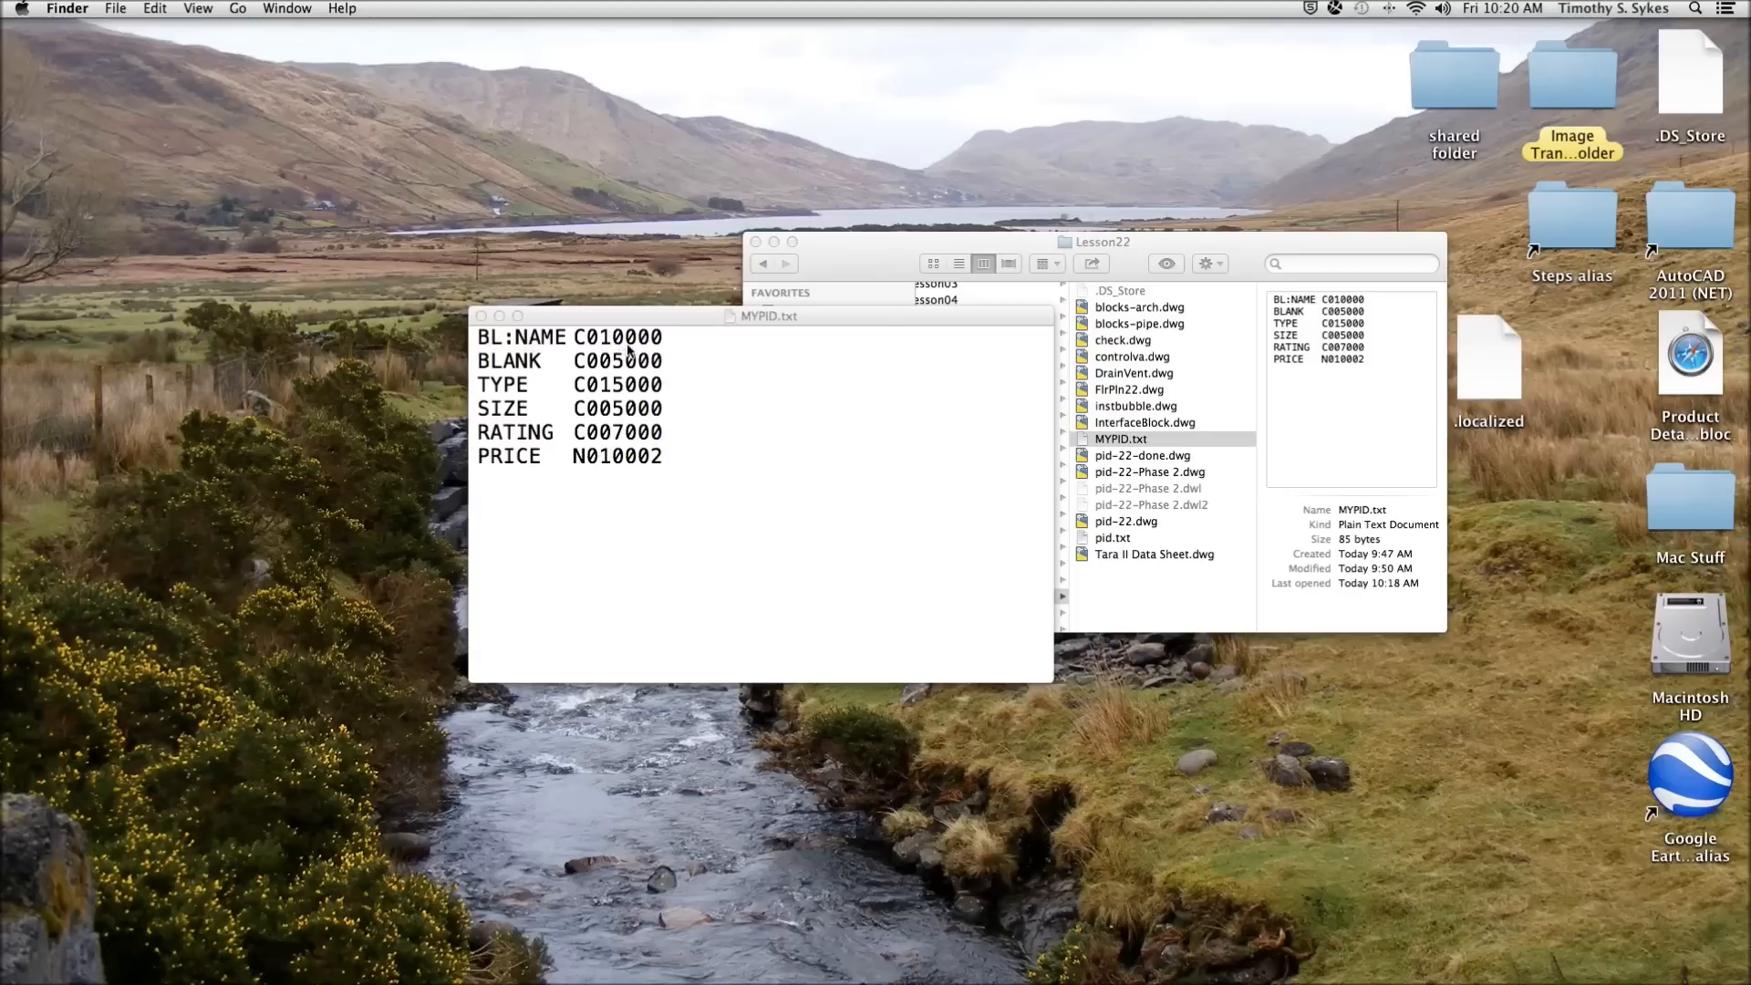
{"action": "mouse_move", "coordinate": [648, 347]}
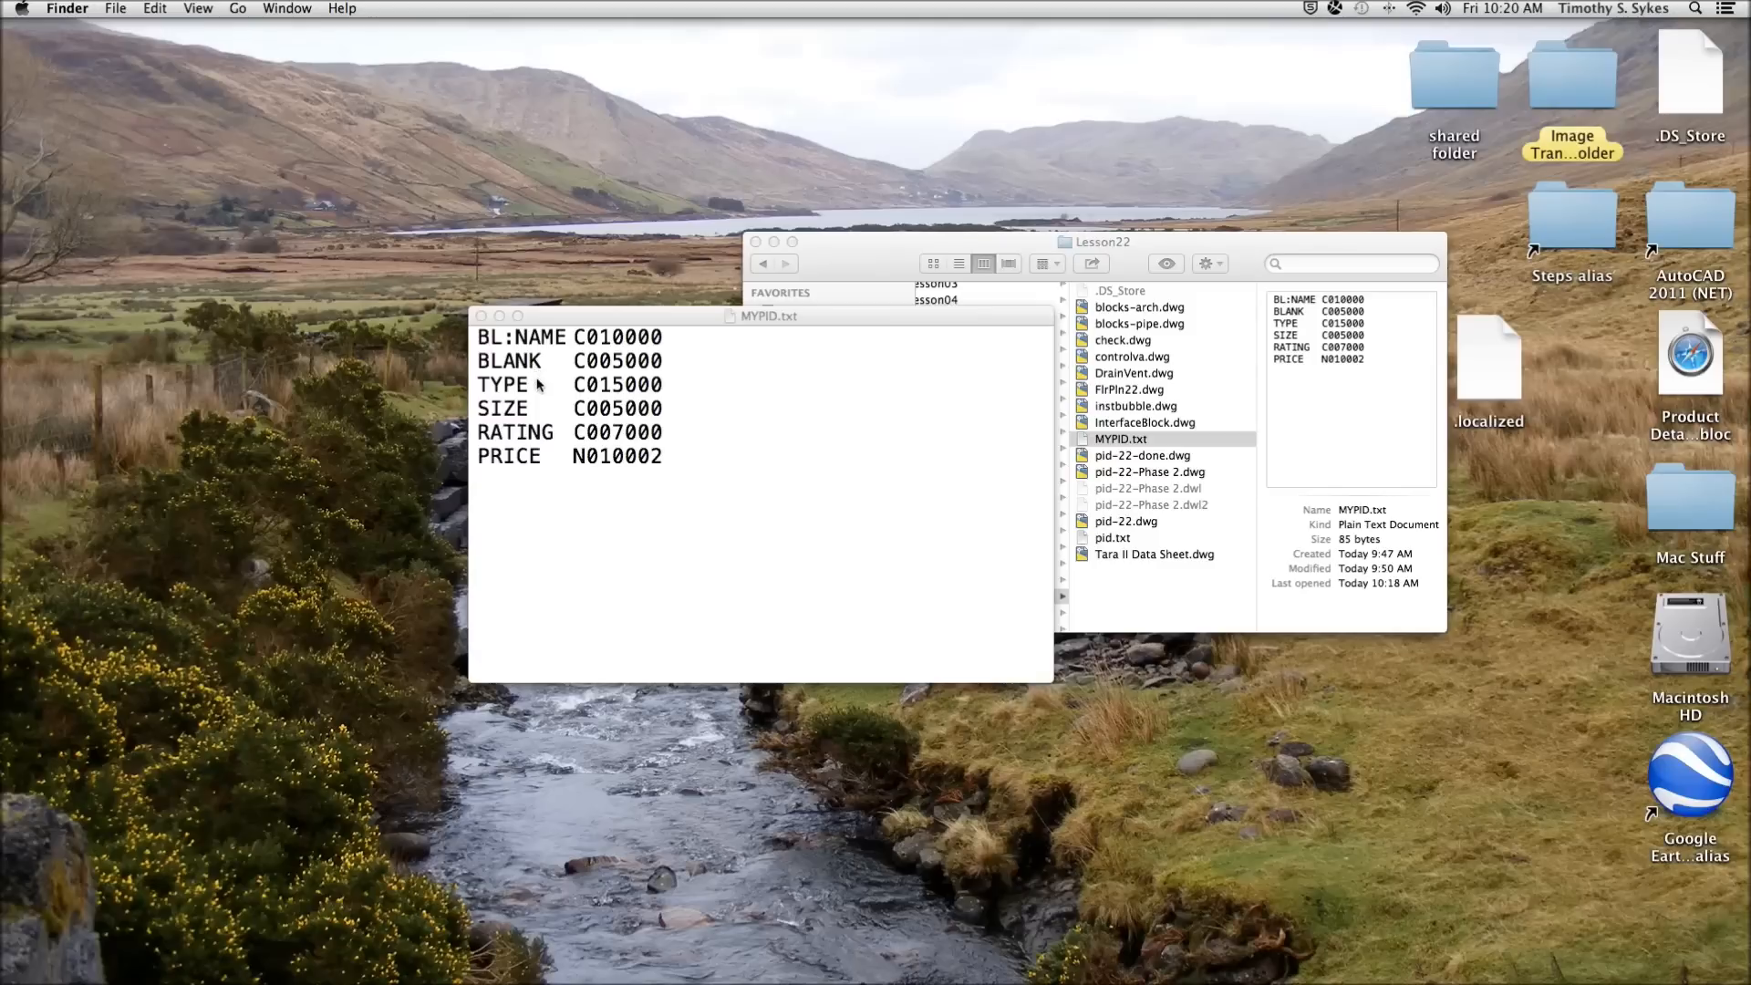
{"action": "mouse_move", "coordinate": [532, 385]}
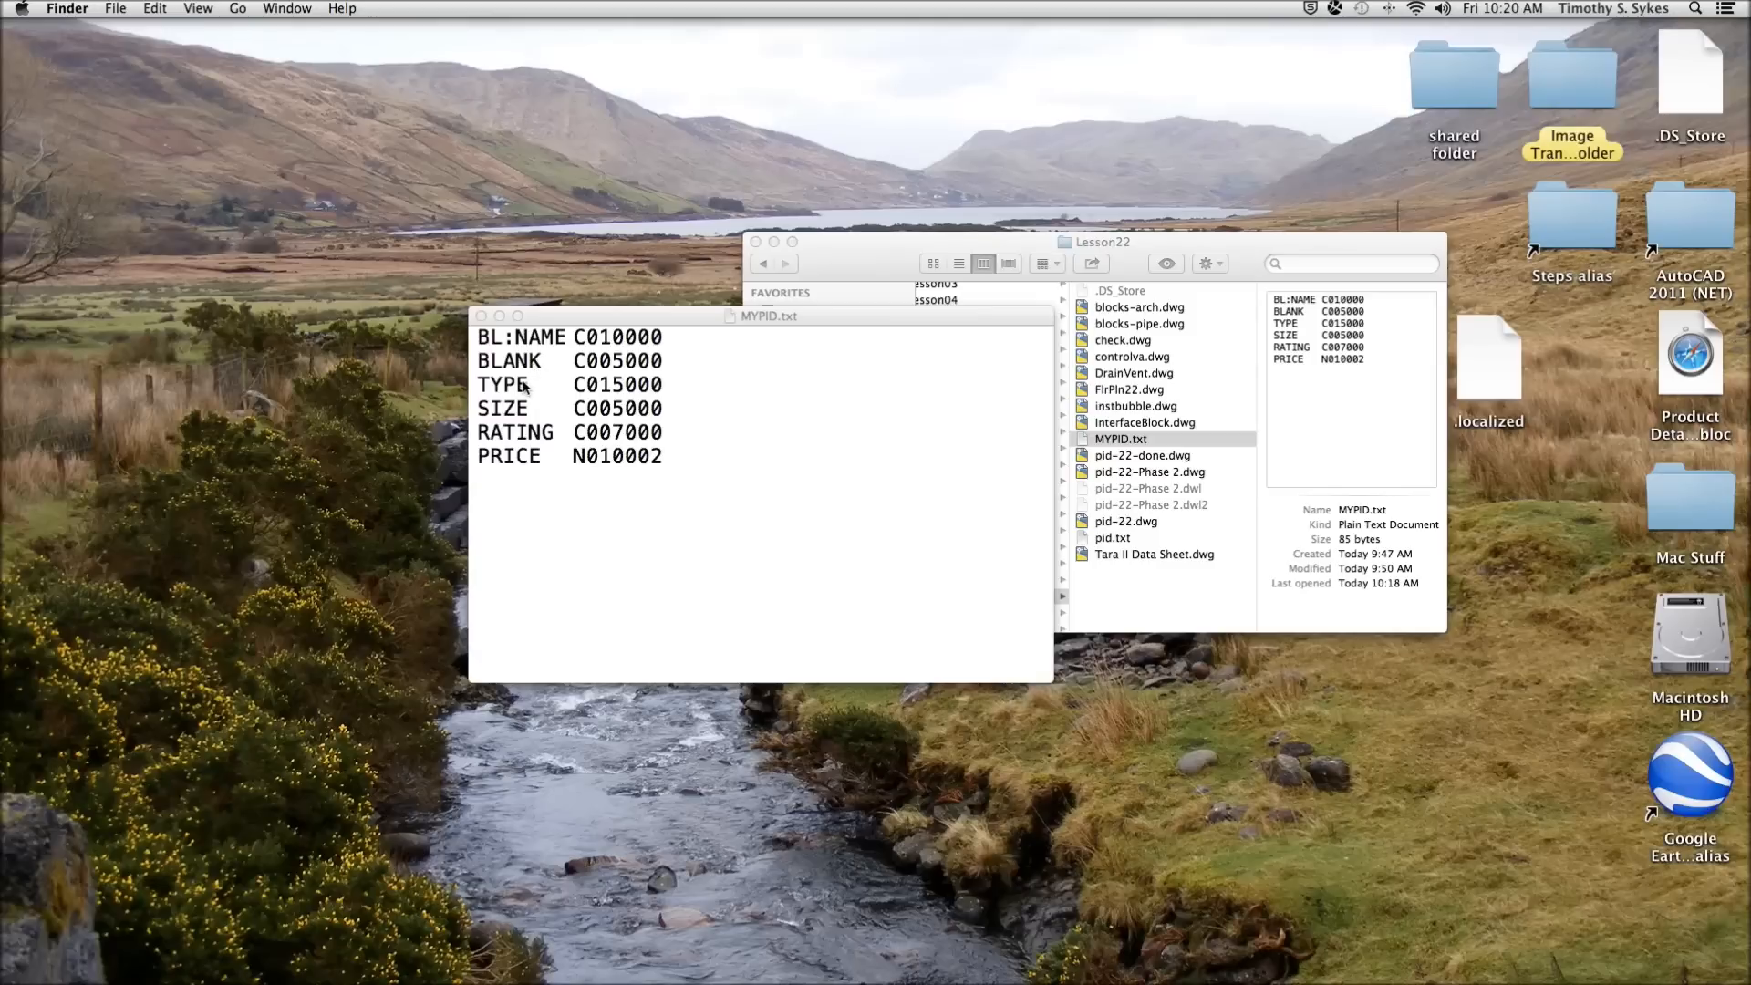
{"action": "mouse_move", "coordinate": [522, 465]}
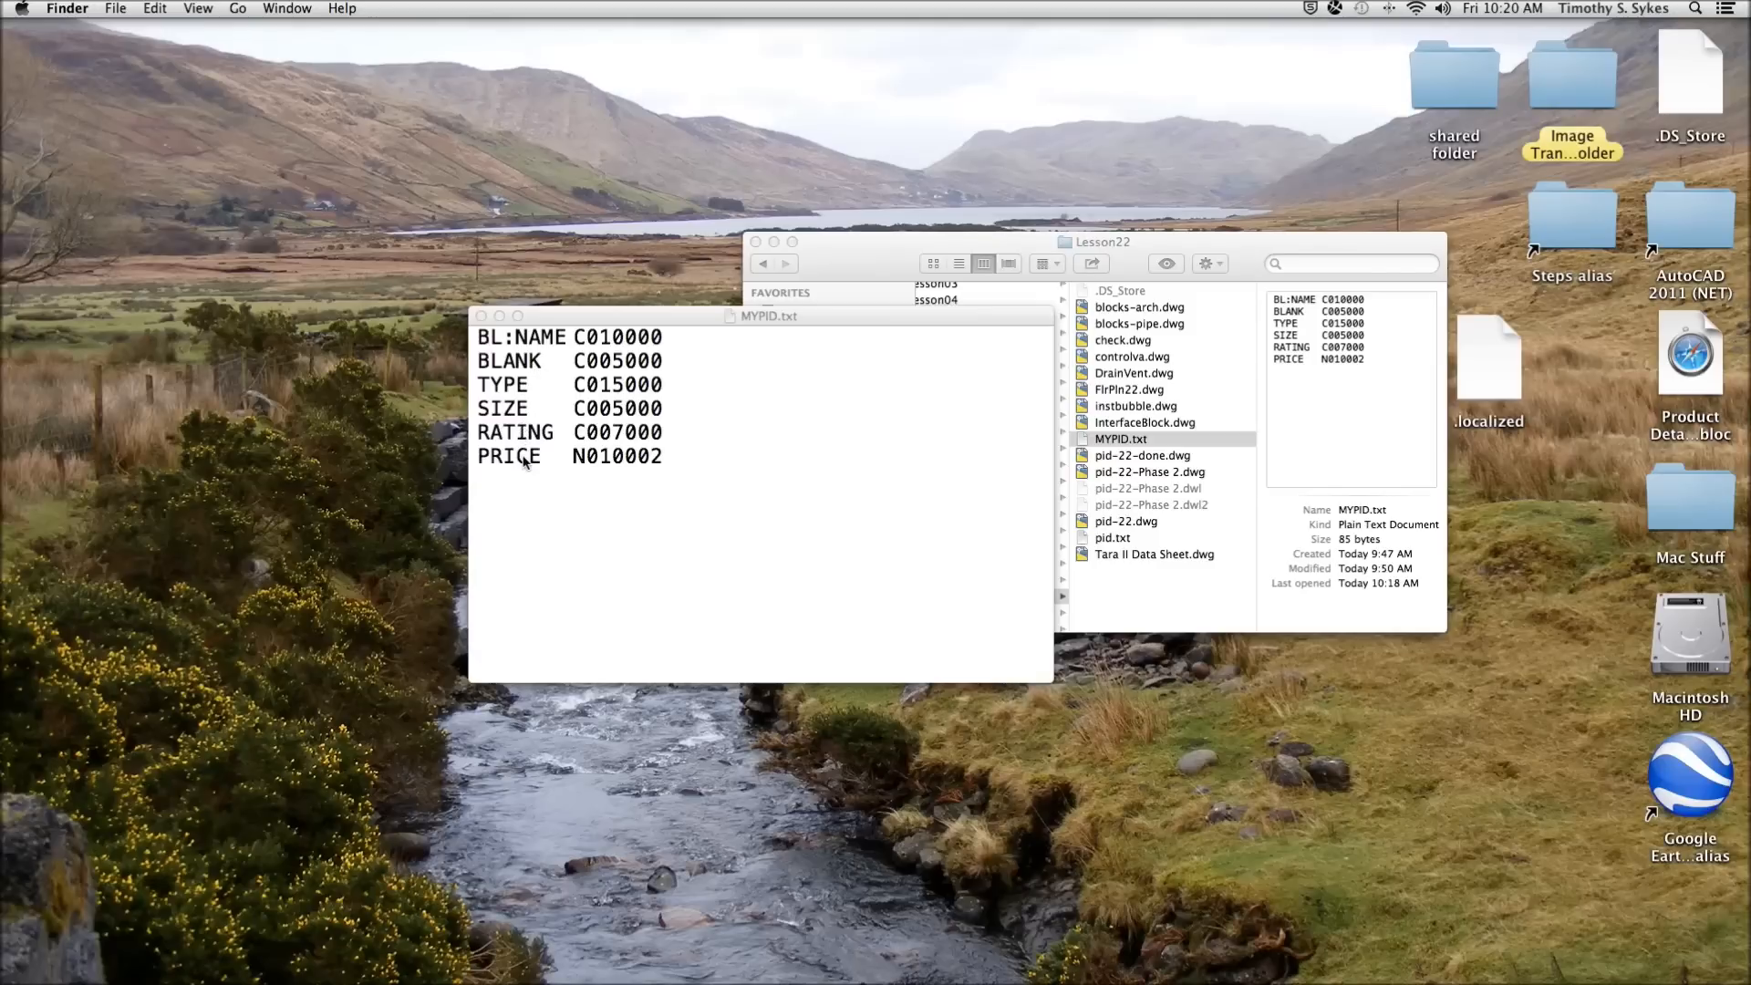
{"action": "mouse_move", "coordinate": [508, 464]}
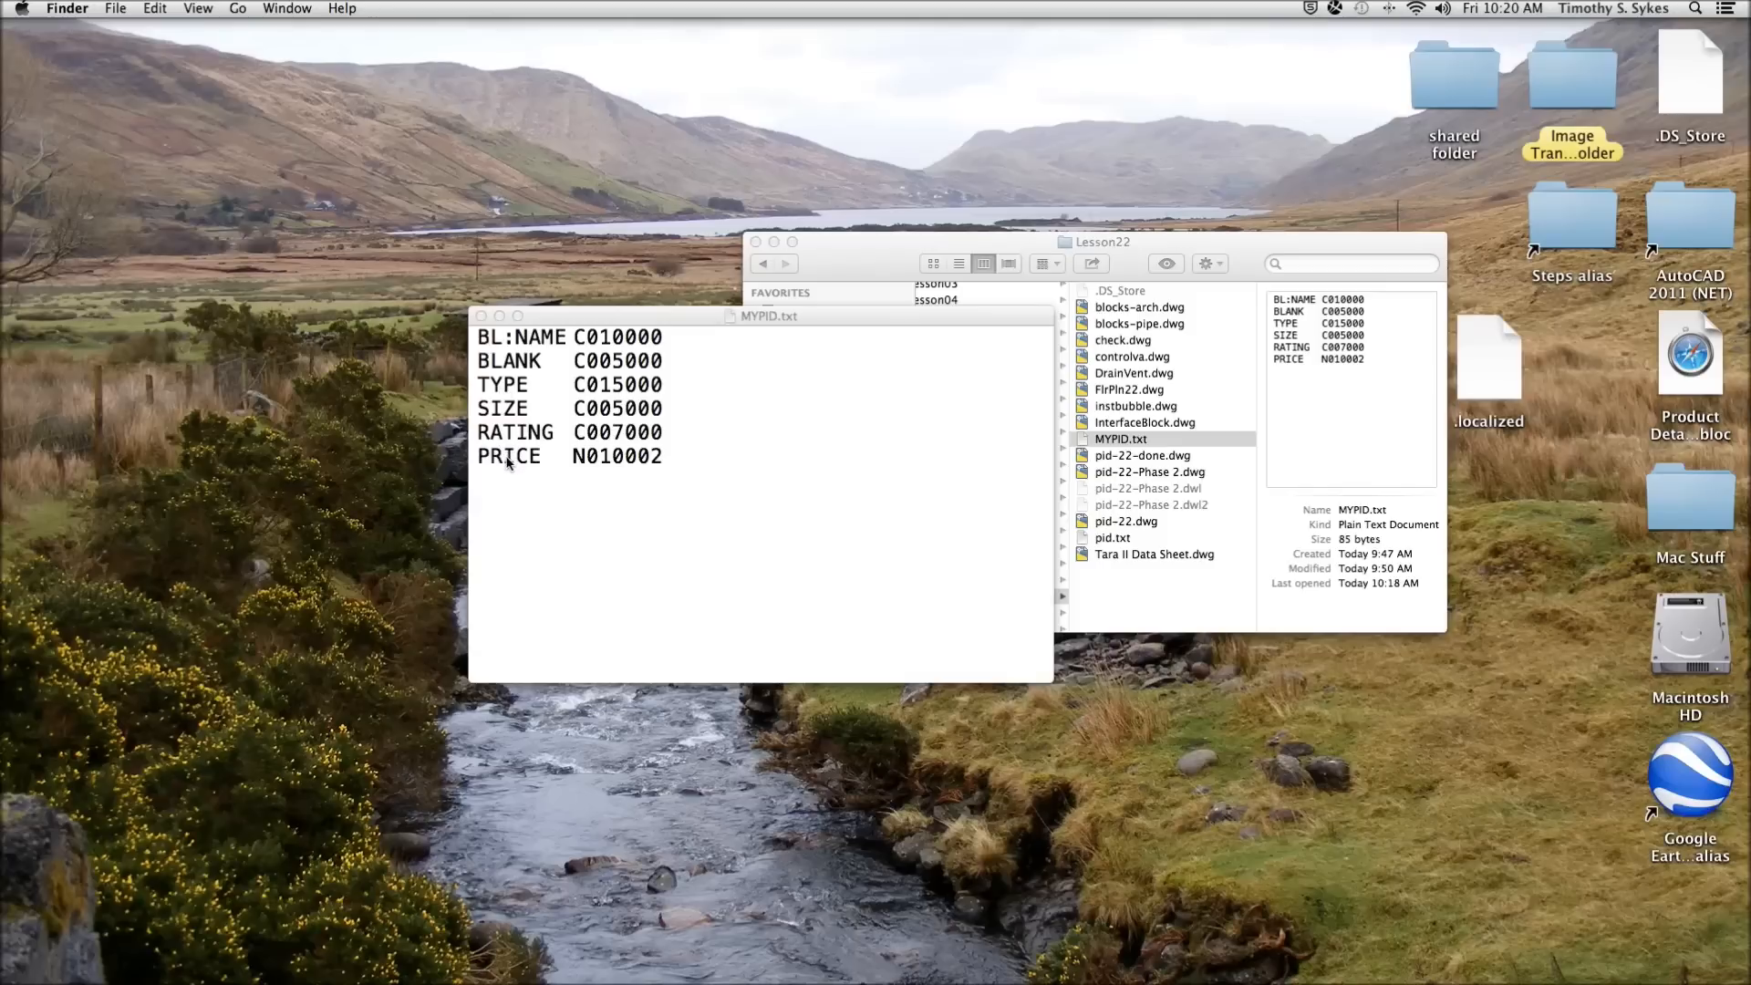
{"action": "mouse_move", "coordinate": [601, 433]}
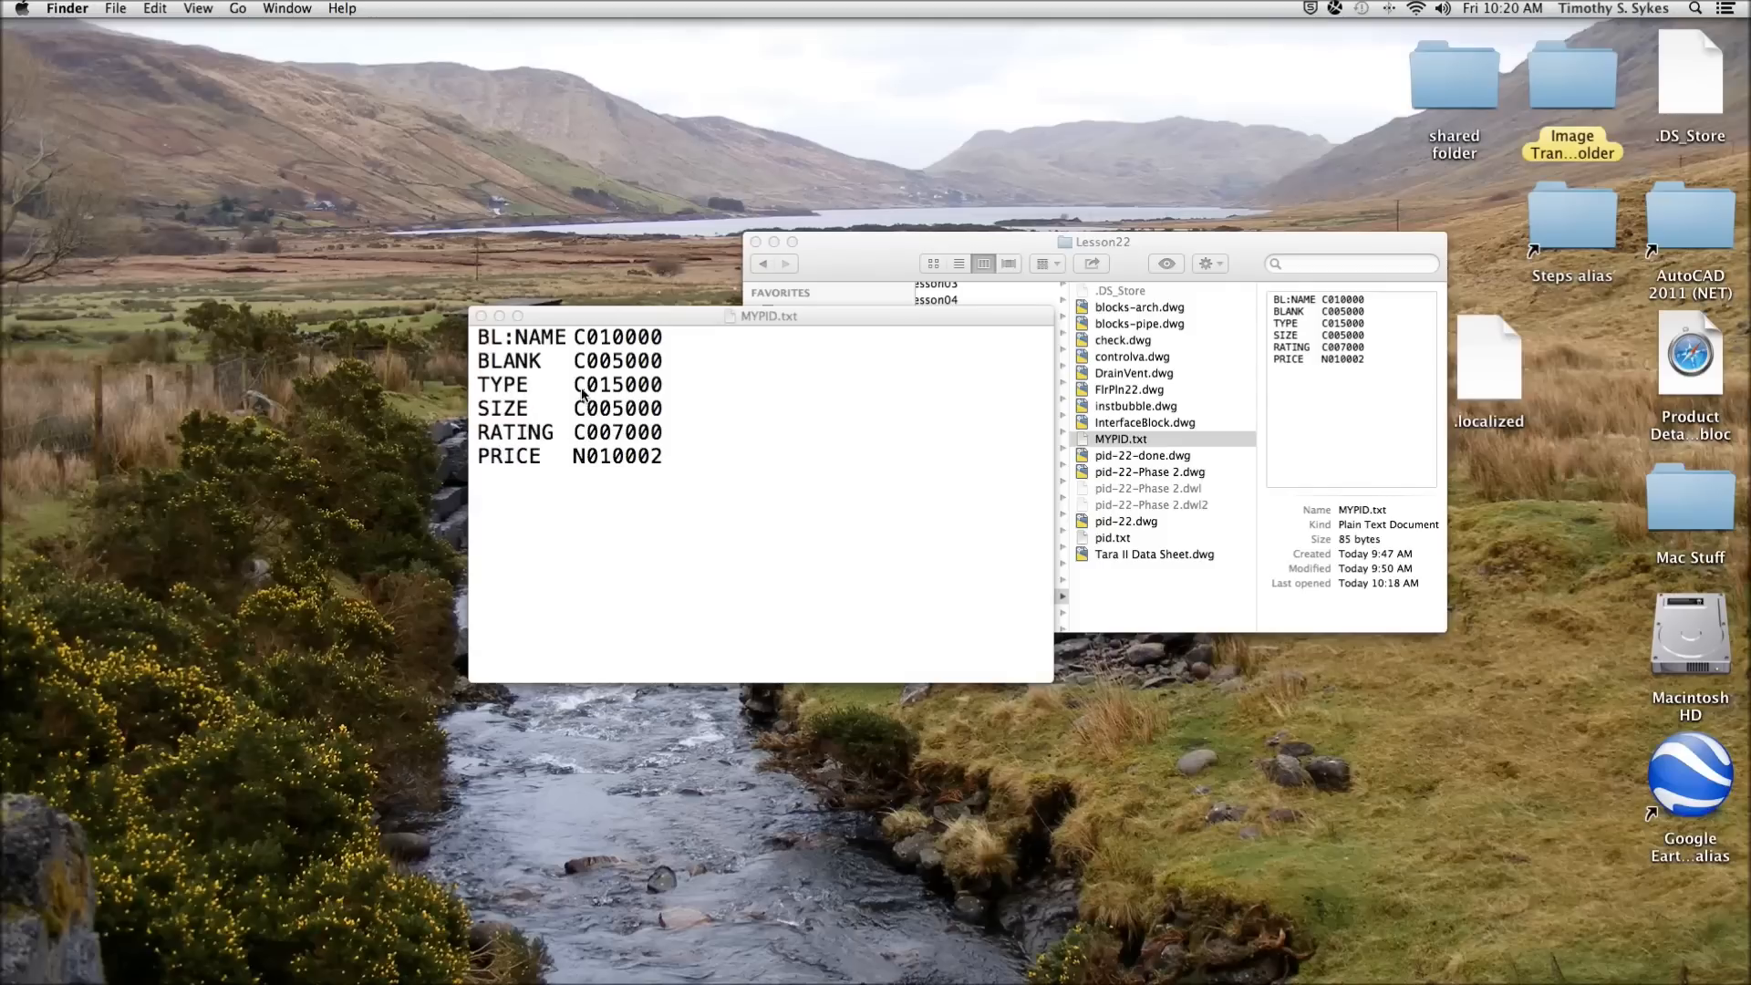
{"action": "mouse_move", "coordinate": [611, 393]}
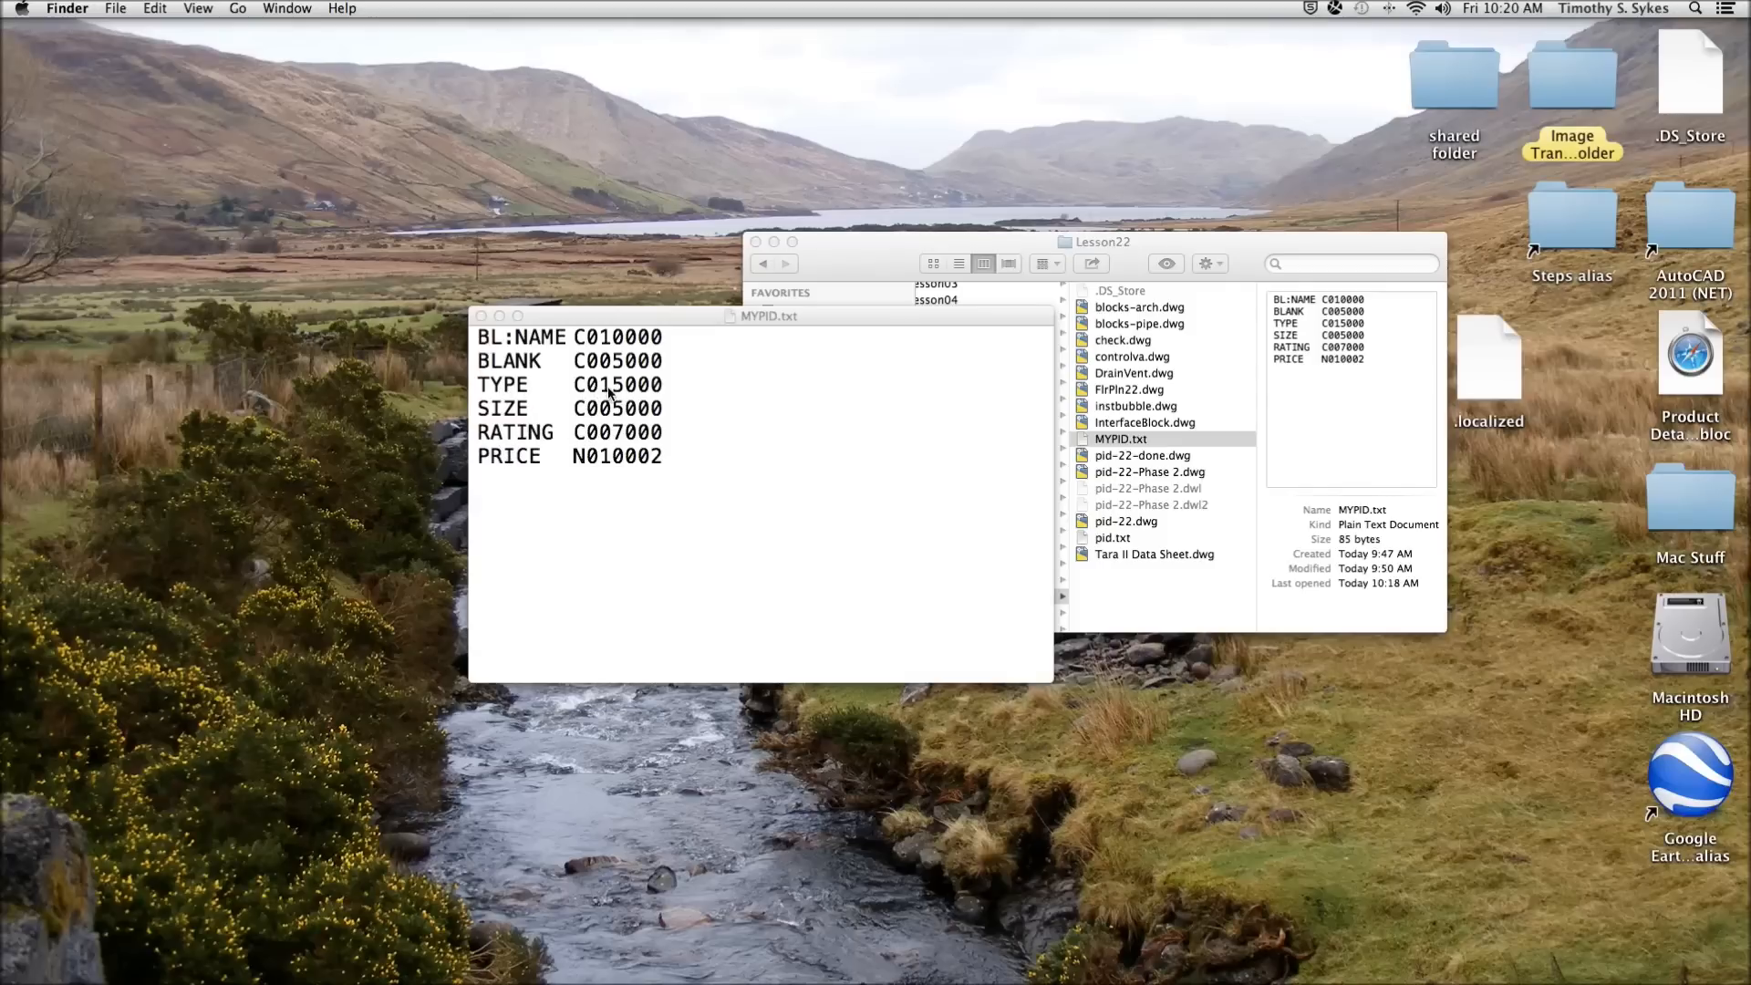
{"action": "mouse_move", "coordinate": [625, 432]}
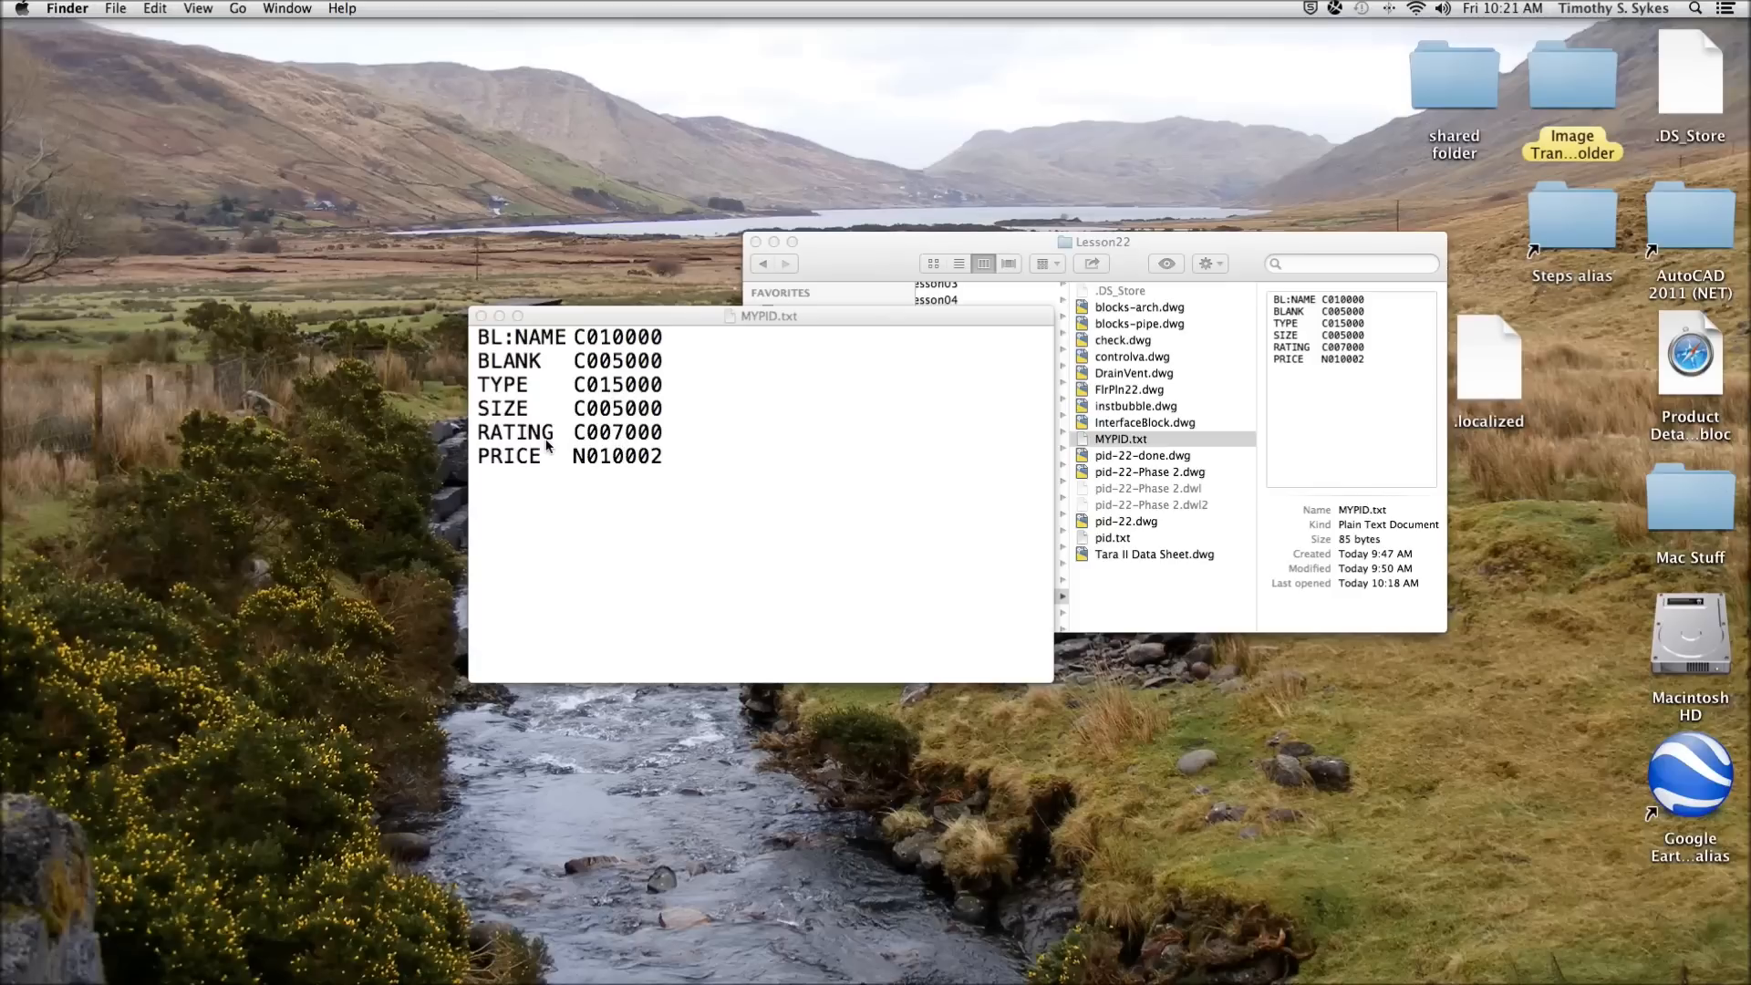
{"action": "mouse_move", "coordinate": [541, 461]}
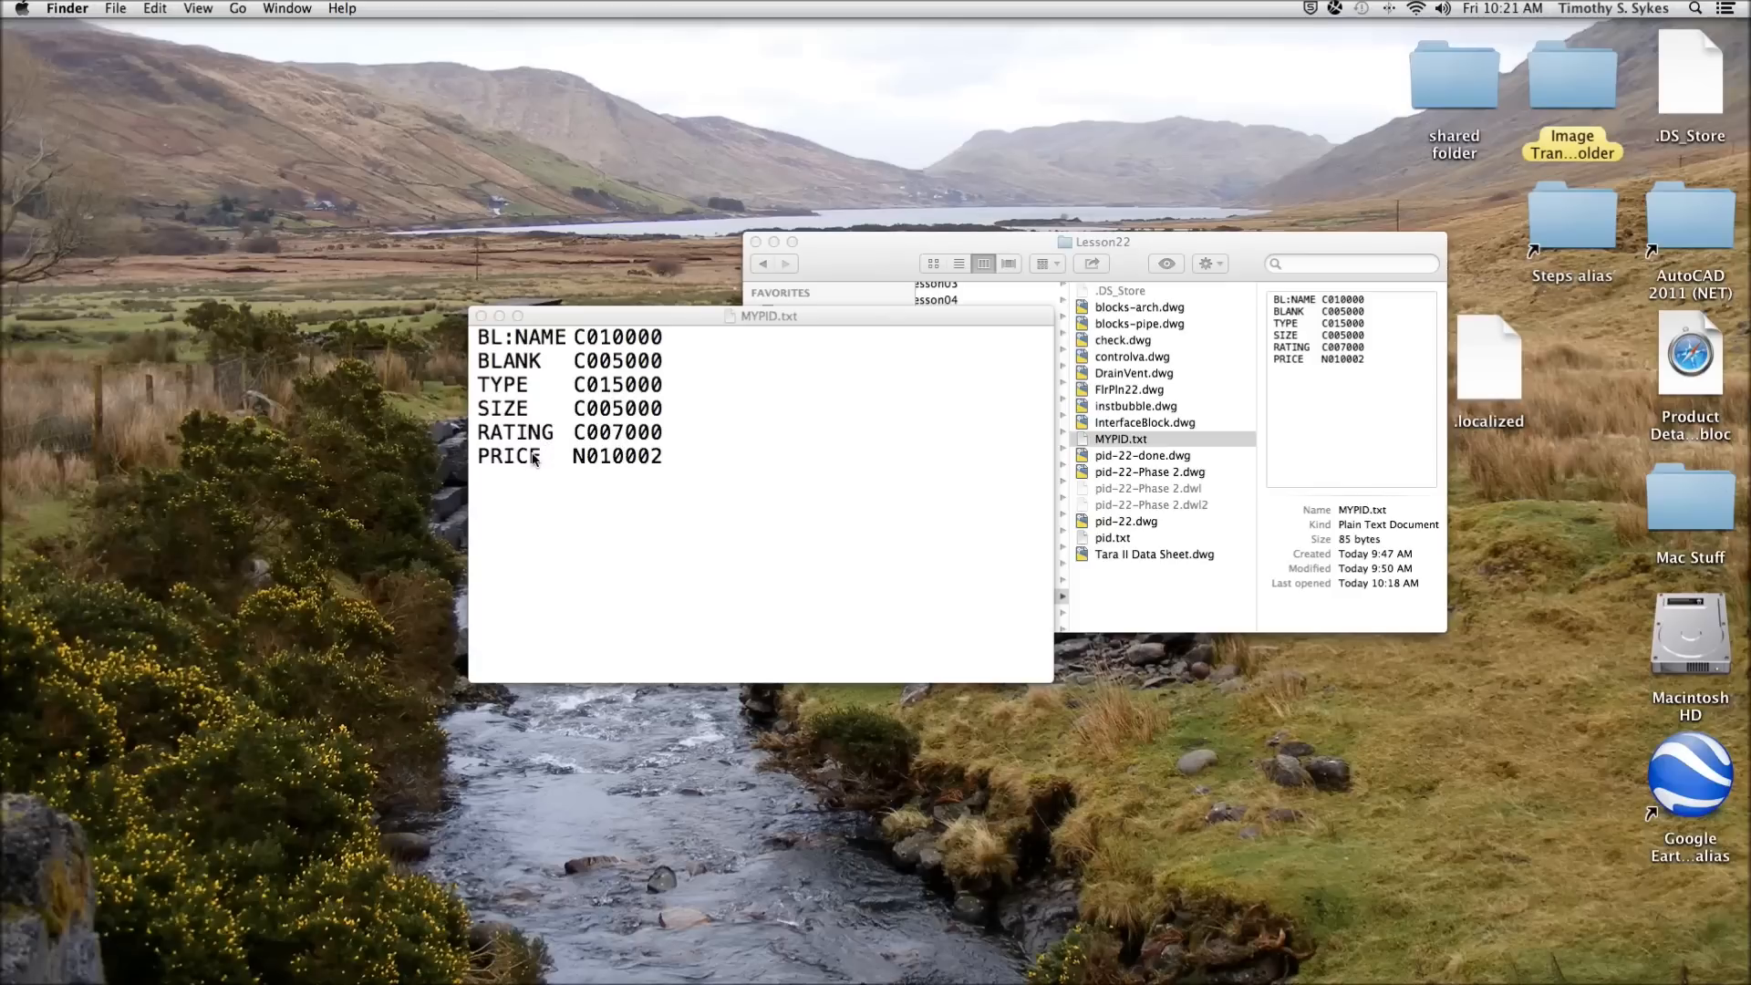
{"action": "mouse_move", "coordinate": [578, 469]}
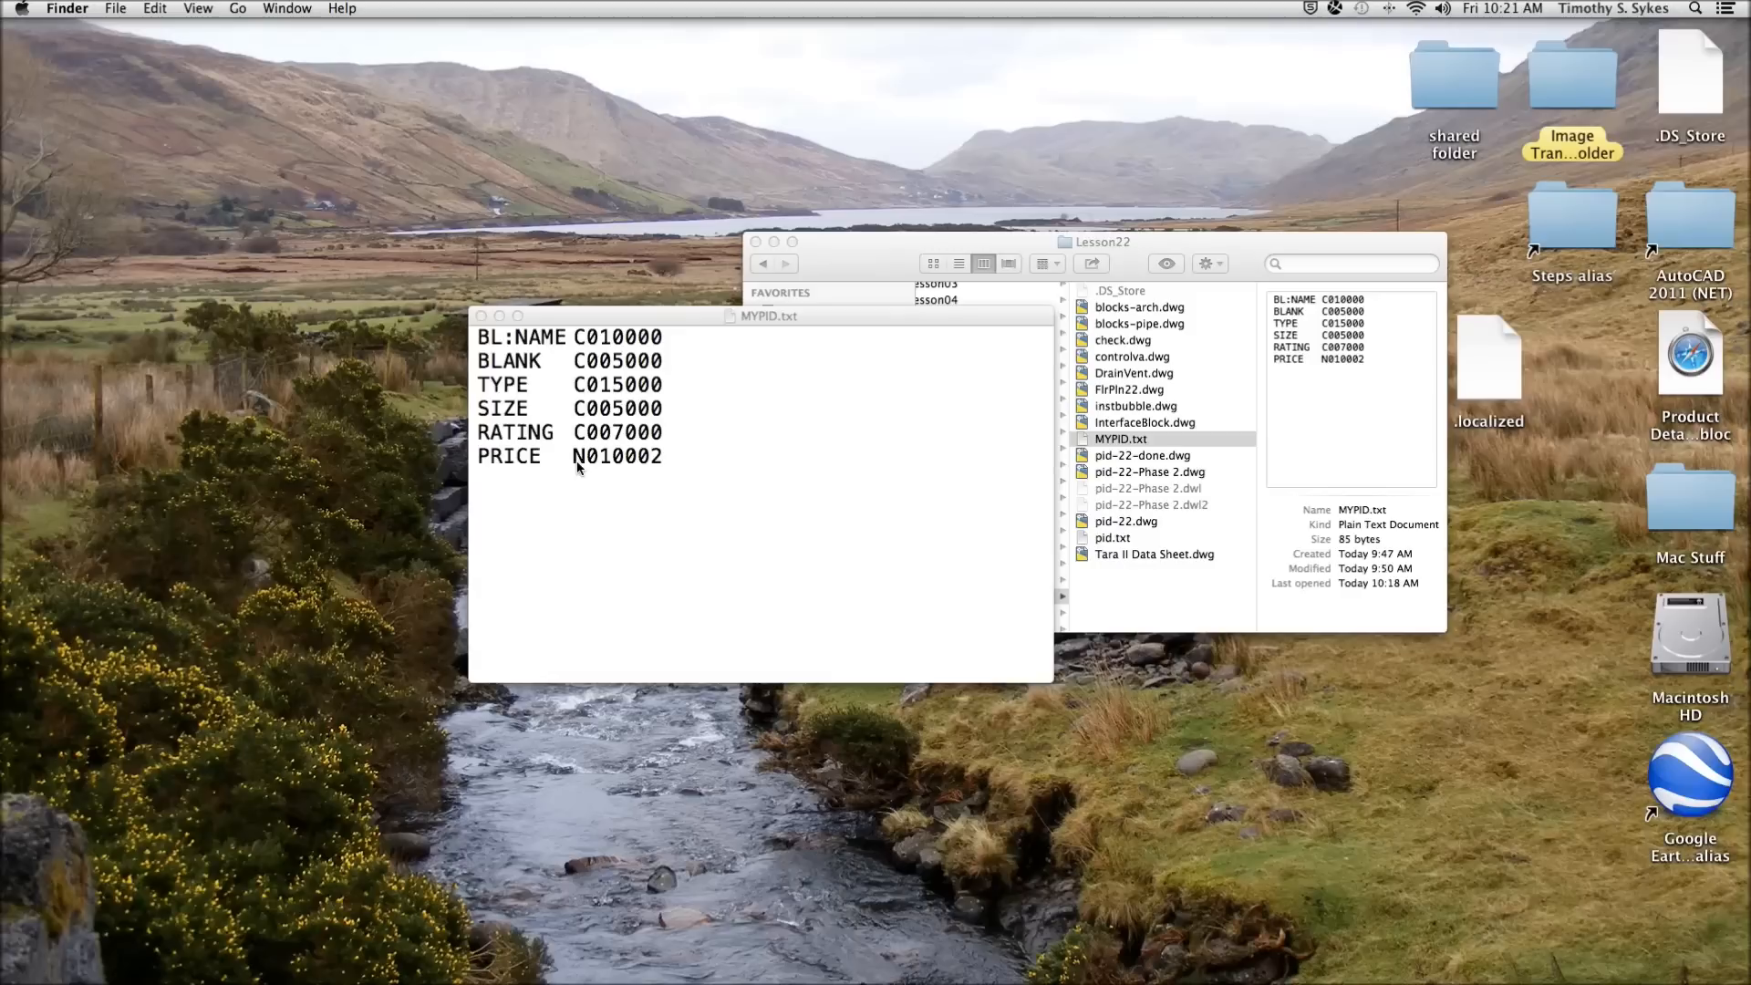
{"action": "mouse_move", "coordinate": [625, 472]}
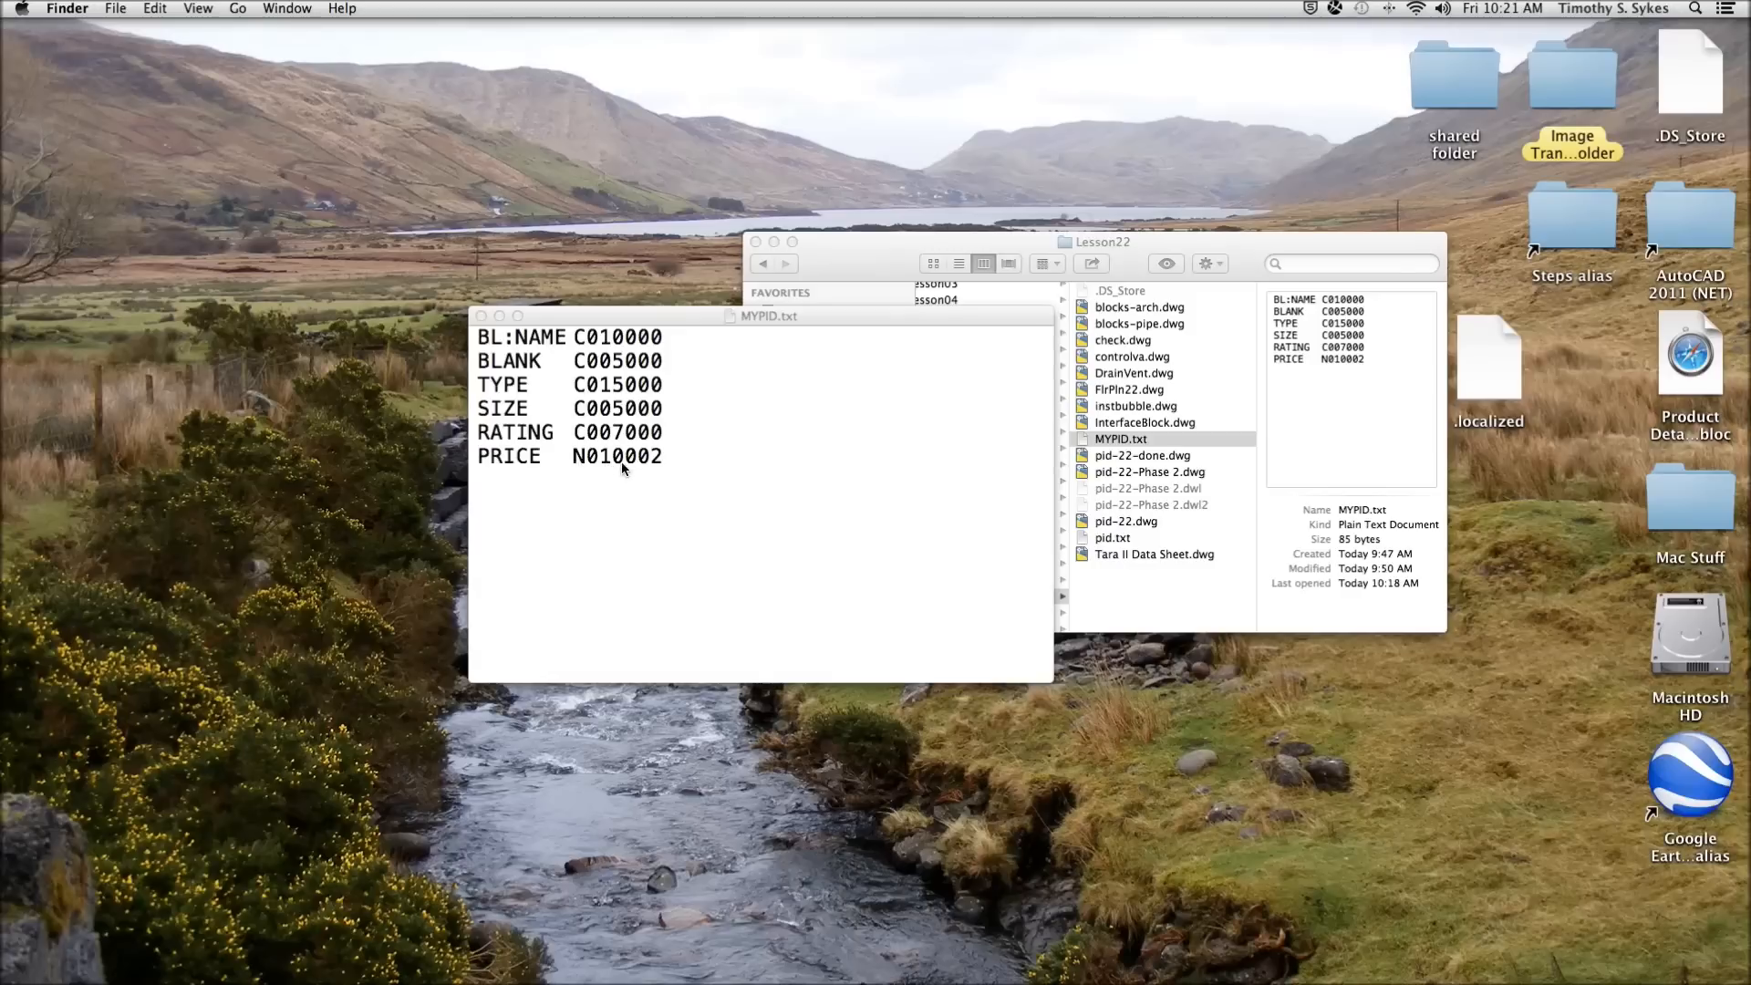
{"action": "mouse_move", "coordinate": [651, 473]}
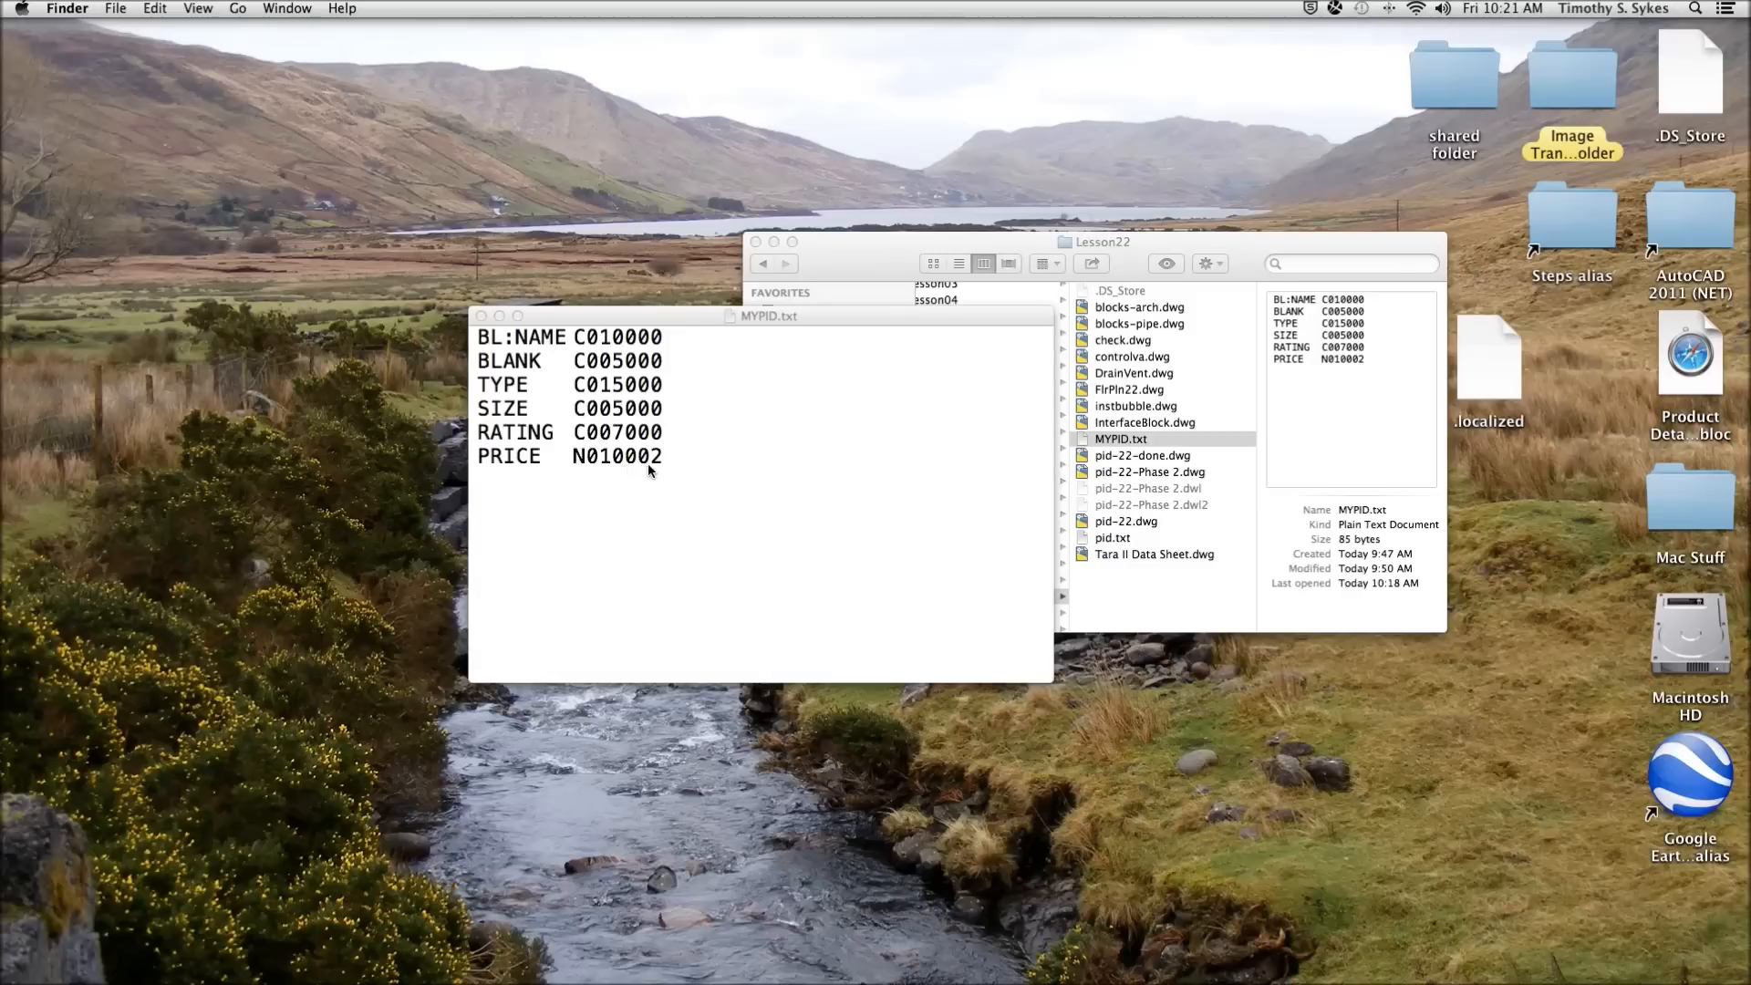
{"action": "mouse_move", "coordinate": [627, 490]}
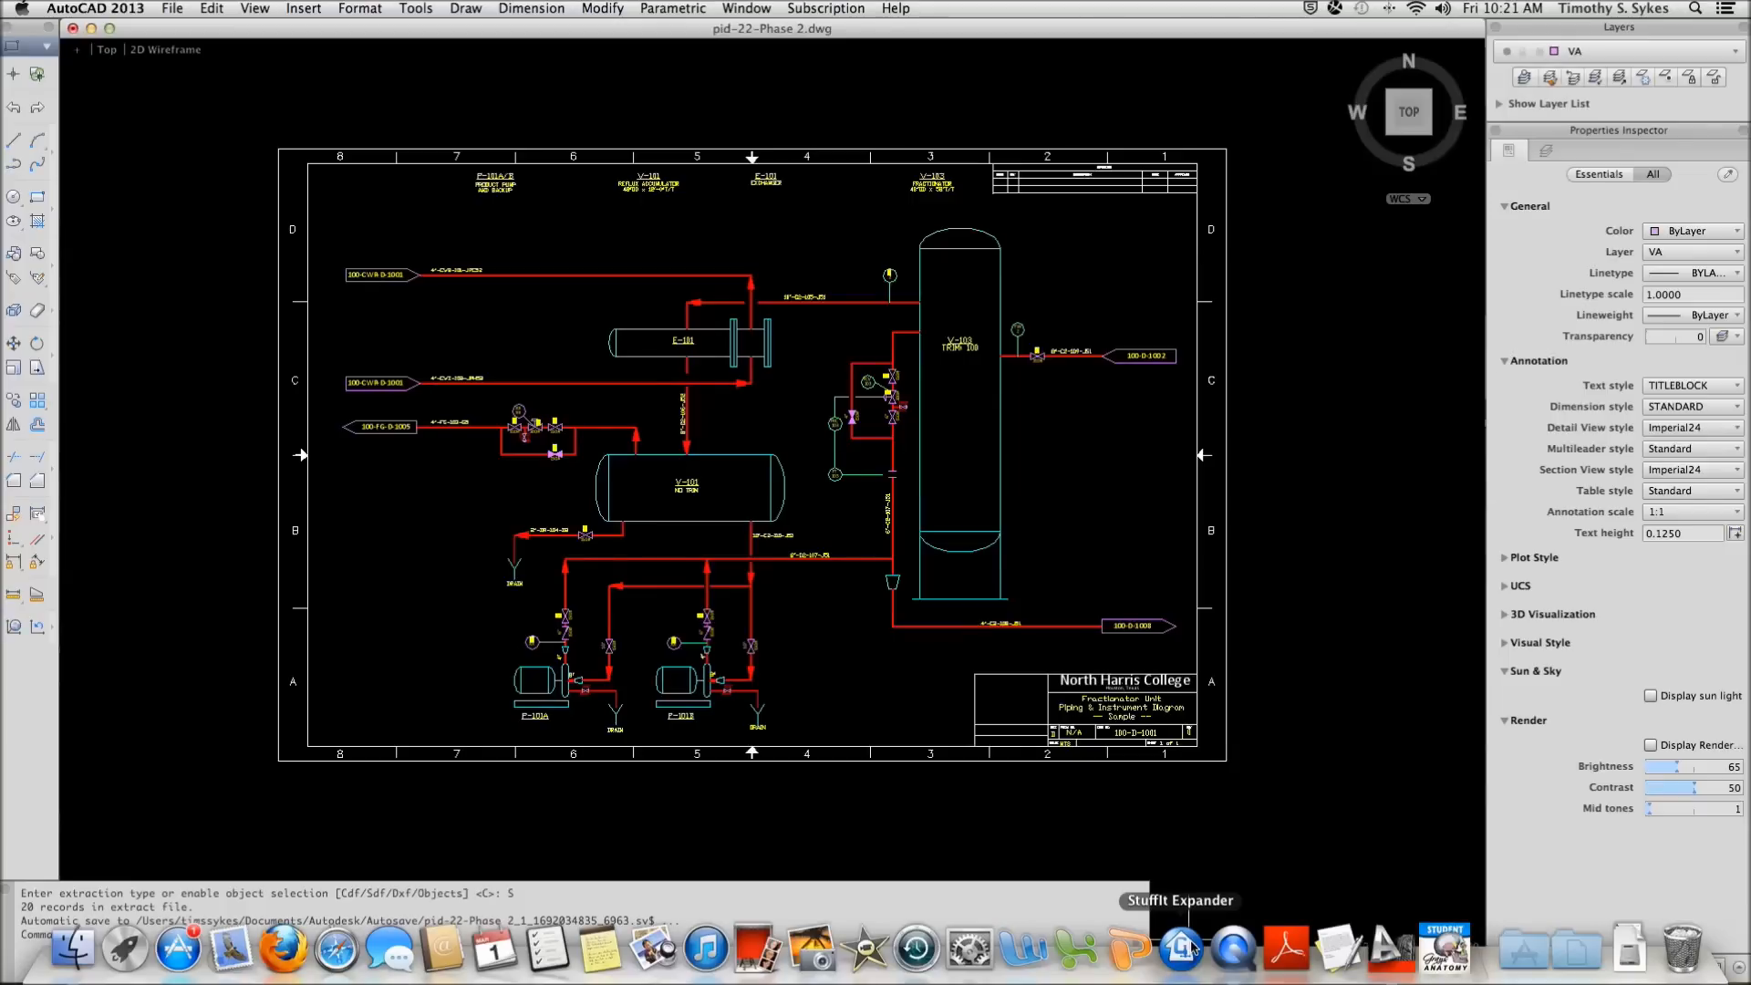
{"action": "mouse_move", "coordinate": [1181, 965]}
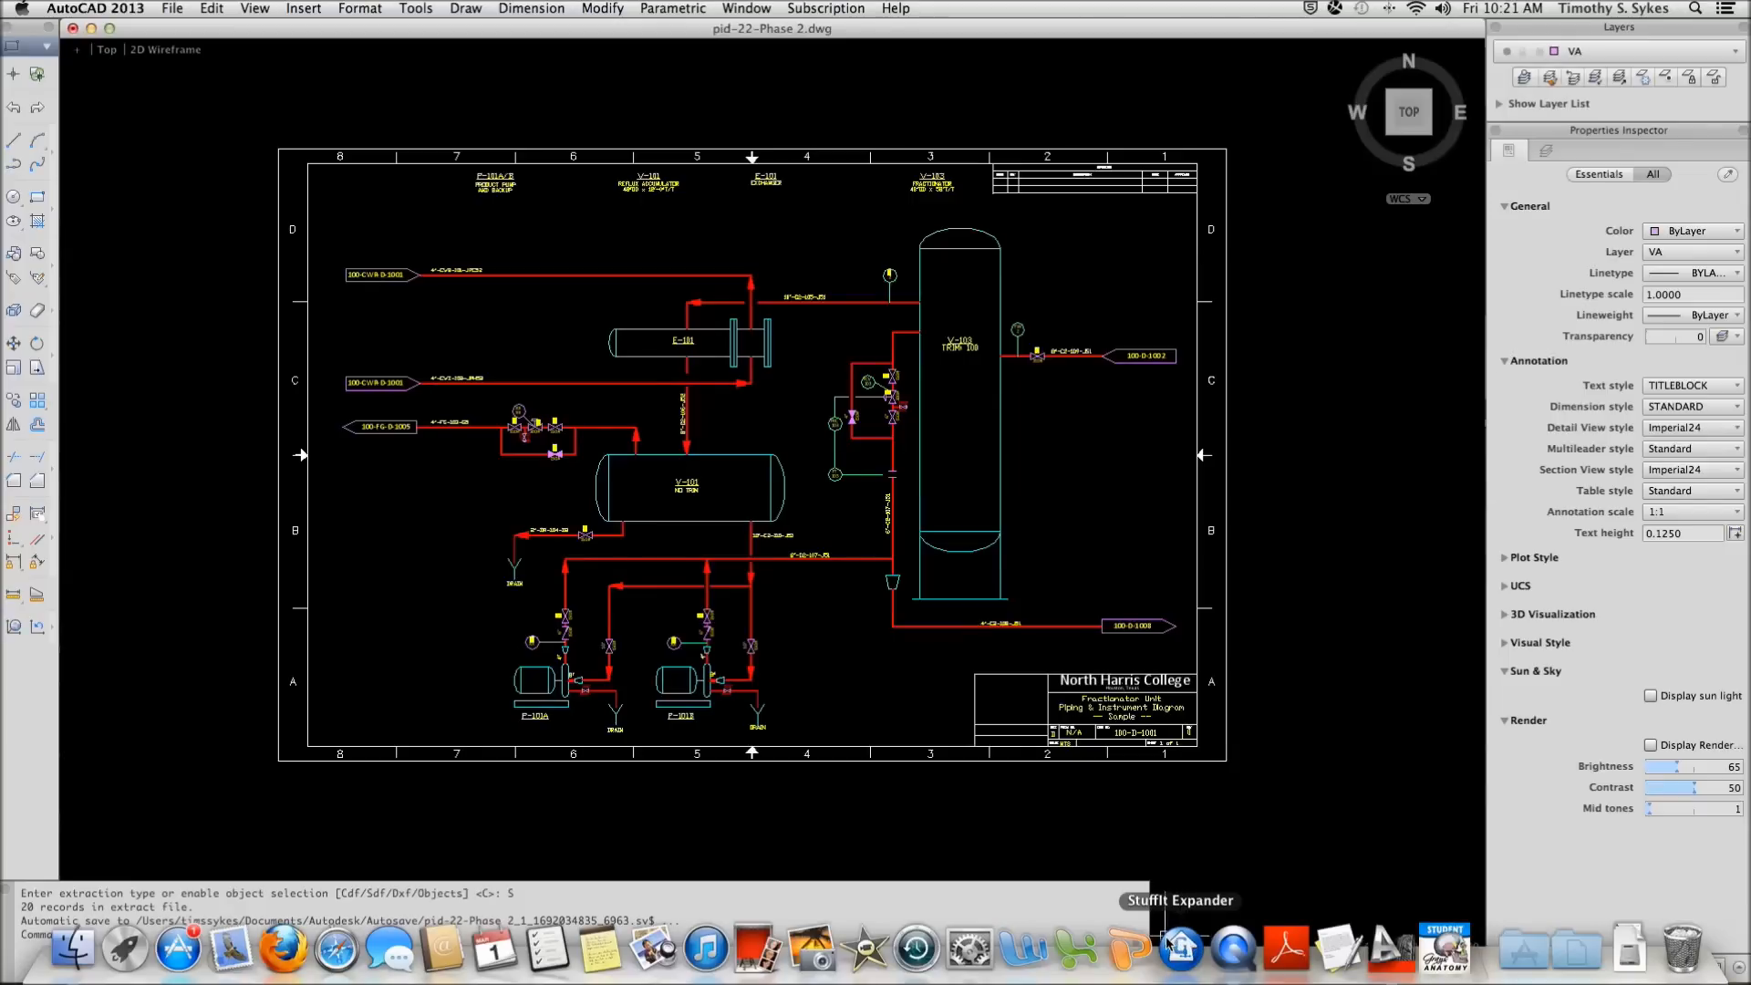
{"action": "mouse_move", "coordinate": [1151, 960]}
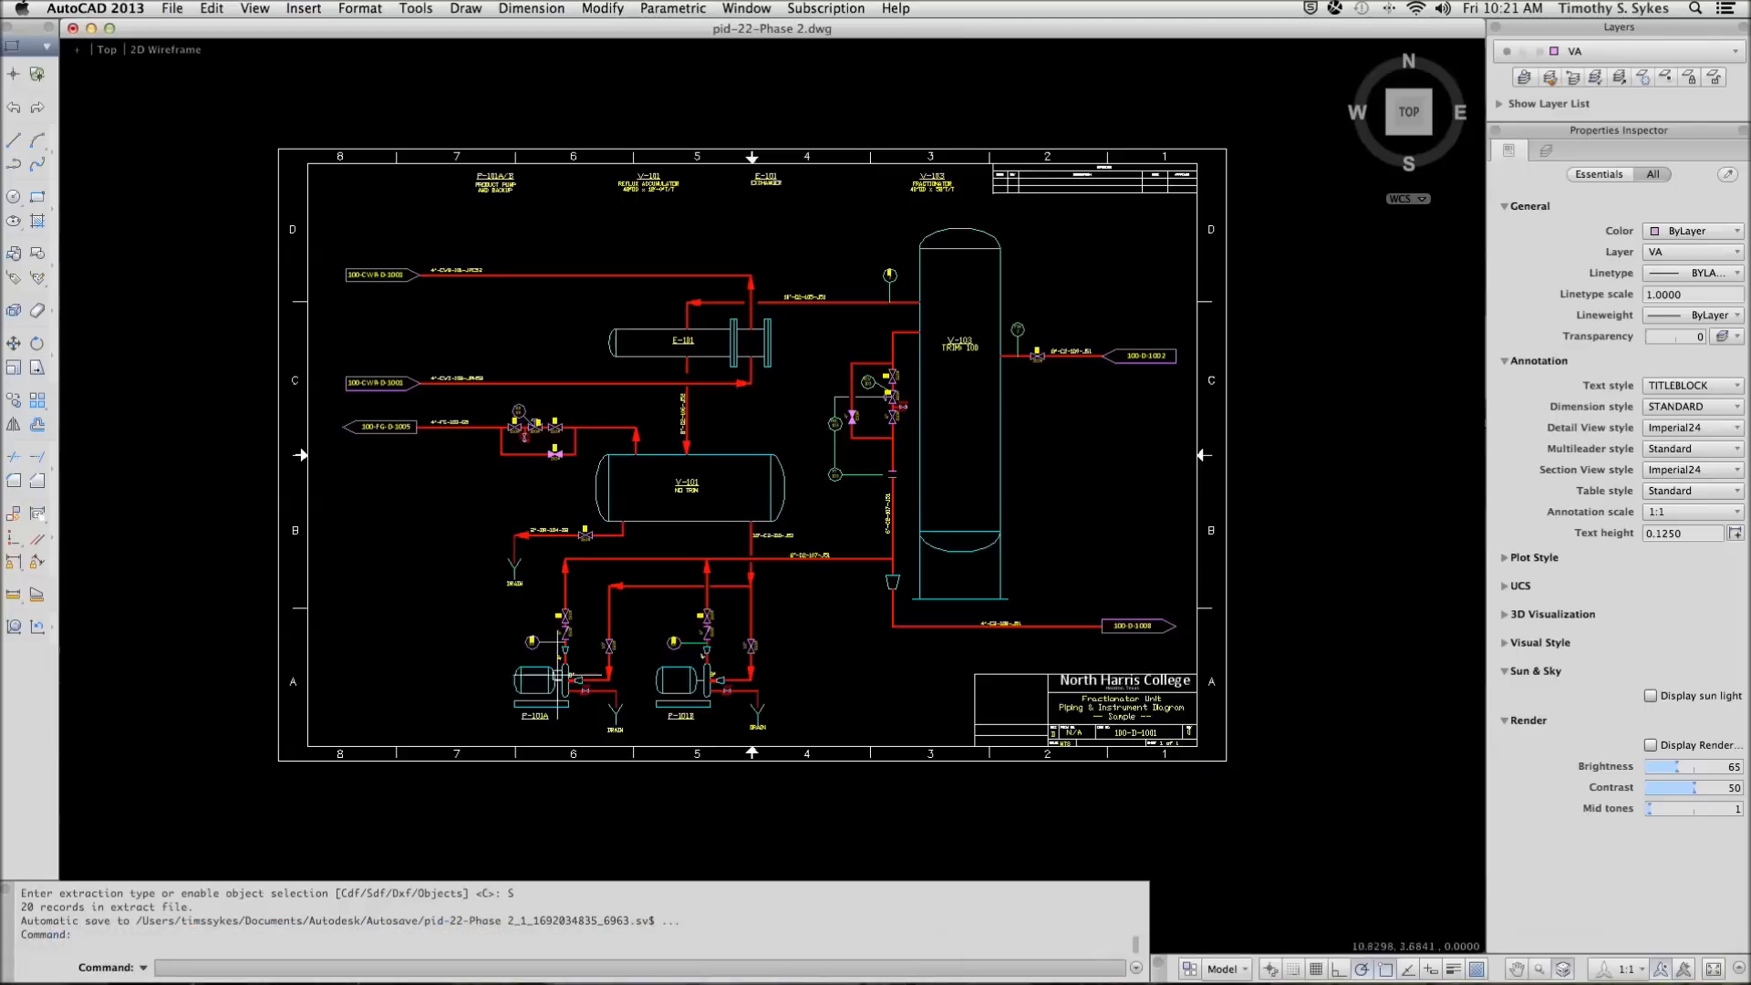
{"action": "mouse_move", "coordinate": [956, 517]}
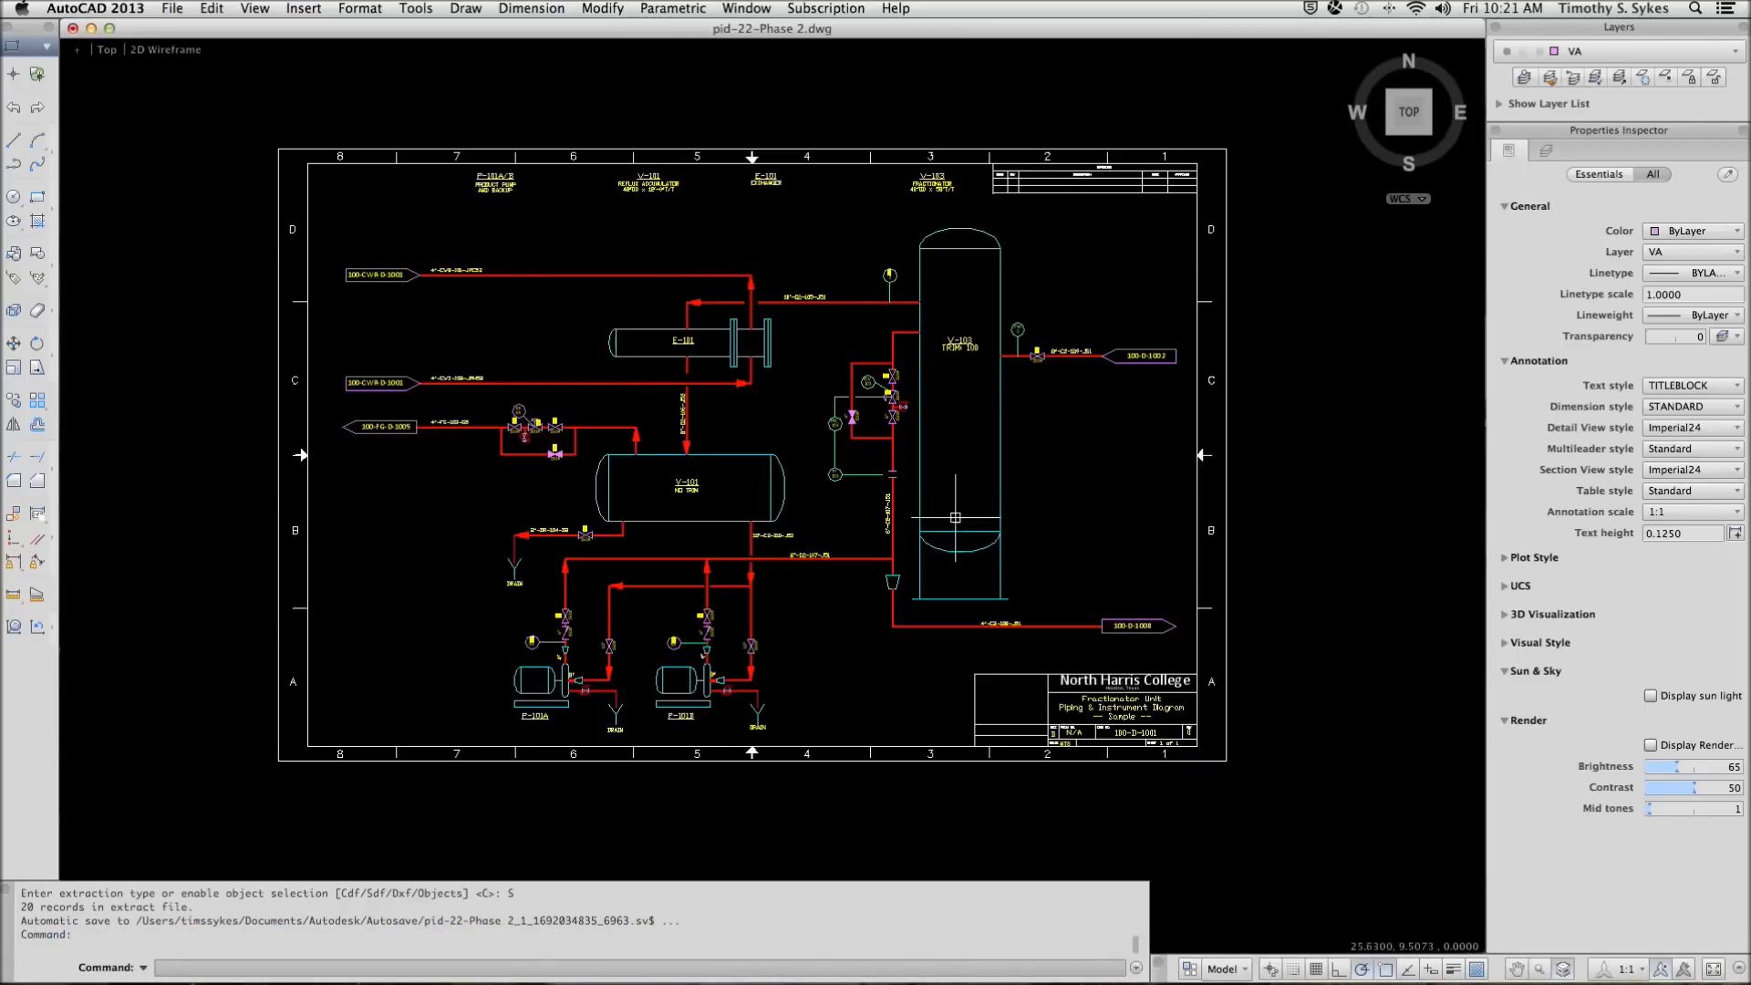
{"action": "mouse_move", "coordinate": [845, 261]}
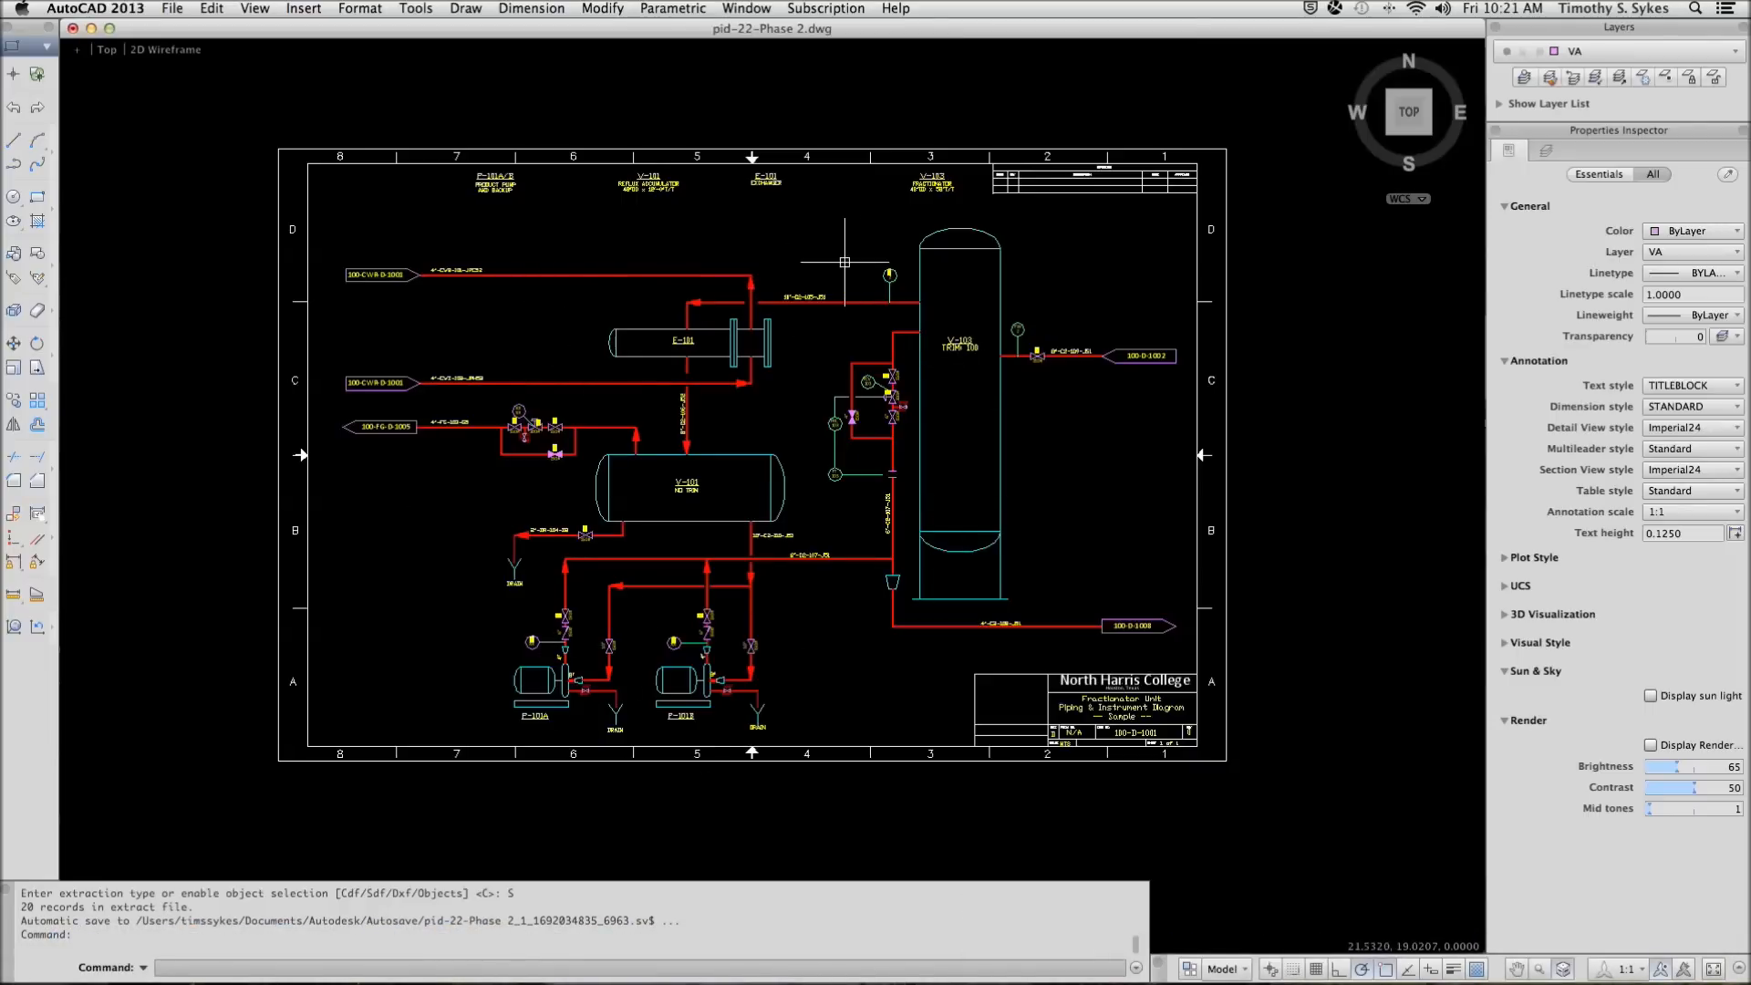
{"action": "mouse_move", "coordinate": [695, 494]}
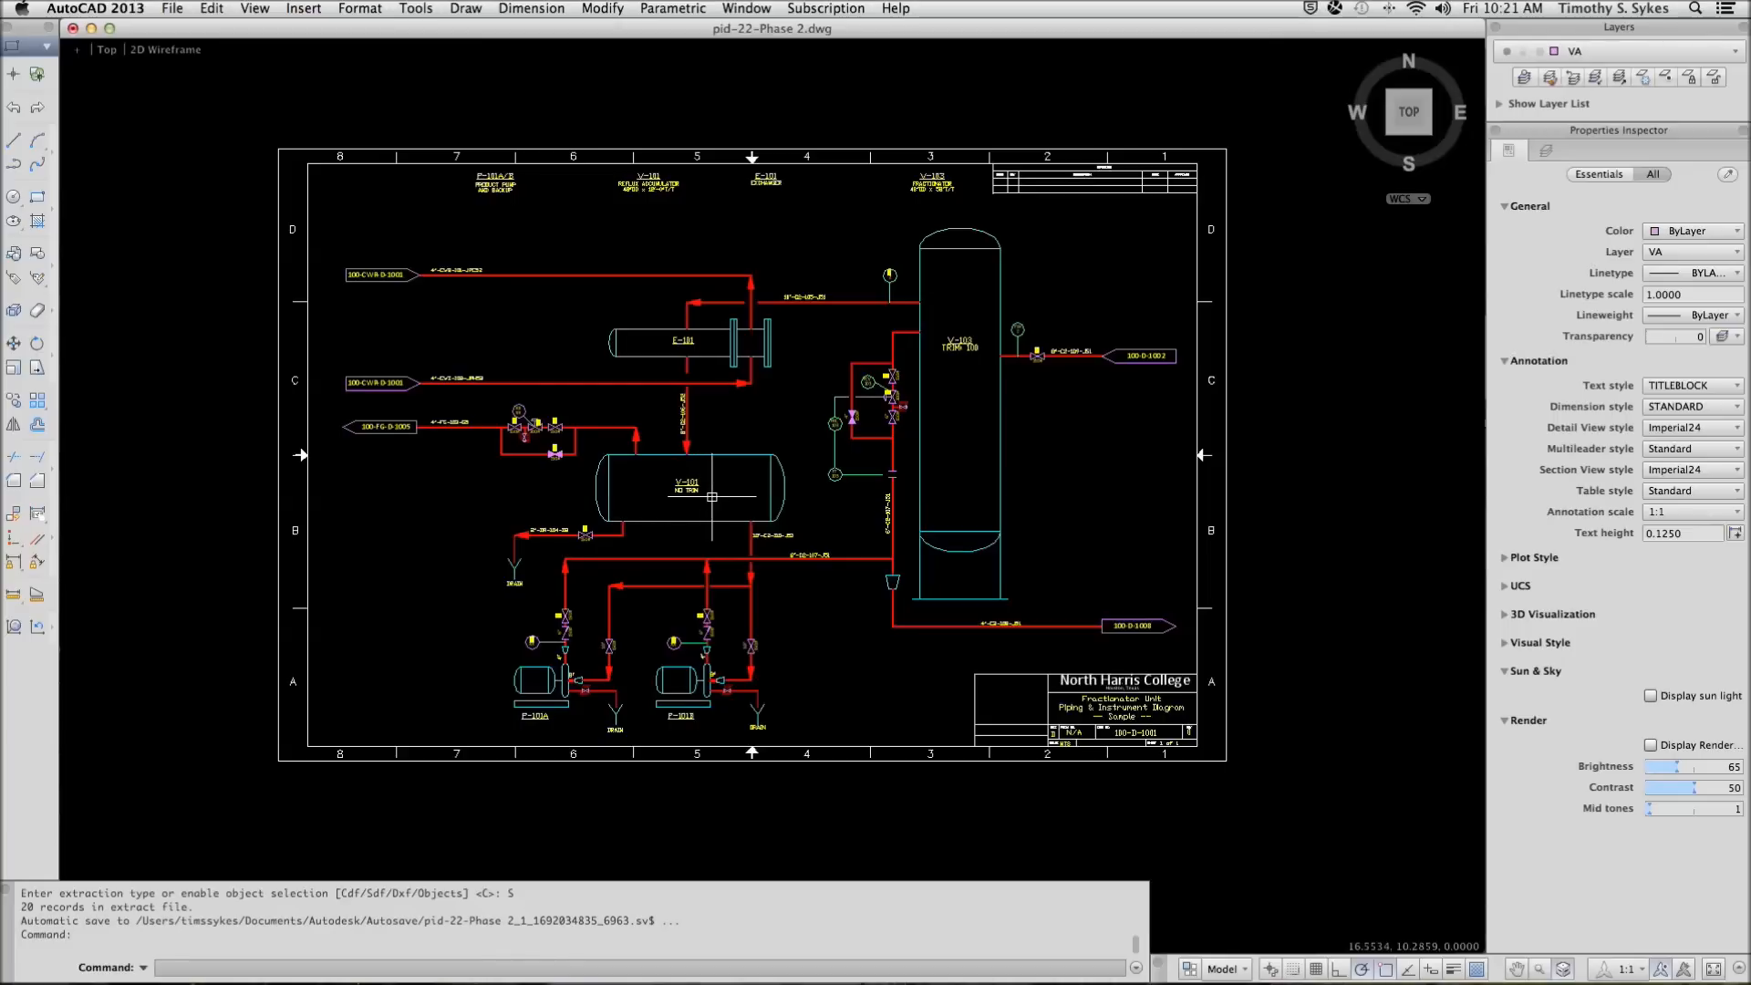
Run -ATTEXT with SDF format and the MYPID.txt template file.
{"action": "type", "text": "-AATEXT"}
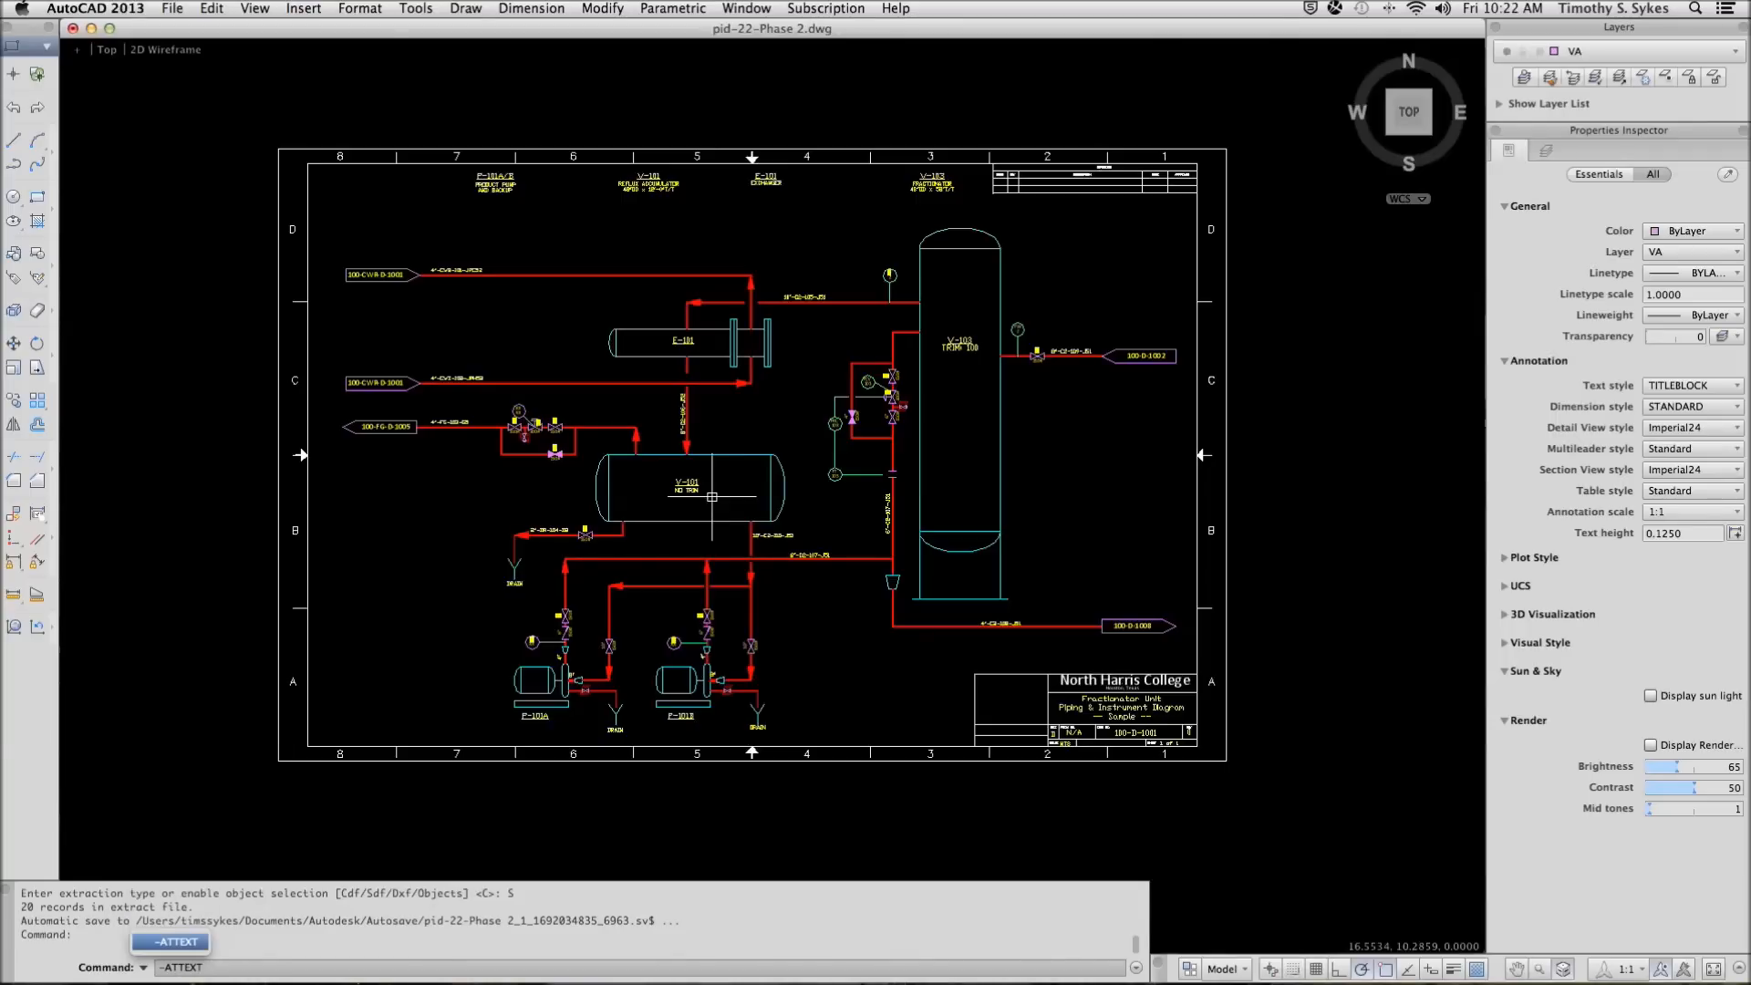
{"action": "mouse_move", "coordinate": [458, 524]}
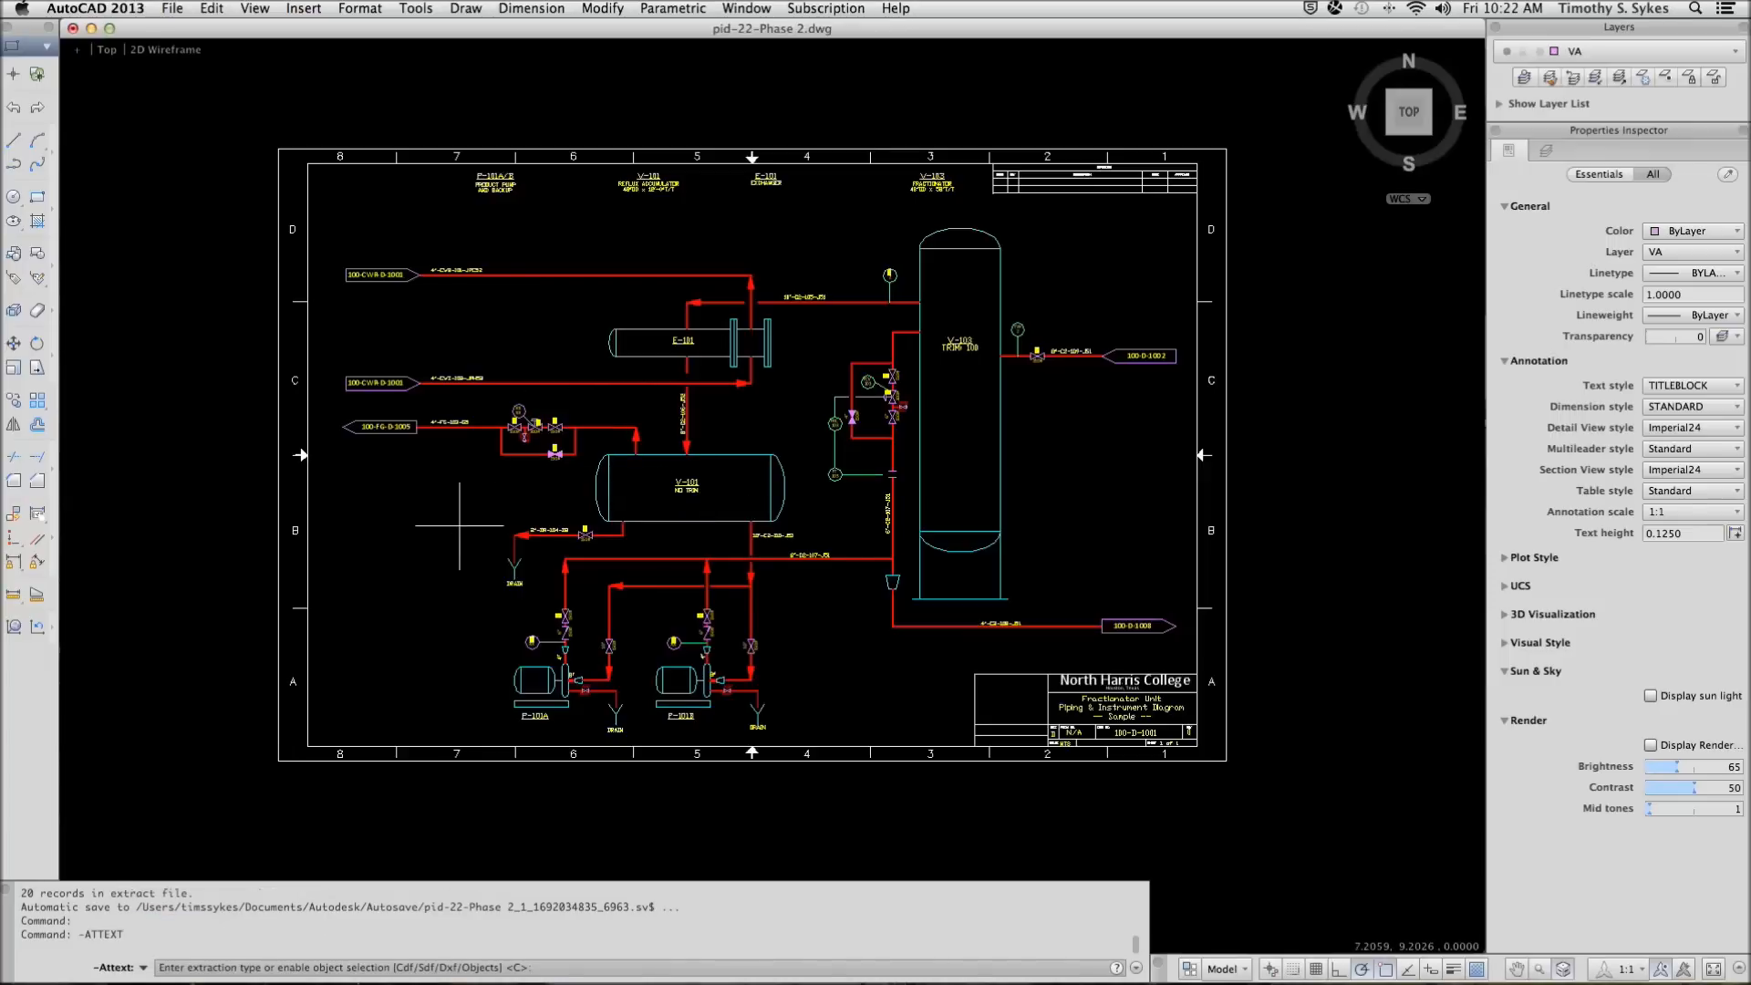
{"action": "right_click", "coordinate": [465, 533]}
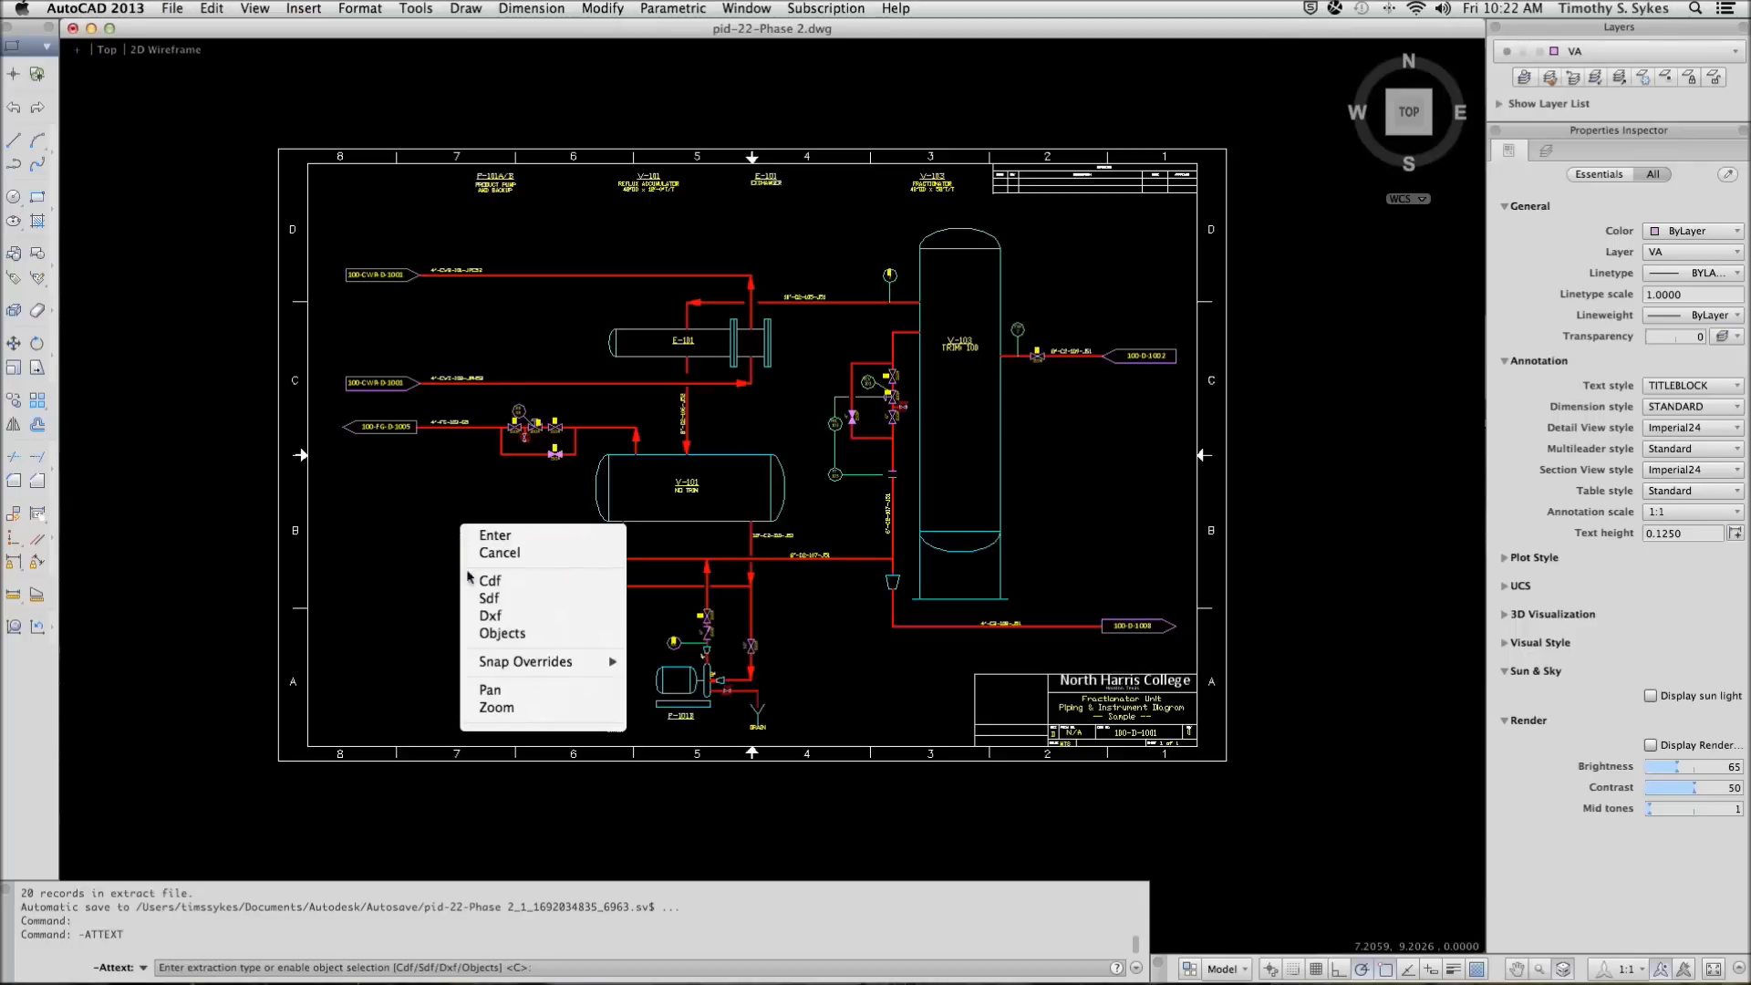
{"action": "mouse_move", "coordinate": [499, 599]}
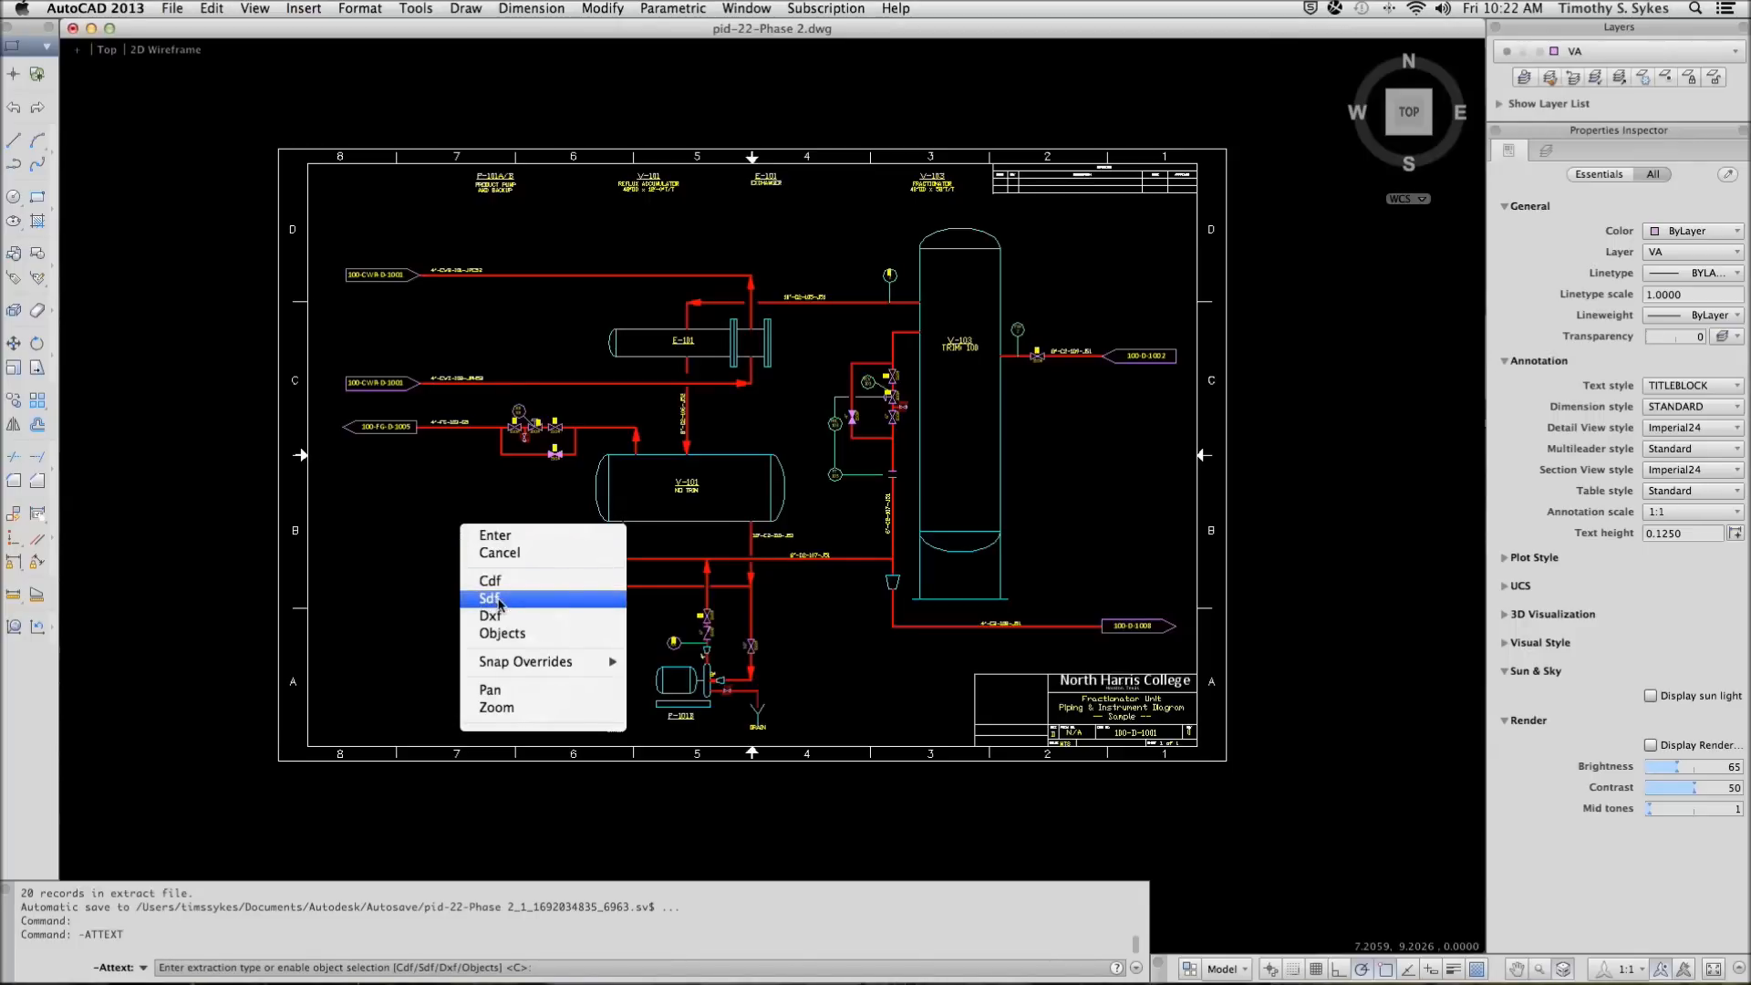
{"action": "left_click", "coordinate": [490, 599]}
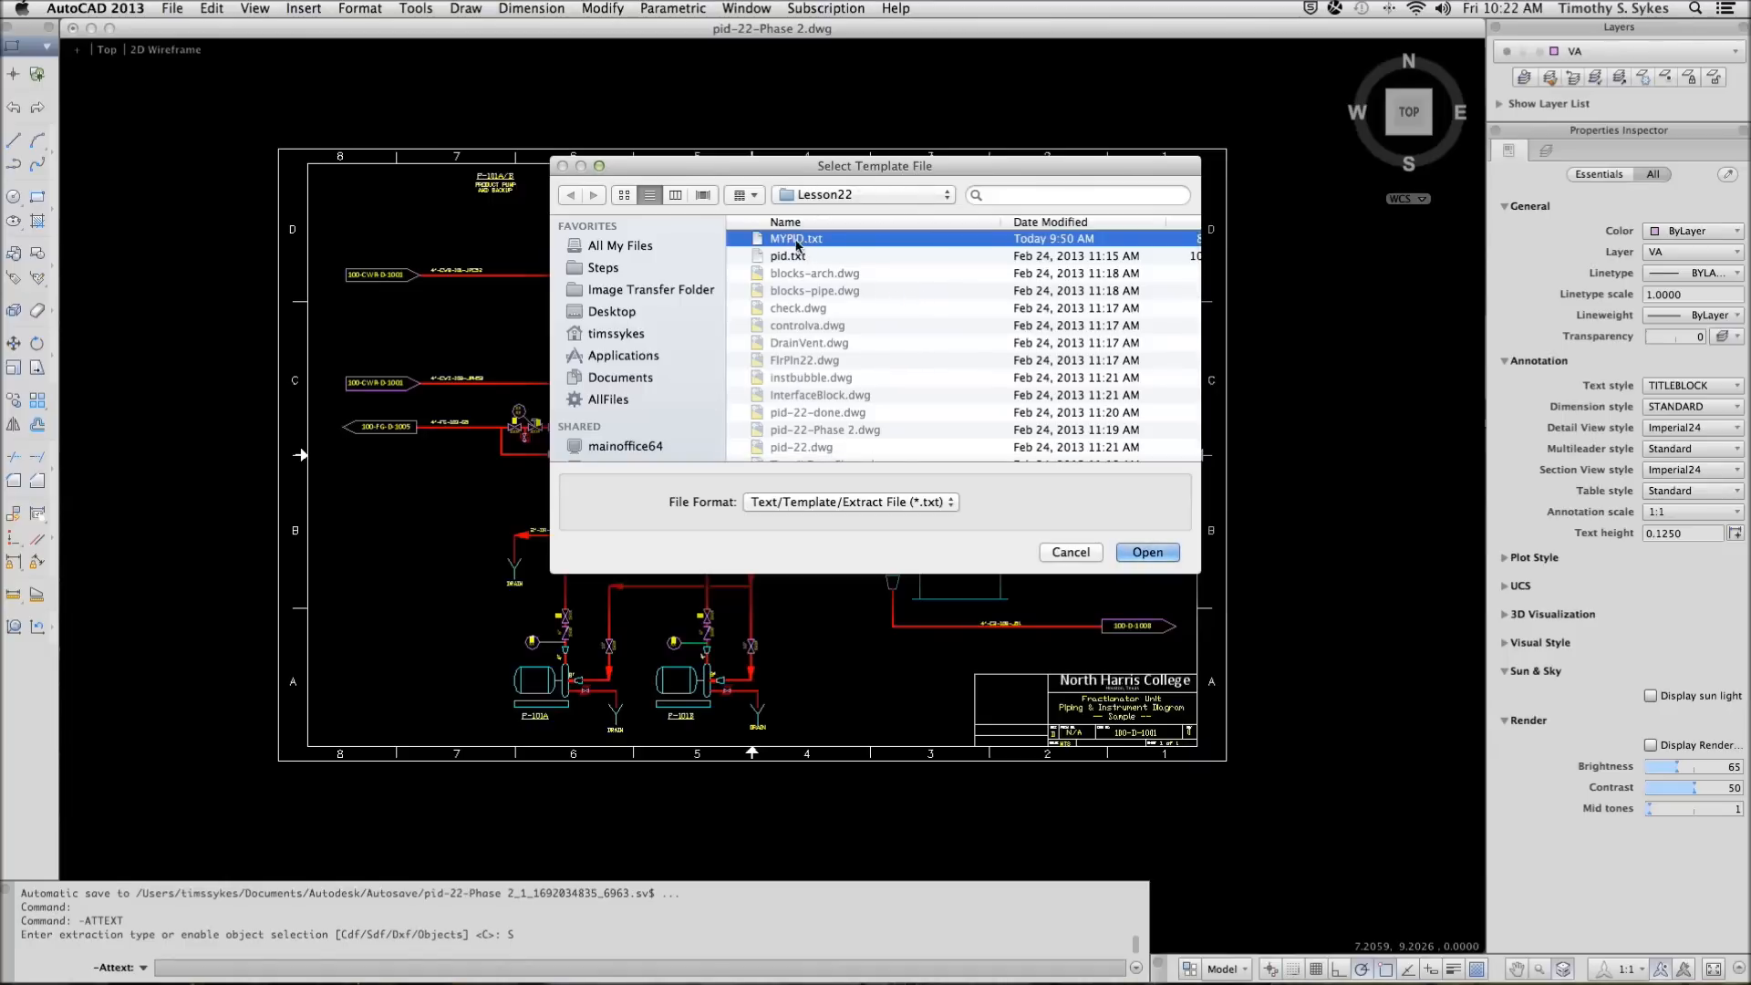
{"action": "mouse_move", "coordinate": [817, 253]}
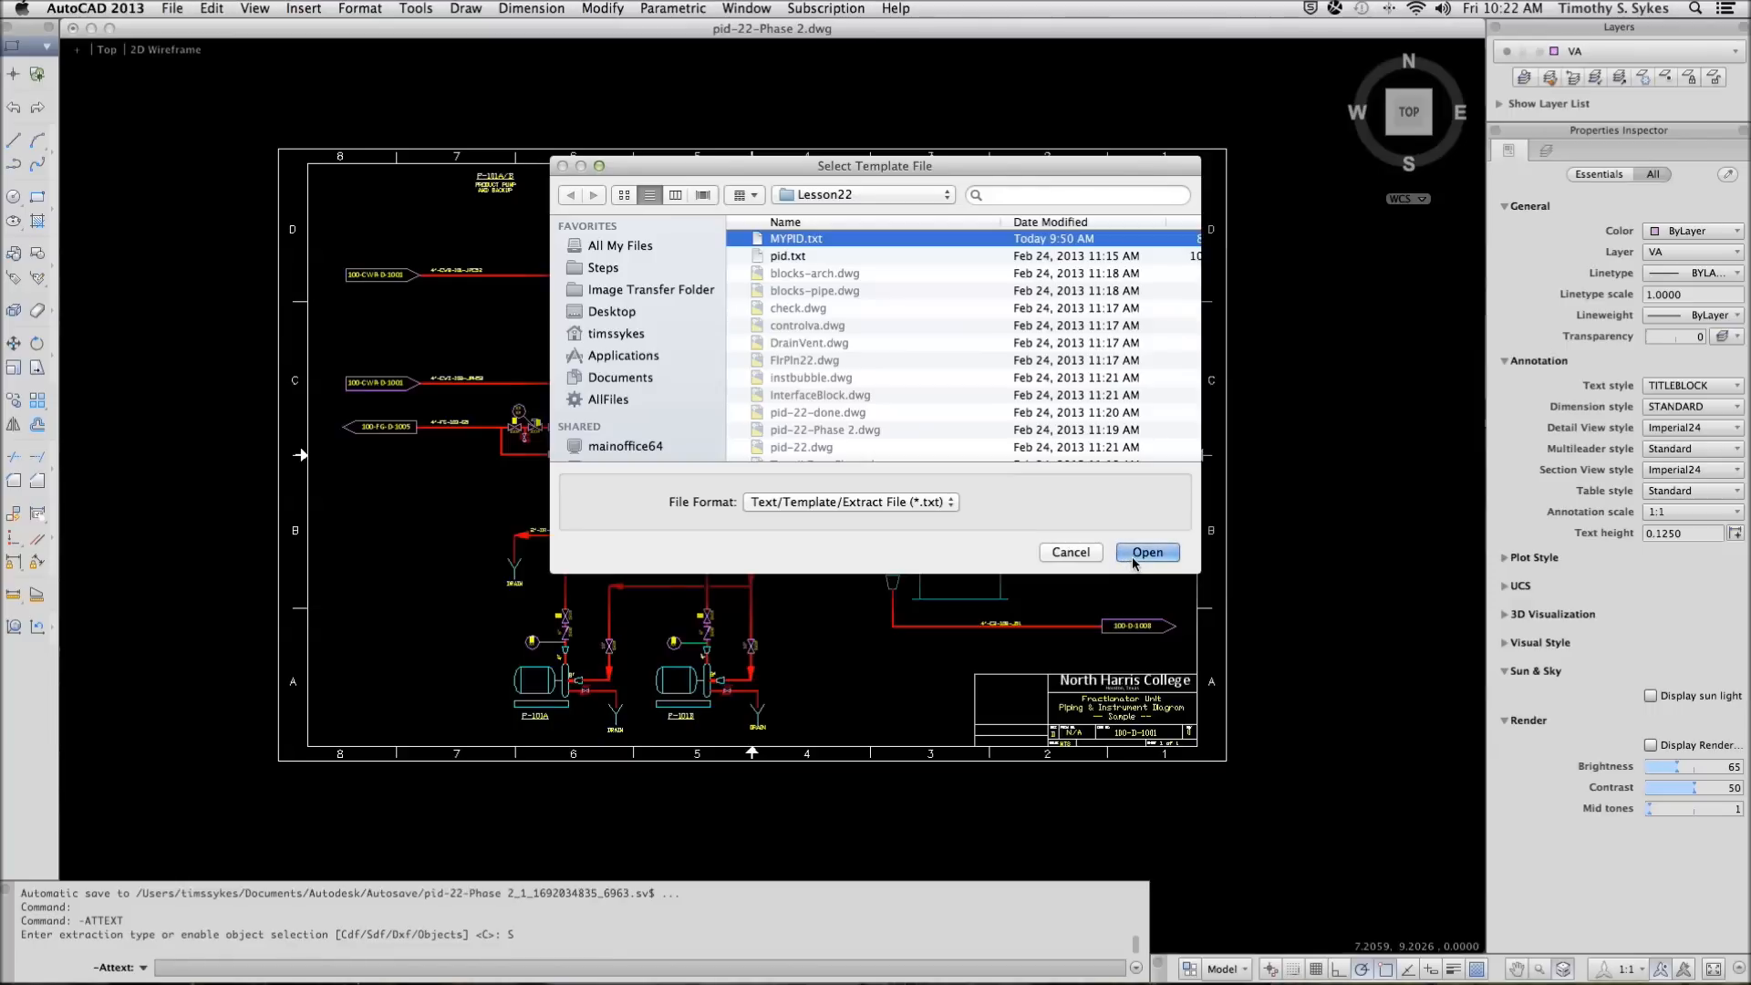
{"action": "left_click", "coordinate": [1147, 552]}
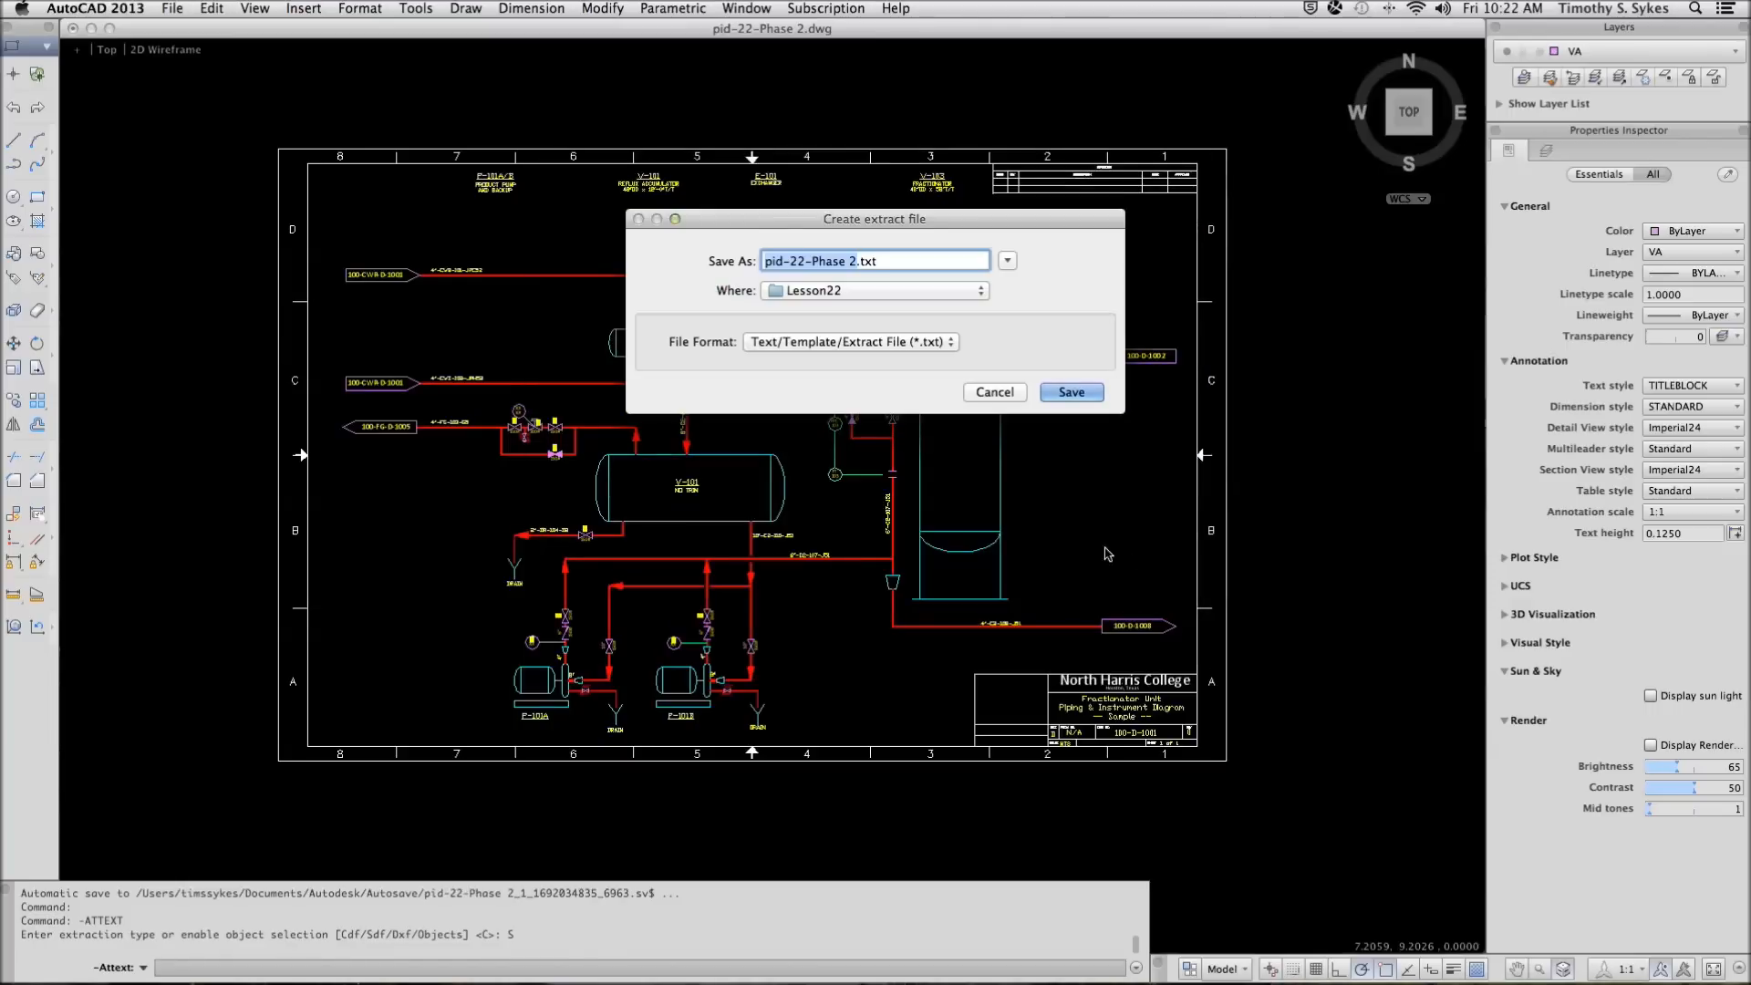
Save the extract as pid-22-Phase 2.txt, then open it from the Lesson22 folder.
{"action": "left_click", "coordinate": [885, 261]}
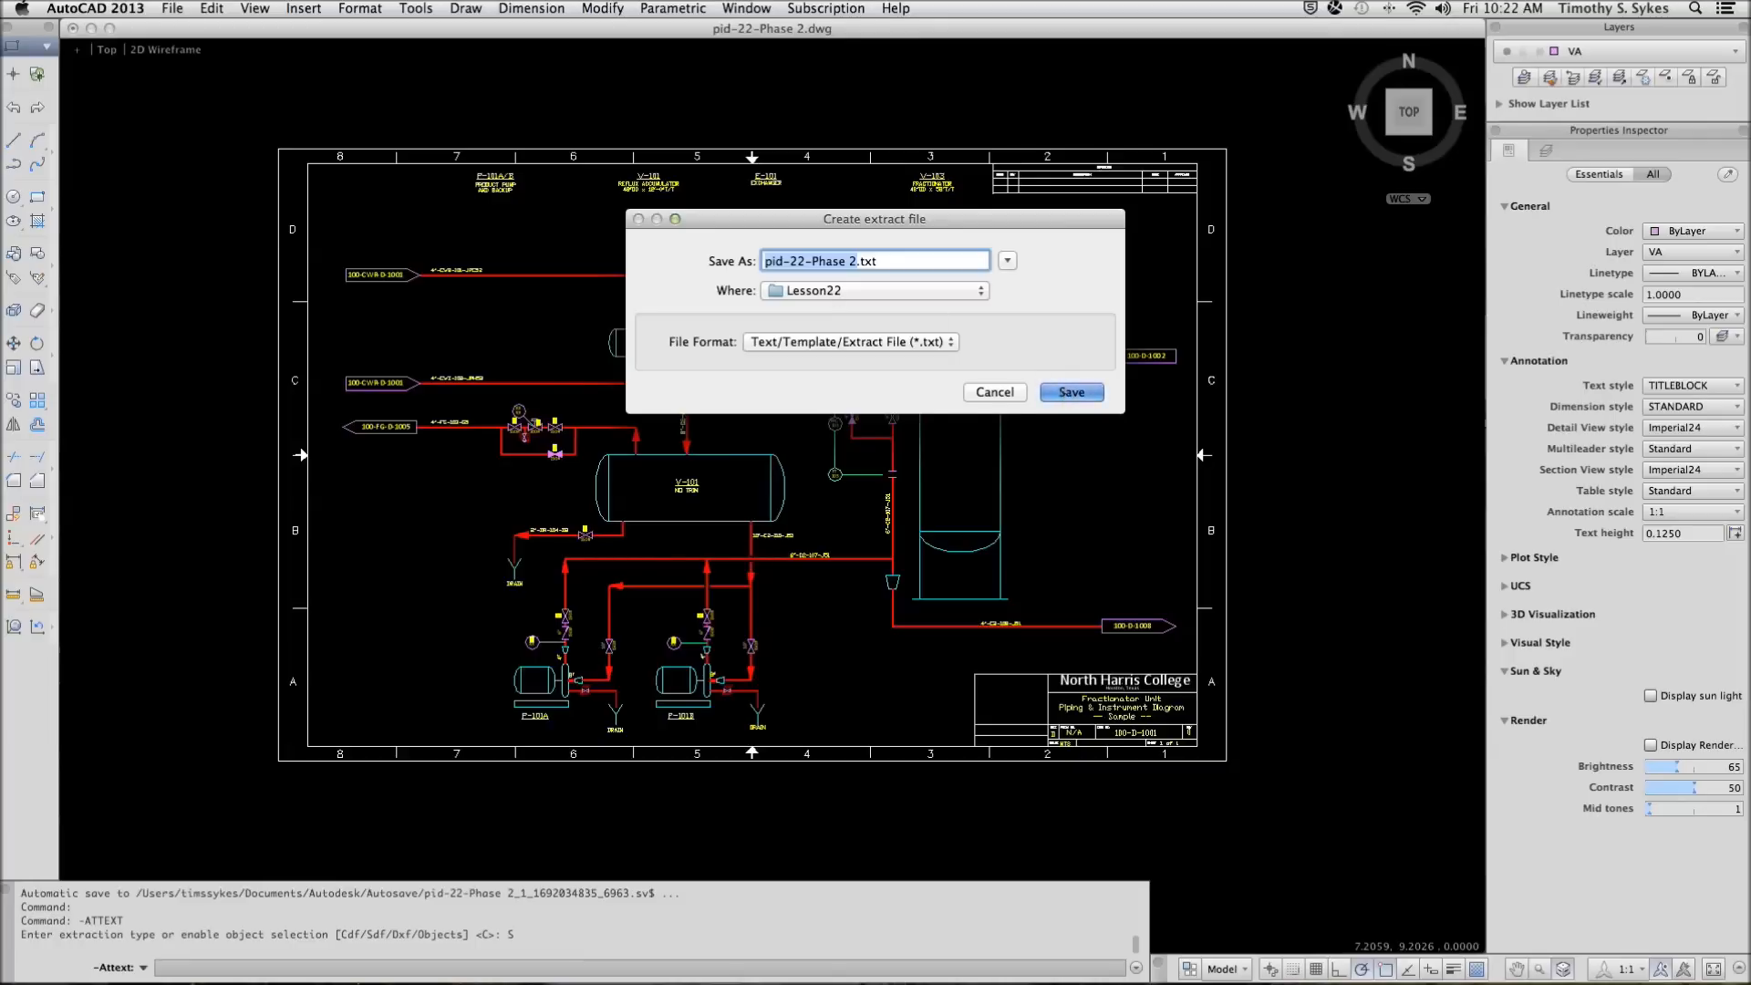
{"action": "left_click", "coordinate": [1071, 392]}
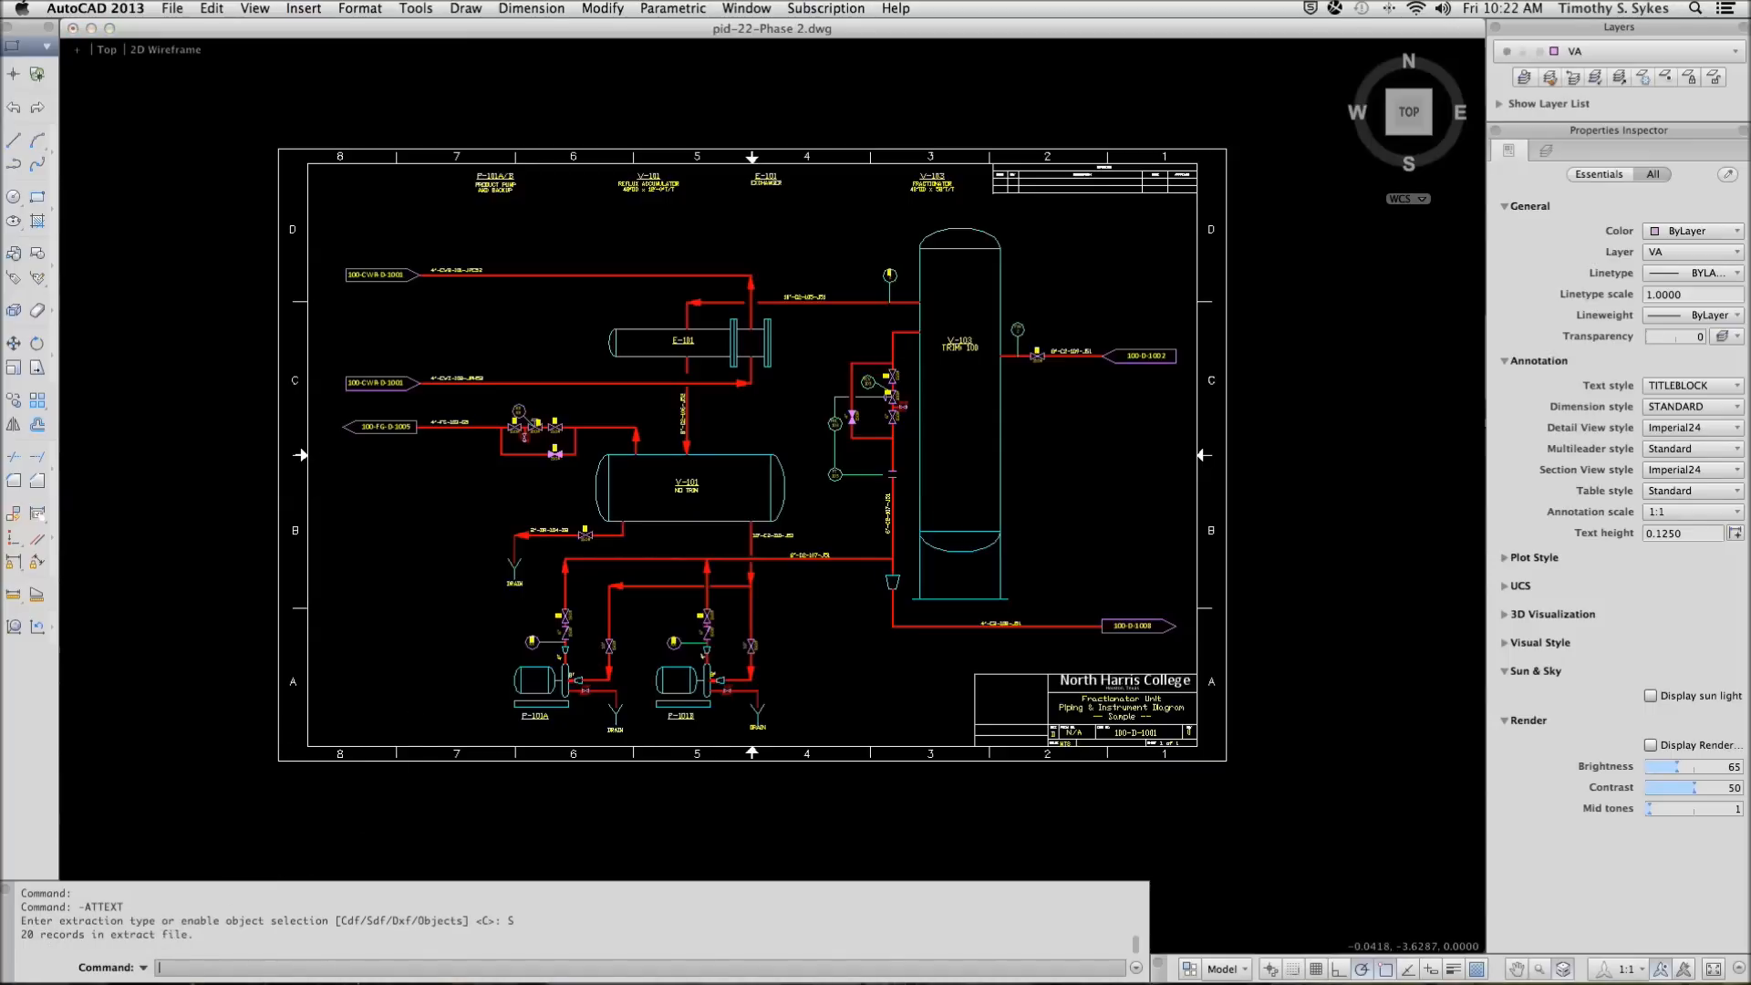
{"action": "left_click", "coordinate": [98, 9]}
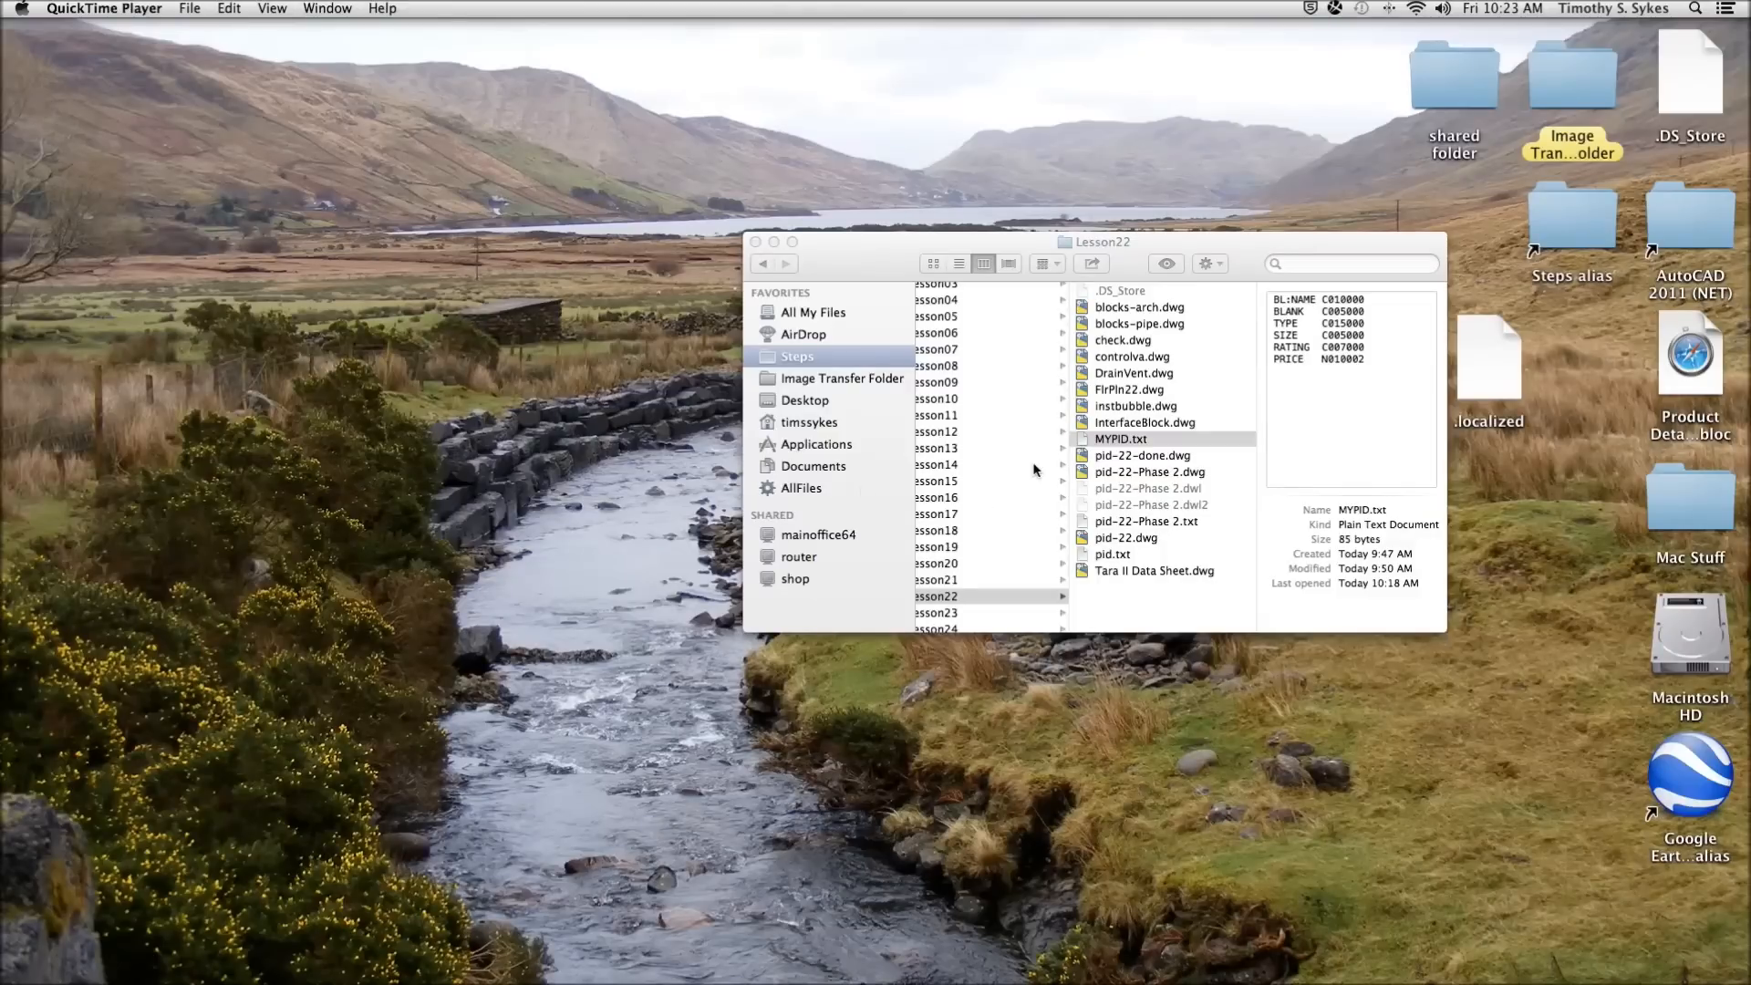
{"action": "mouse_move", "coordinate": [1126, 521]}
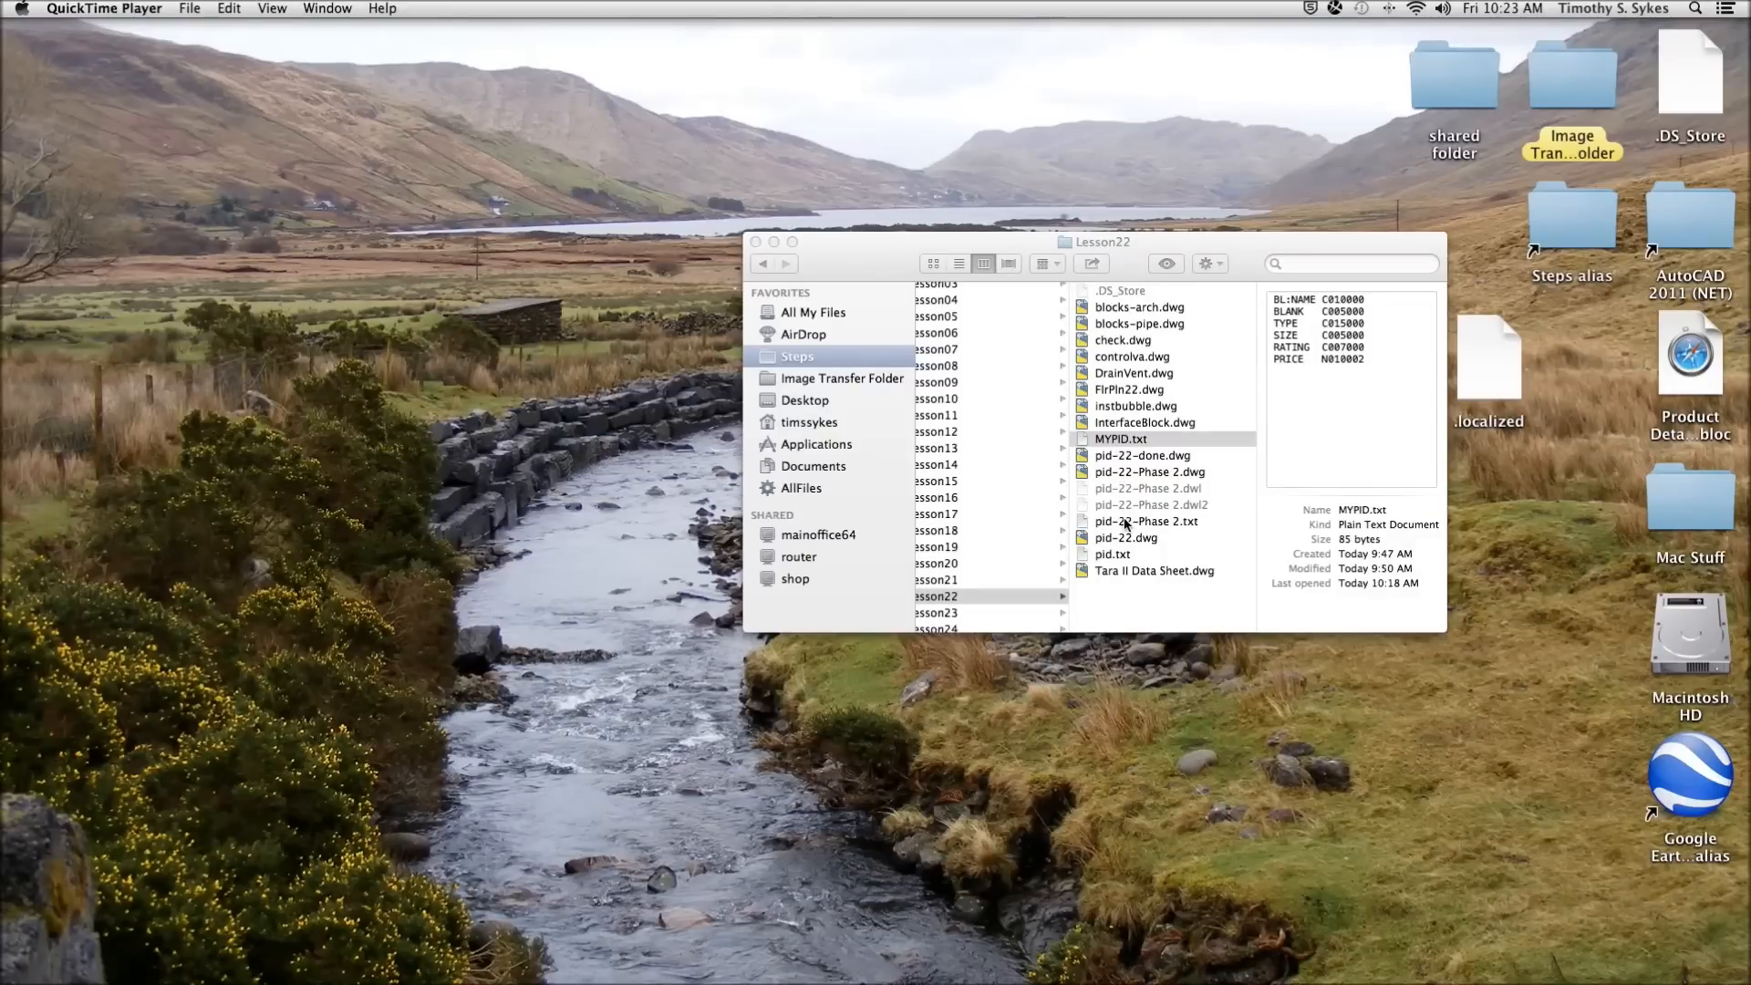
{"action": "double_click", "coordinate": [1146, 521]}
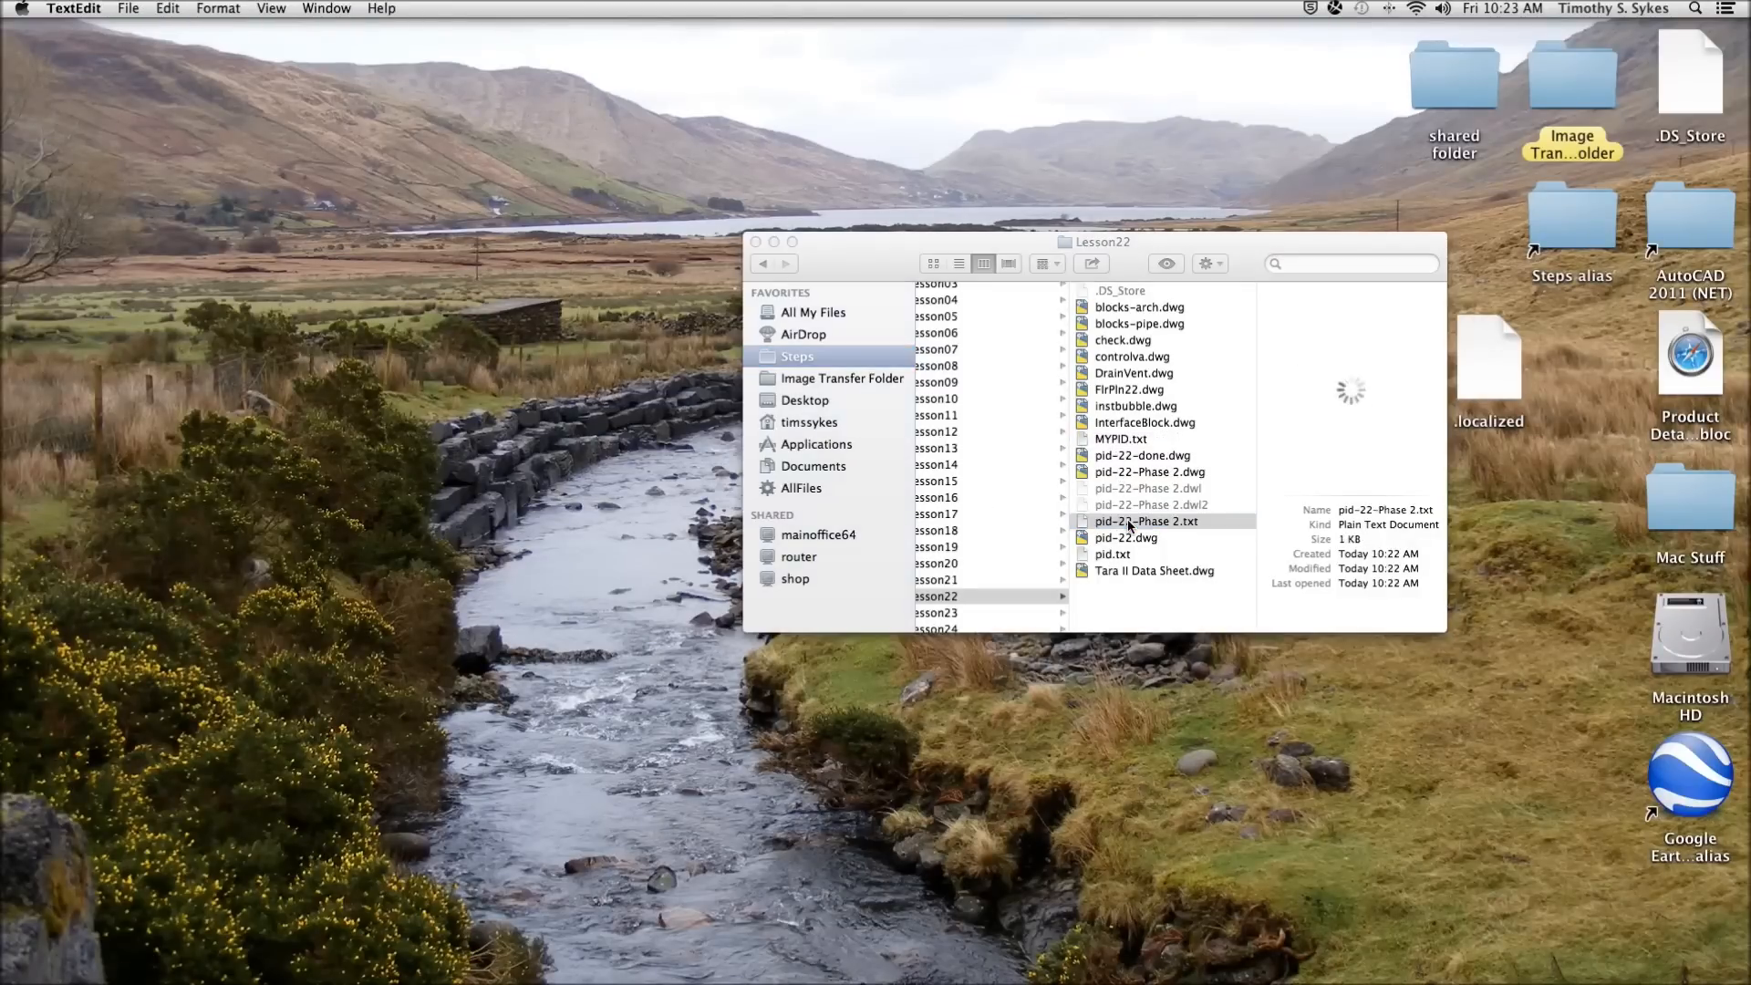
Open pid-22-Phase 2.txt in TextEdit and center its window to review the valve columns.
{"action": "double_click", "coordinate": [1146, 521]}
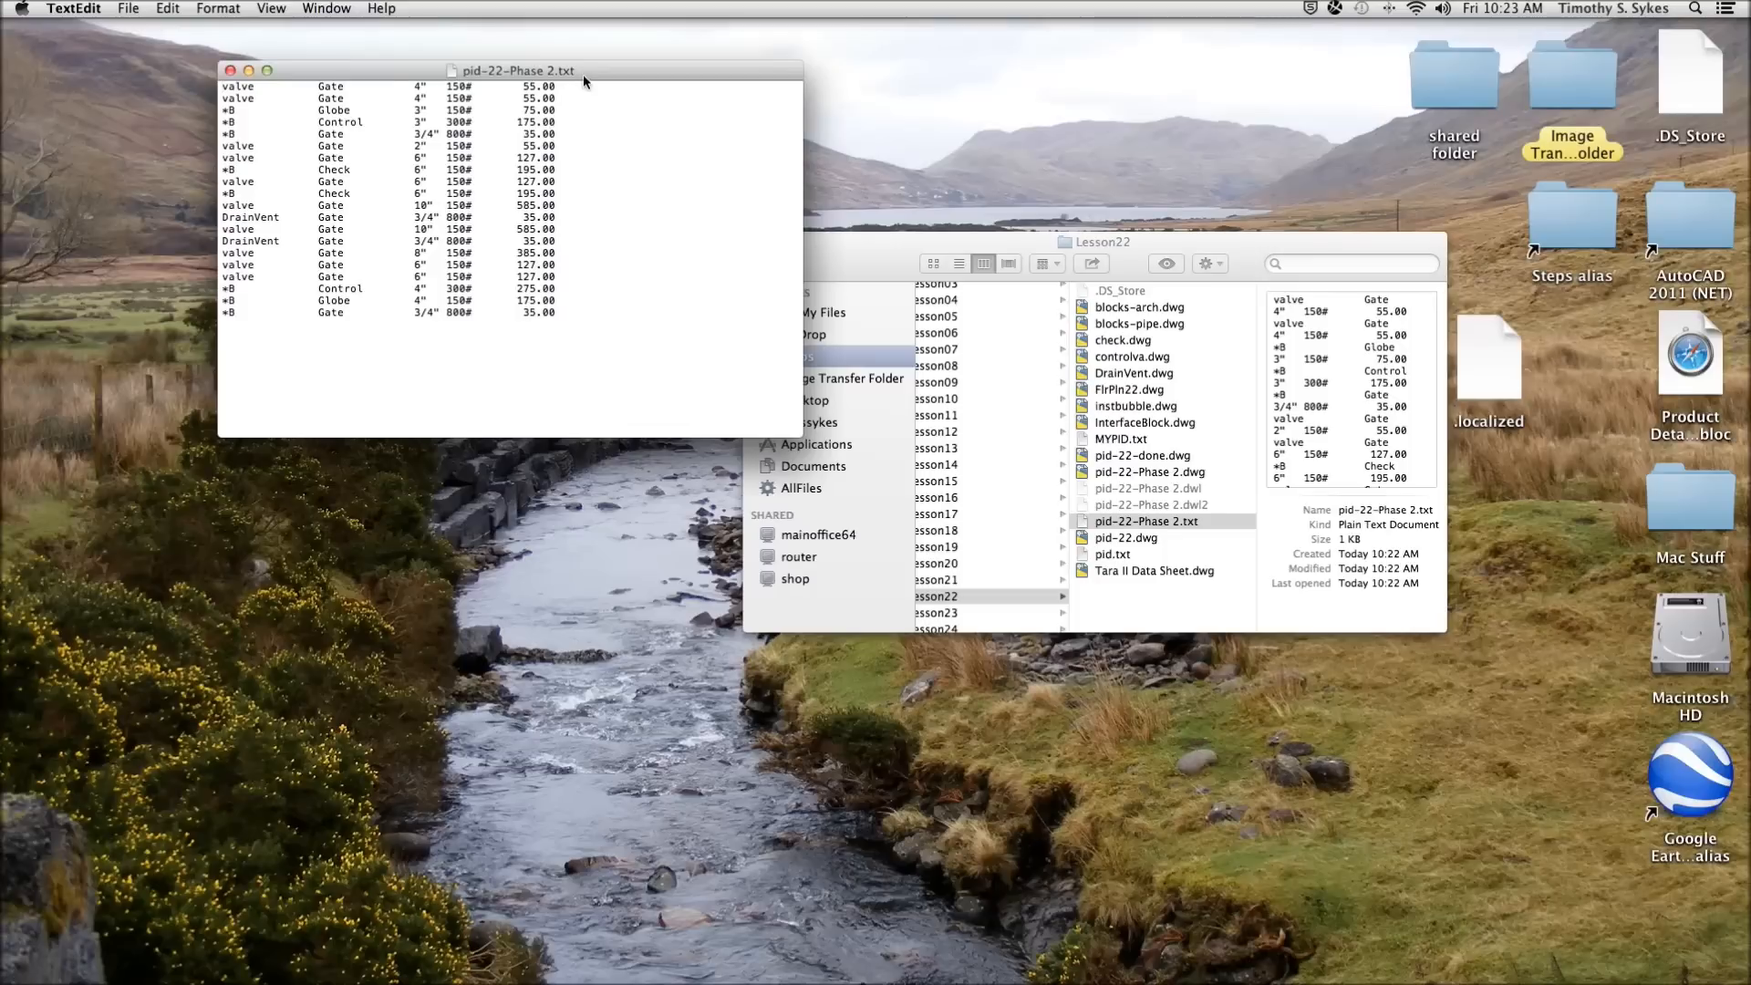
{"action": "left_click_drag", "start_coordinate": [518, 70], "coordinate": [665, 174]}
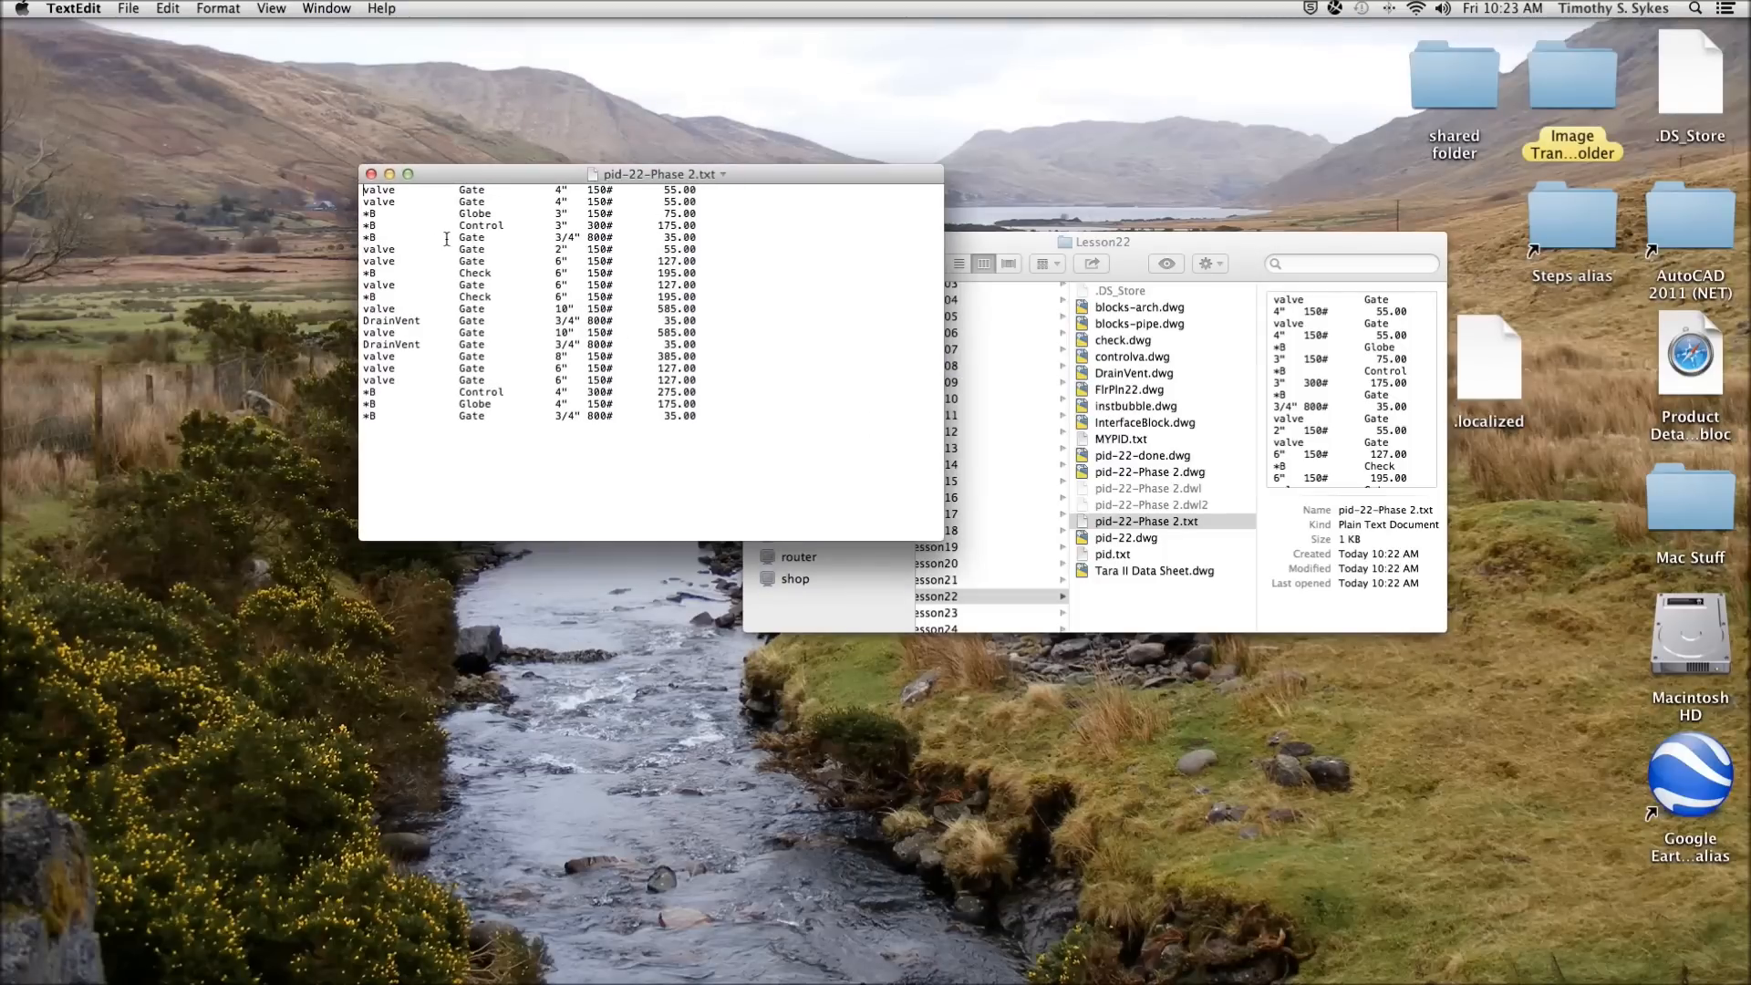
{"action": "mouse_move", "coordinate": [504, 327]}
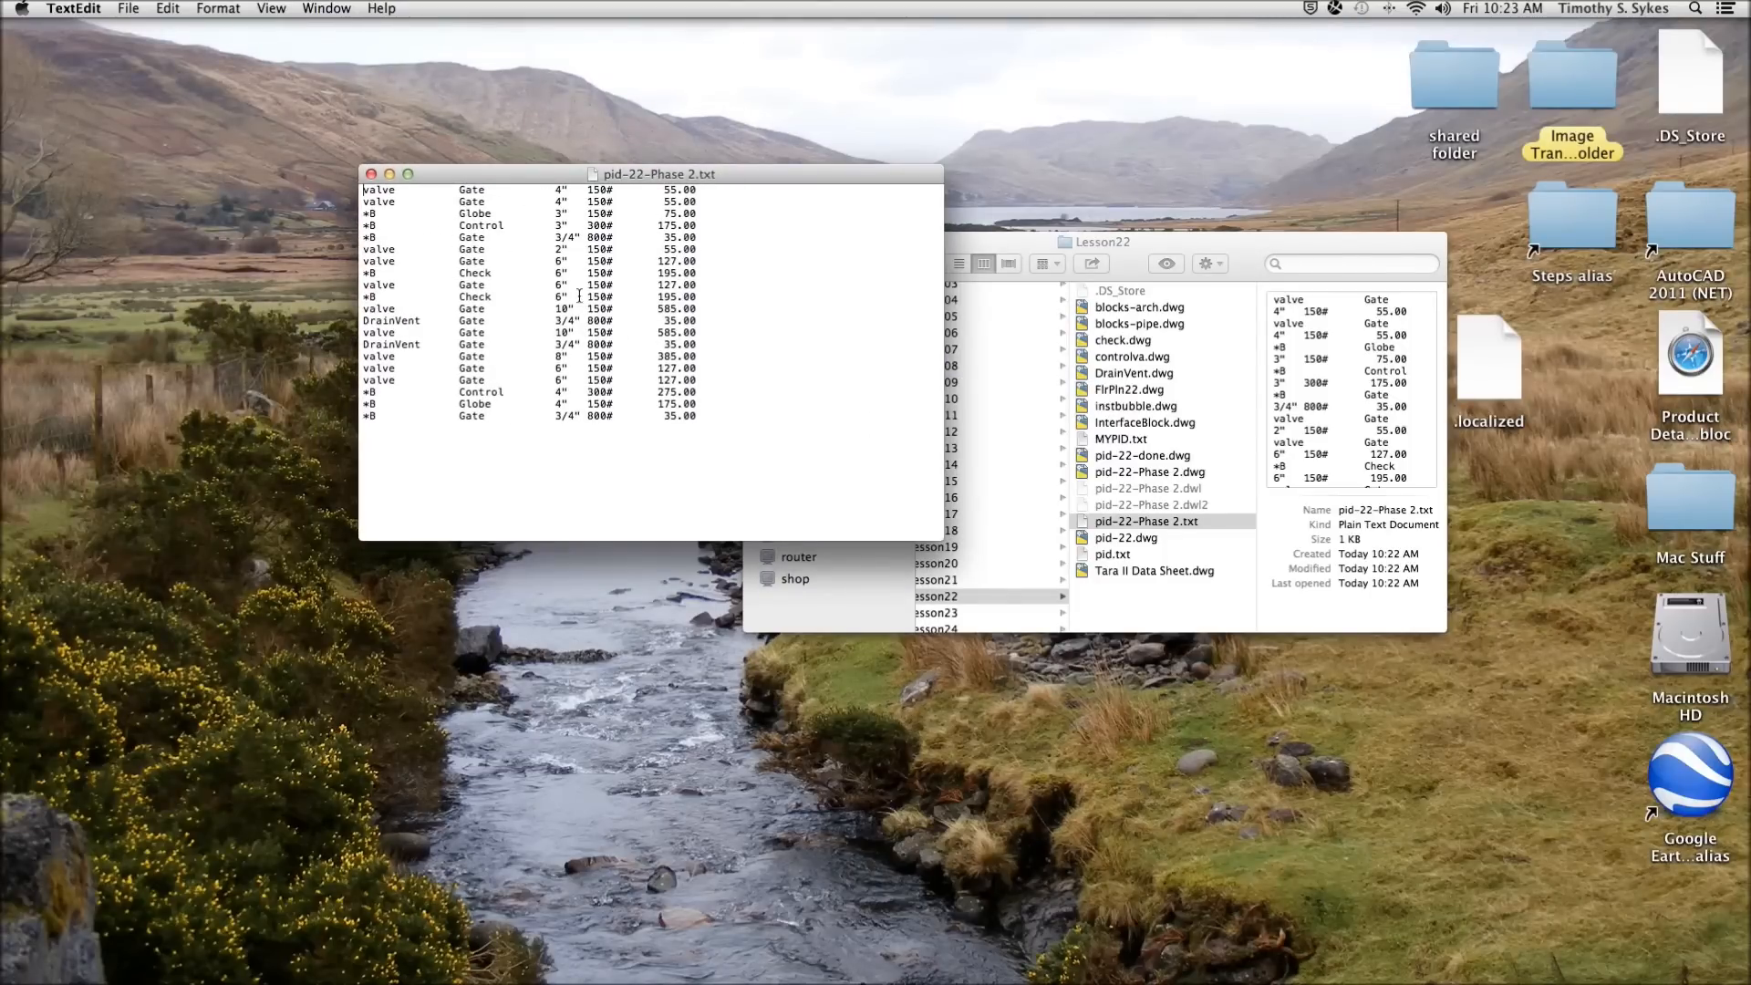
{"action": "mouse_move", "coordinate": [573, 391]}
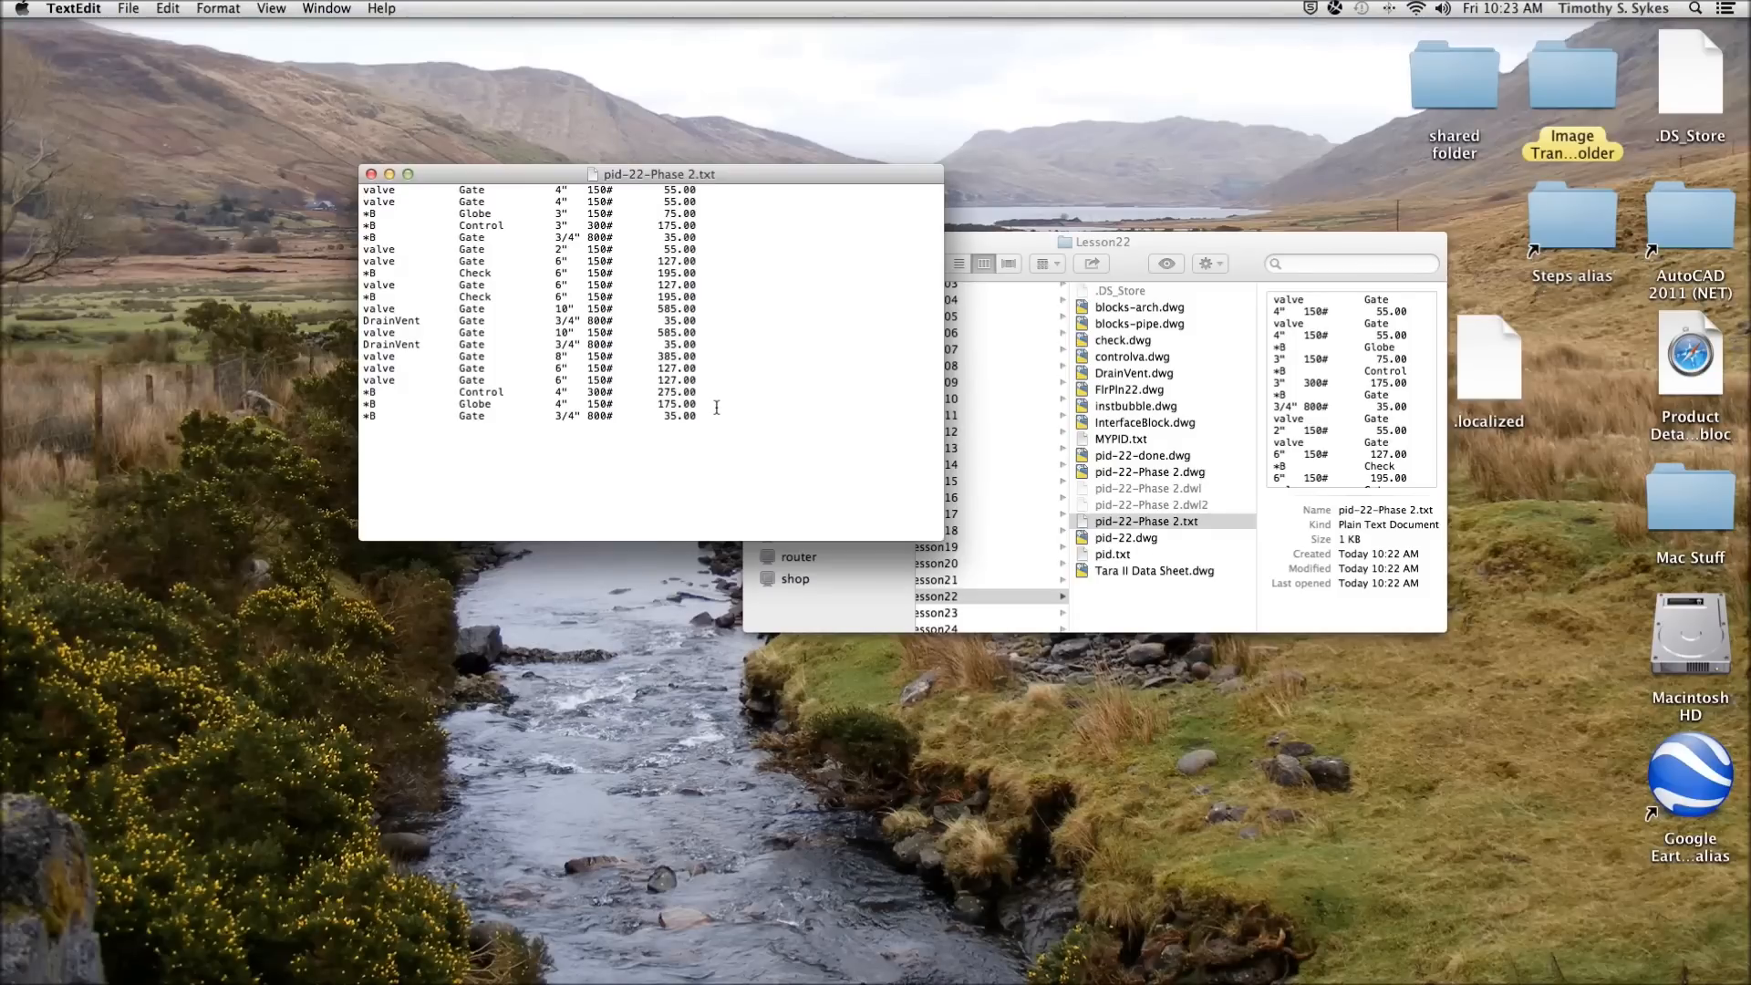
{"action": "mouse_move", "coordinate": [511, 276]}
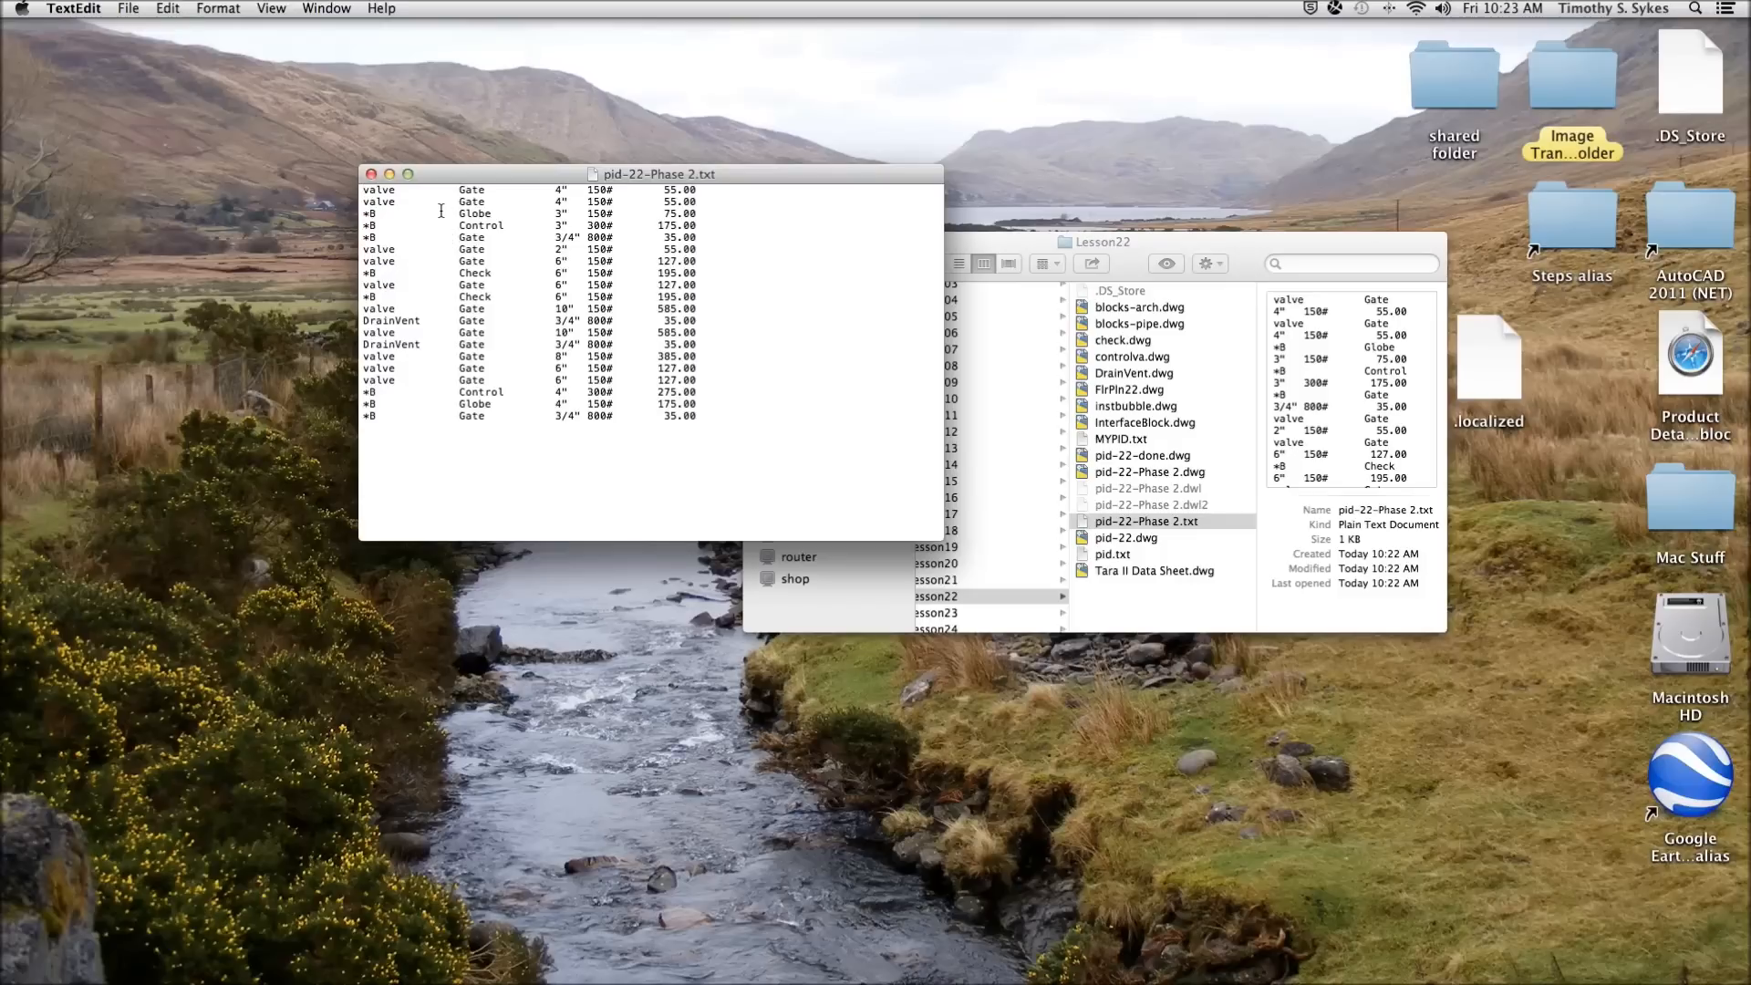
{"action": "mouse_move", "coordinate": [643, 212]}
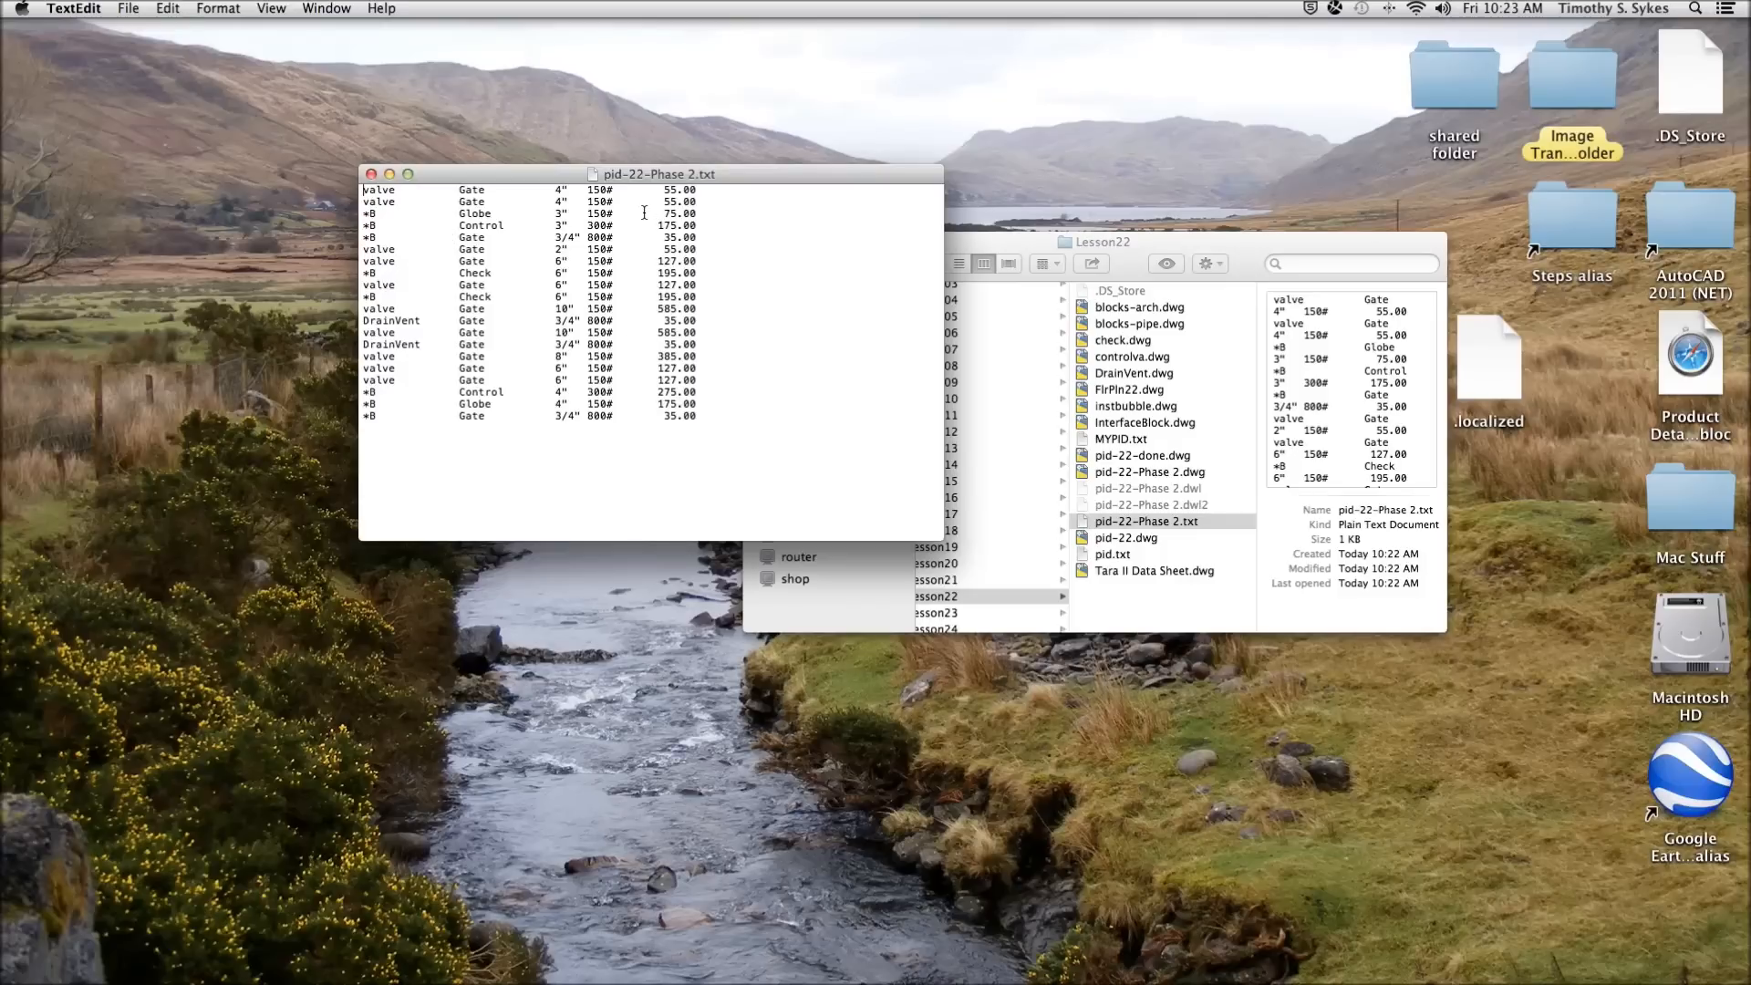